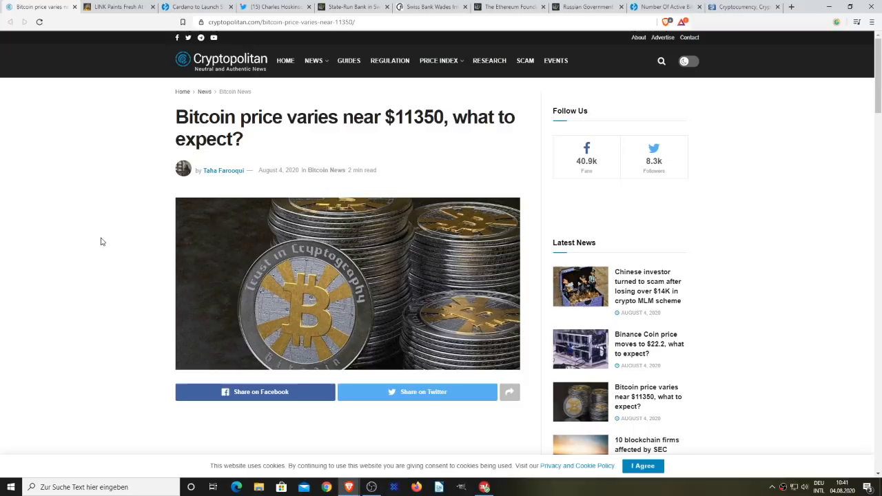
mouse_move(112, 336)
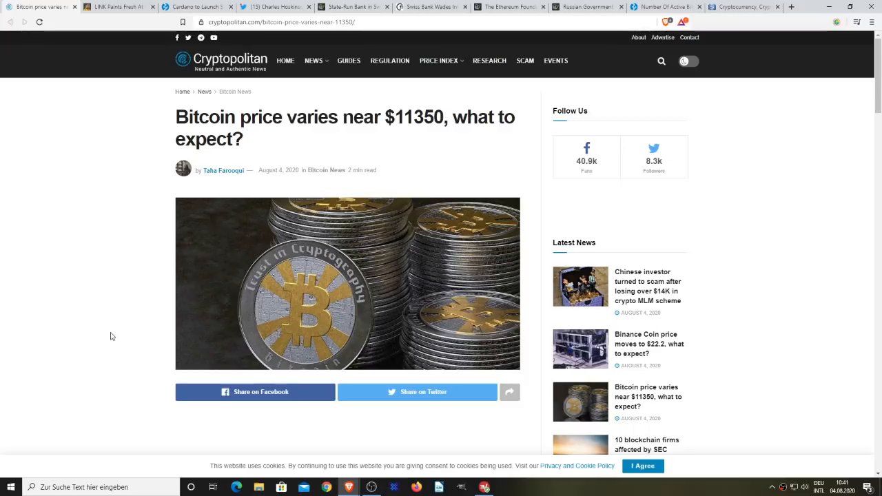
- Scroll the Bitcoin price article past its header image to the 1-Day analysis heading
scroll(down, 3)
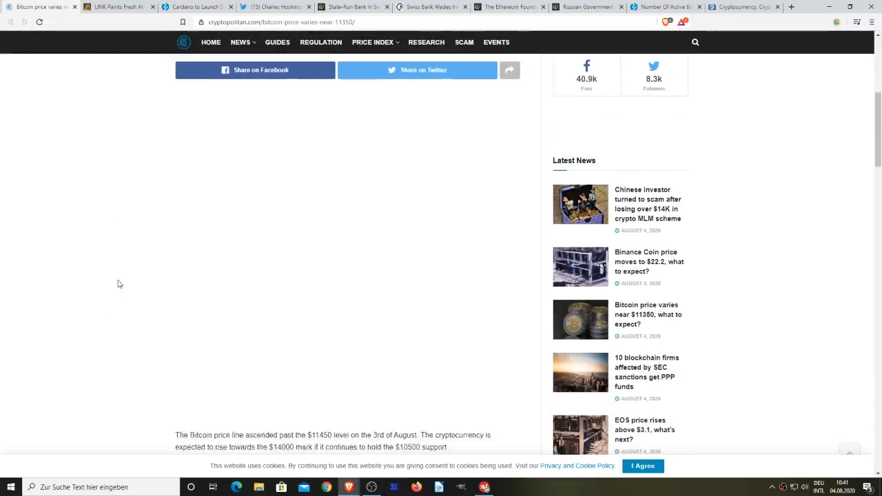
scroll(down, 3)
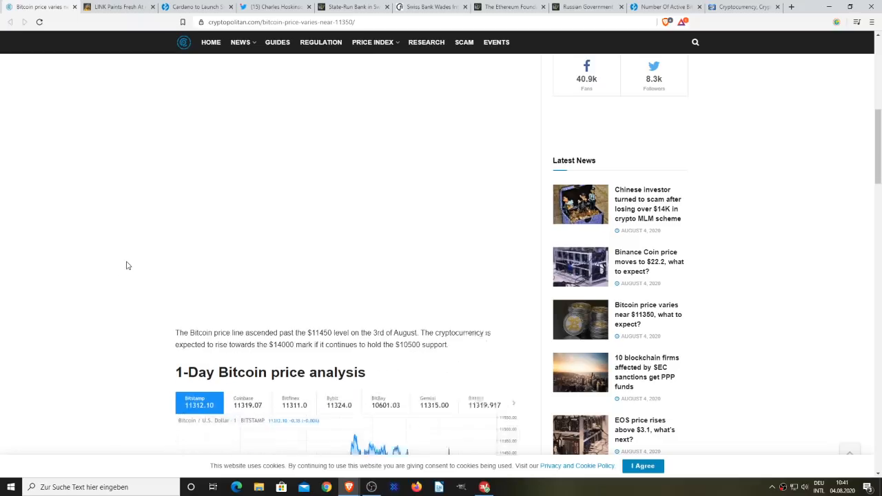
- Read past the 1-Day Bitcoin chart to 'What to expect from Bitcoin's price?'
scroll(down, 3)
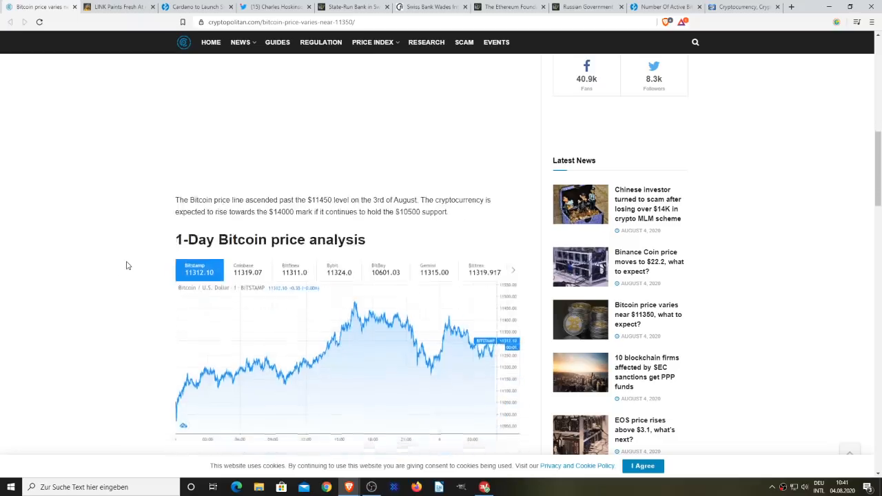
scroll(down, 3)
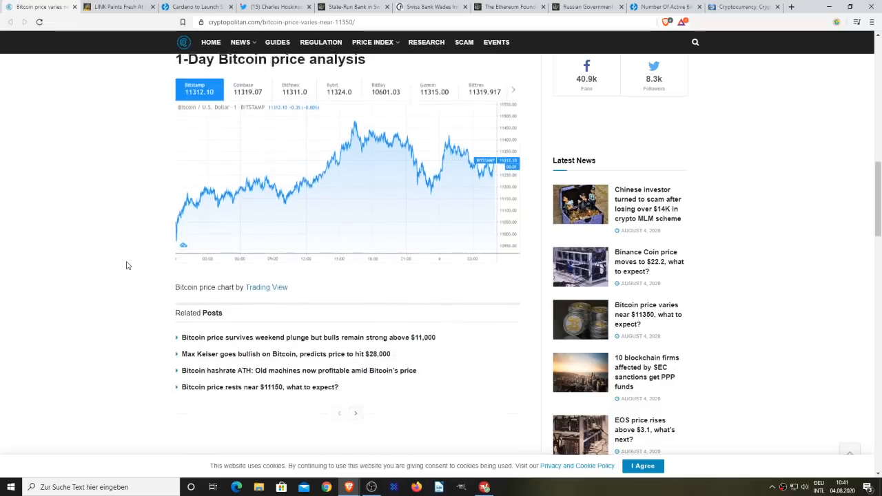
scroll(down, 3)
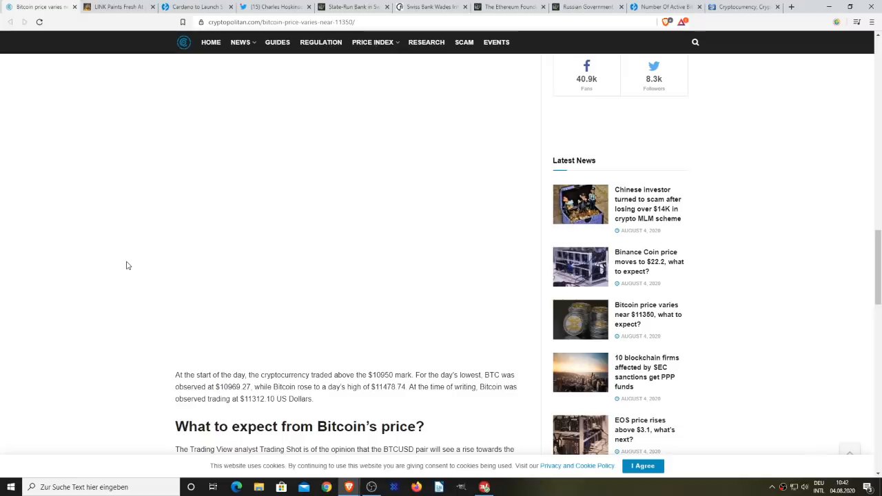
- Read through the Trading View forecast chart section, ending at the 1-Day analysis chart
scroll(down, 3)
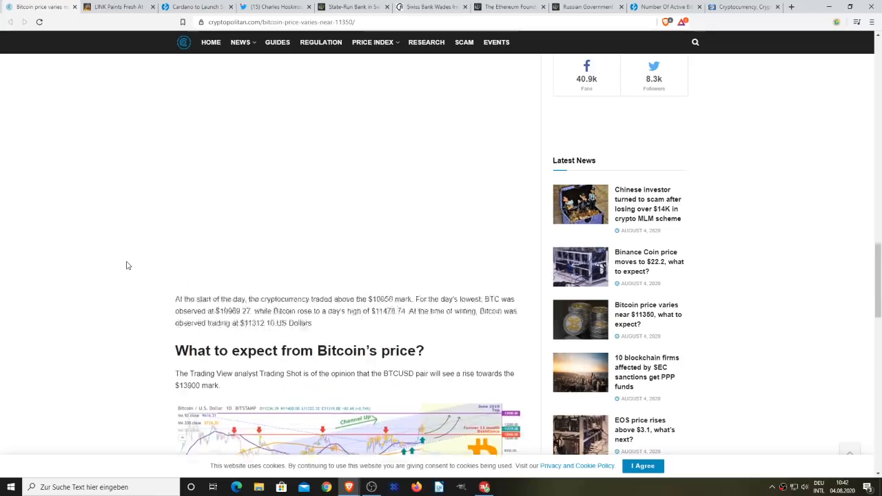
scroll(down, 3)
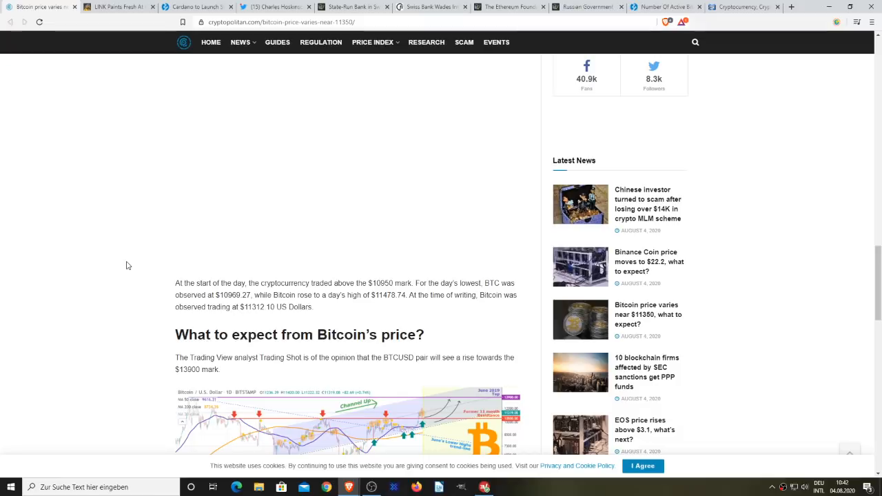
mouse_move(119, 281)
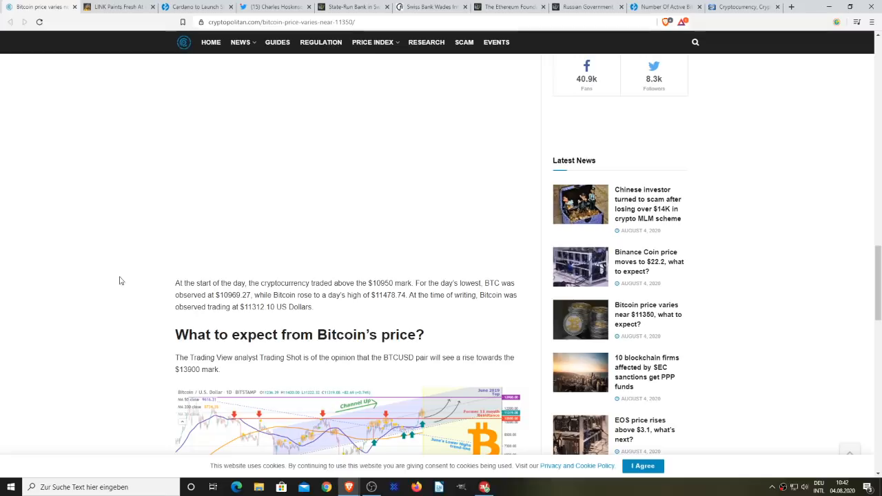
scroll(down, 3)
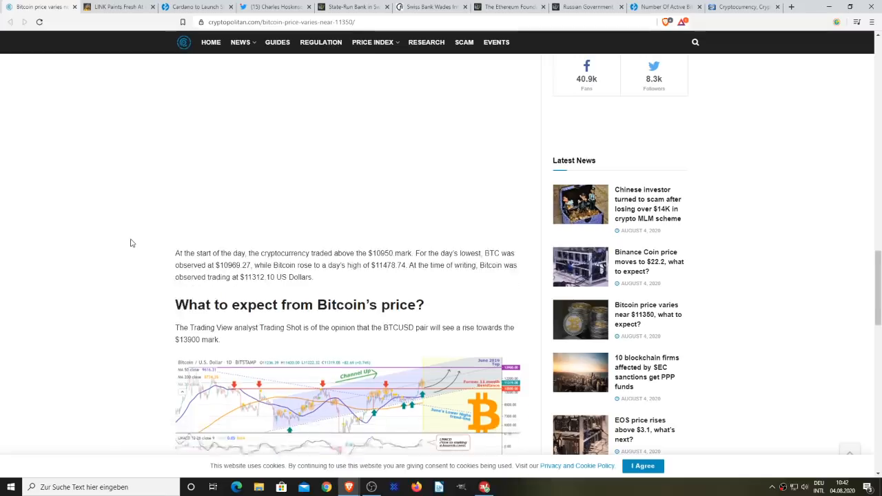
scroll(down, 3)
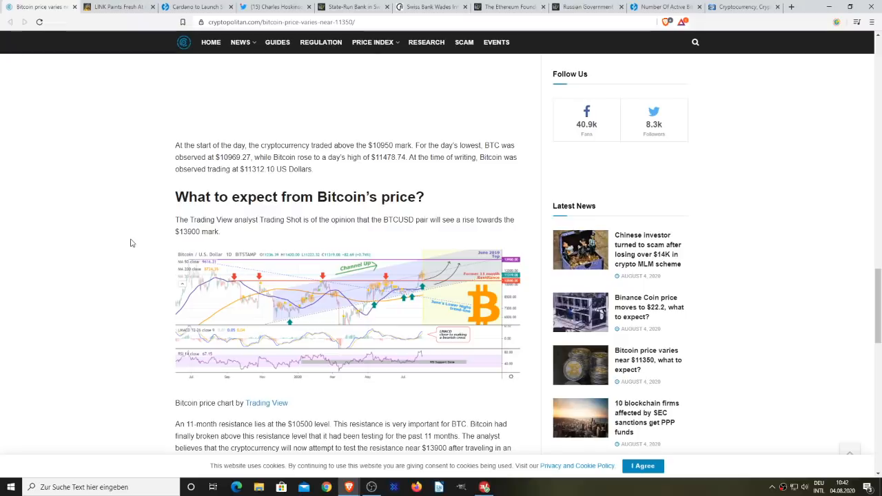
scroll(down, 3)
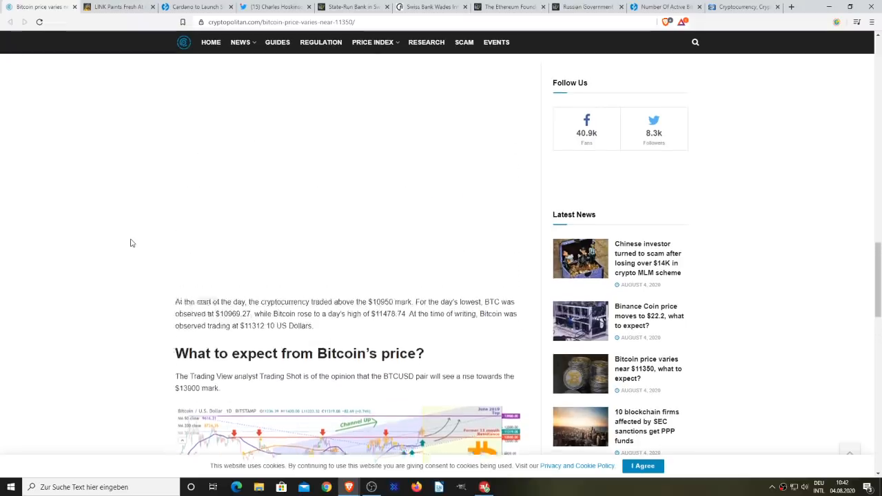
scroll(down, 3)
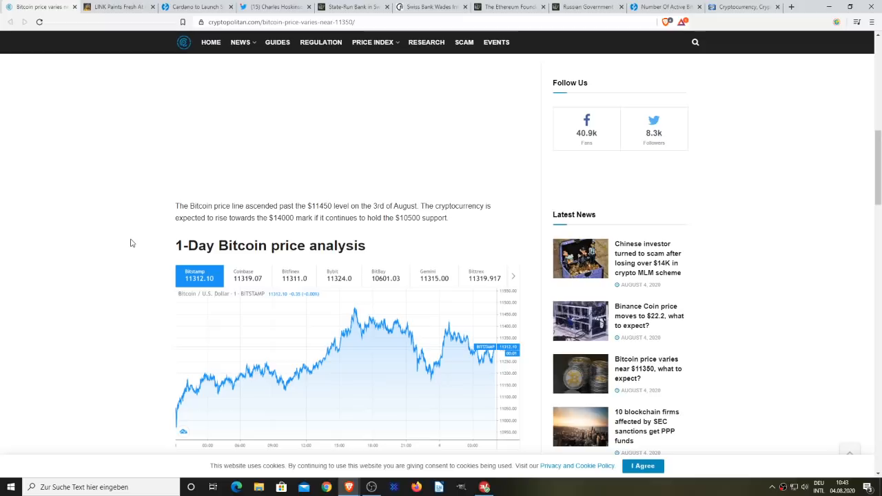
mouse_move(135, 315)
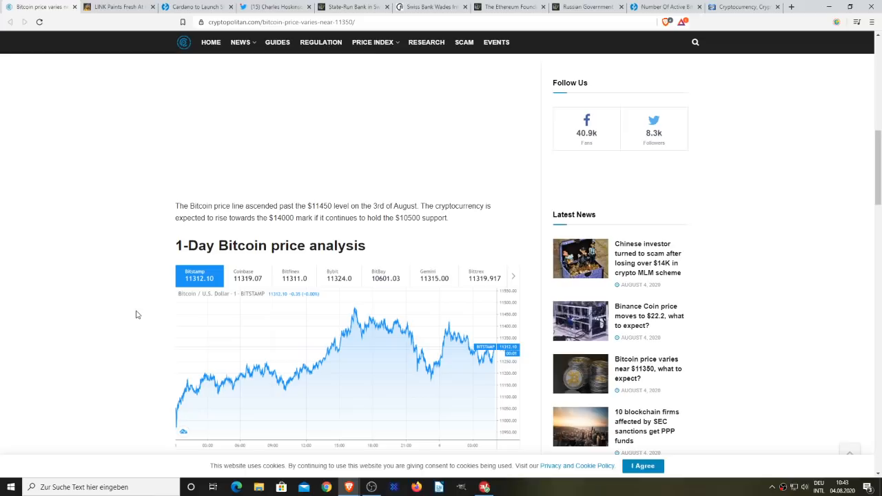
mouse_move(150, 307)
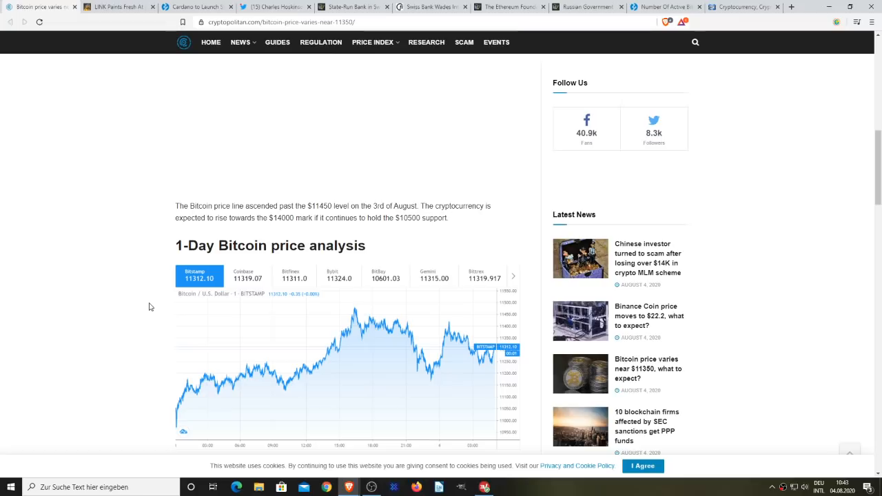
scroll(down, 3)
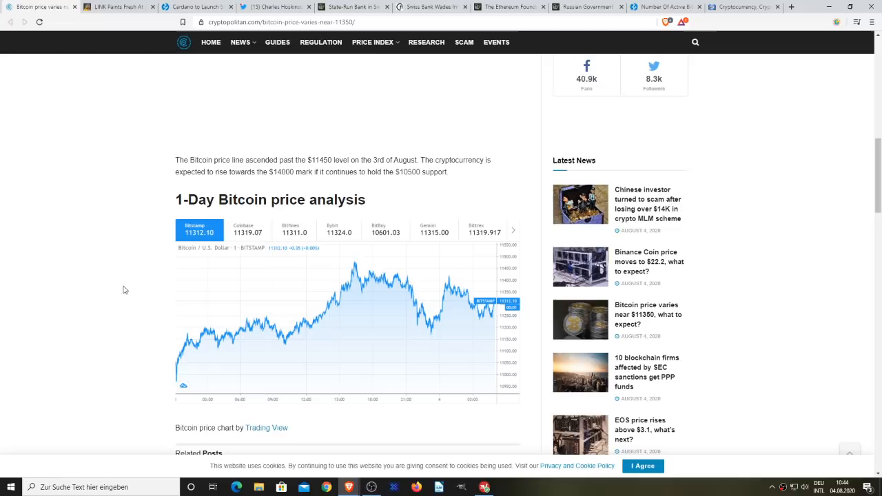
mouse_move(120, 62)
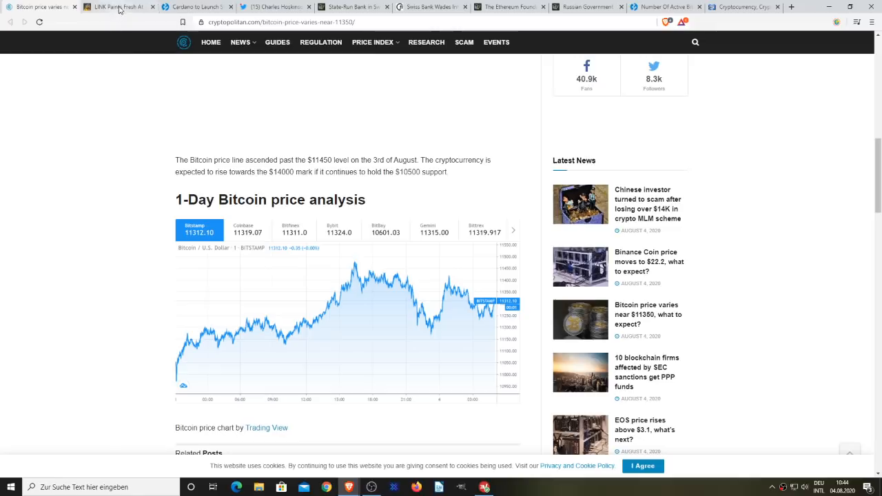
- Open CryptoPotato's 'LINK Paints Fresh ATH' article and read to 'Altcoins Rejoice, LINK ATH'
click(117, 7)
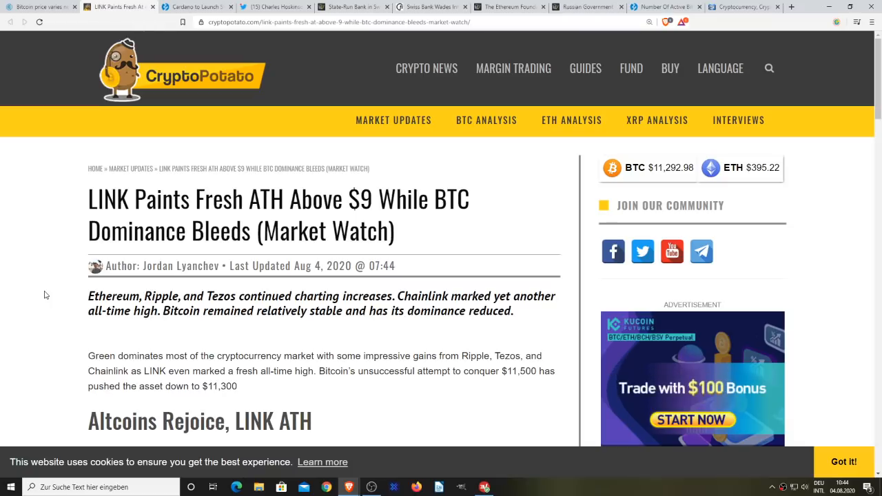
scroll(down, 3)
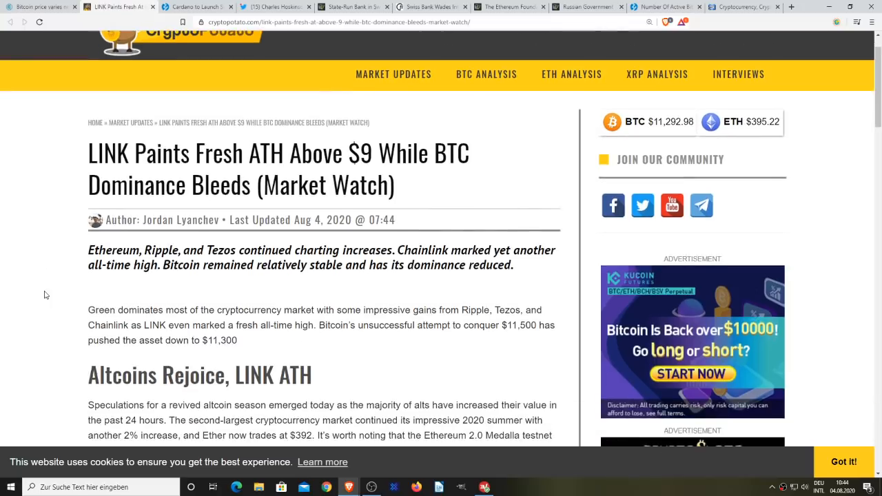
scroll(down, 3)
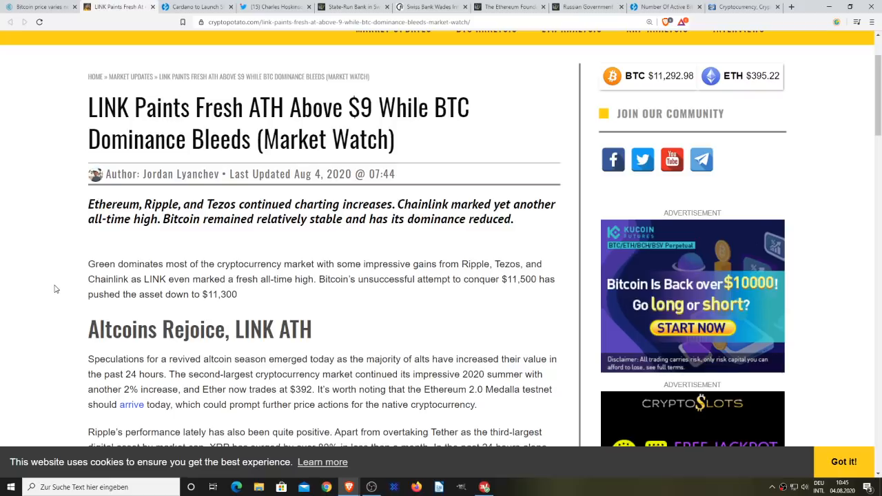
scroll(down, 3)
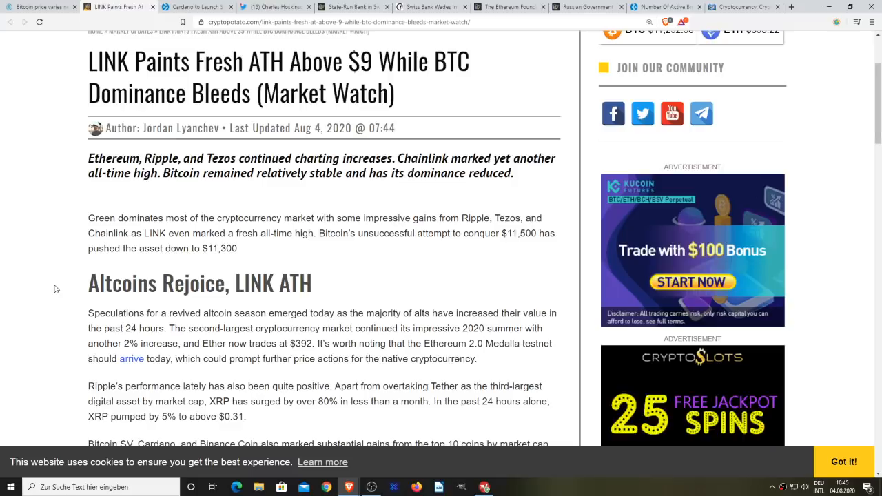
scroll(down, 3)
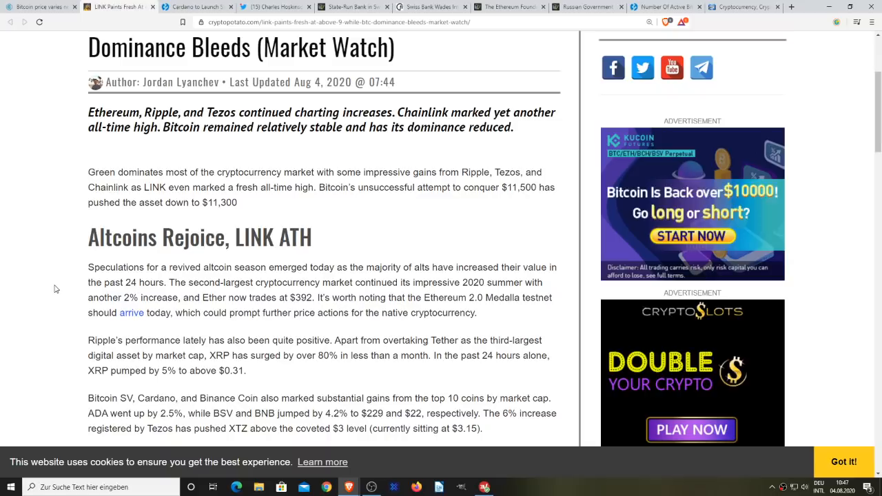
mouse_move(87, 317)
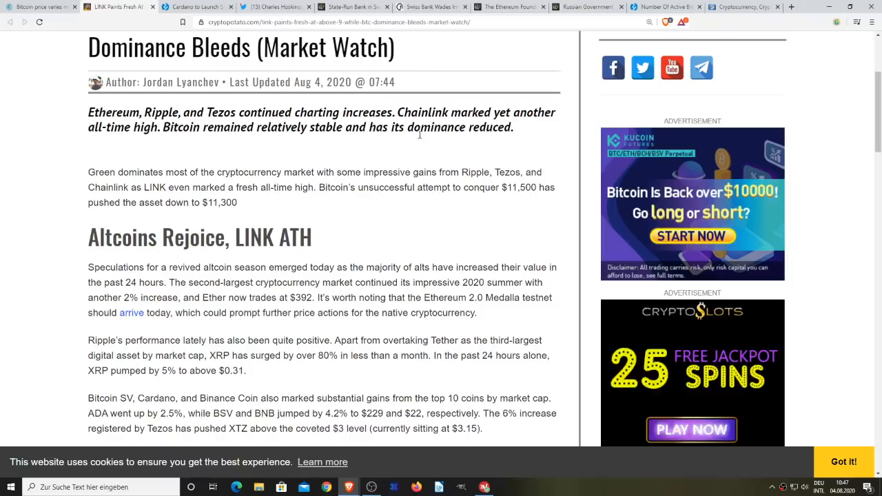
mouse_move(406, 147)
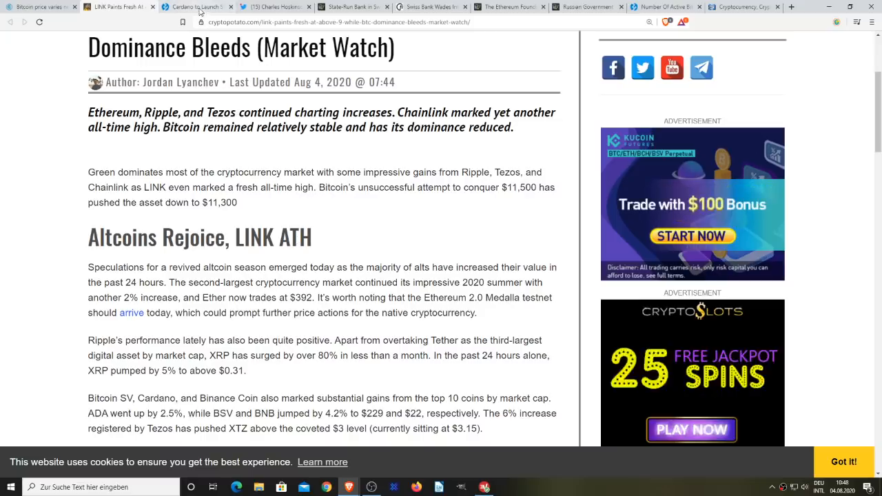
click(197, 6)
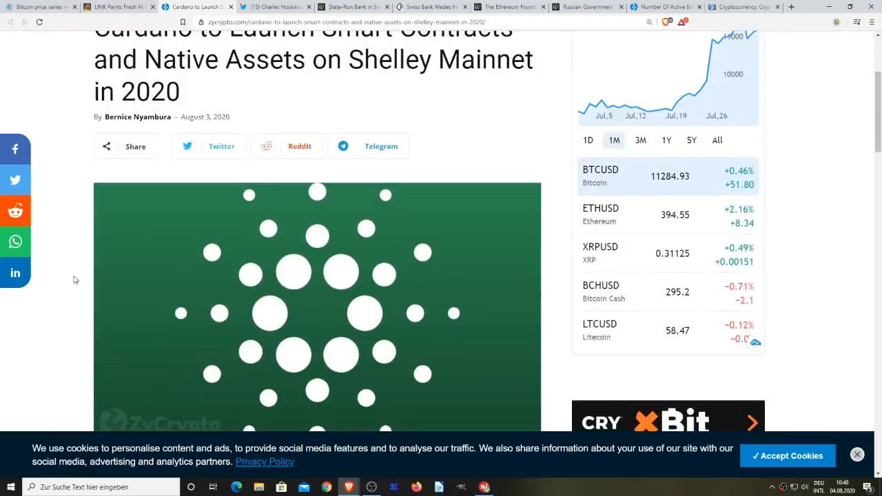
scroll(down, 3)
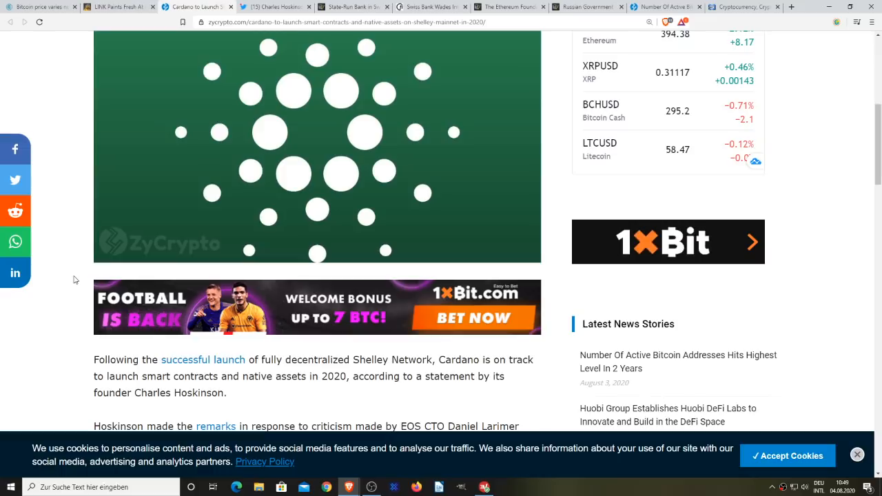
scroll(down, 3)
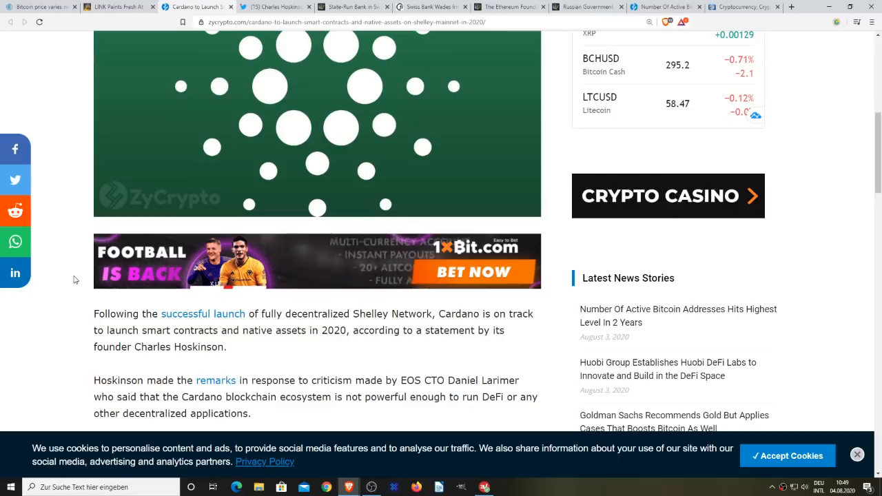
scroll(down, 3)
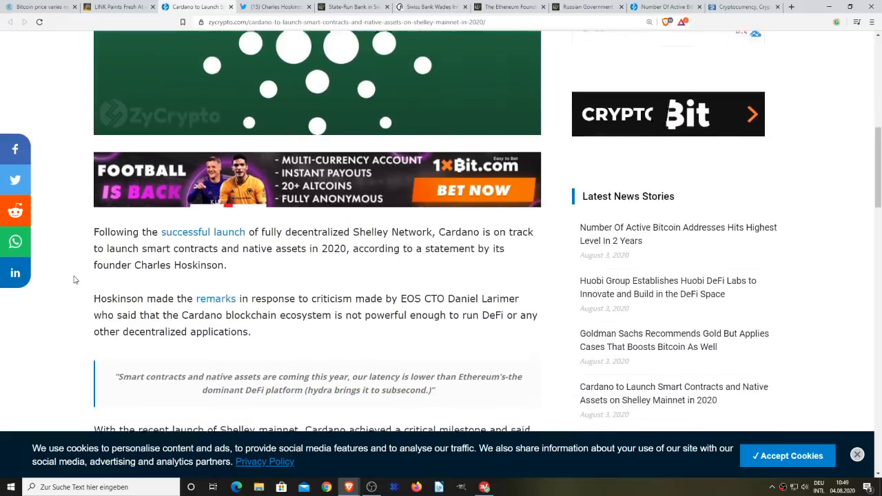
scroll(down, 3)
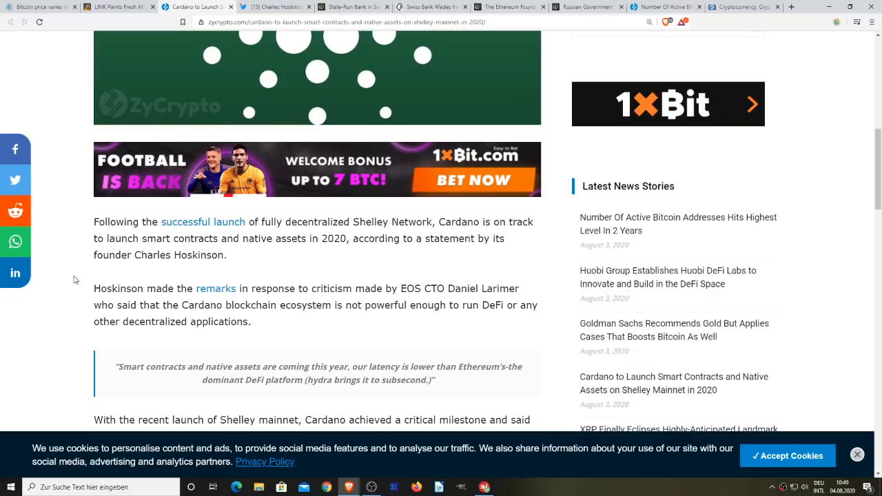
scroll(down, 3)
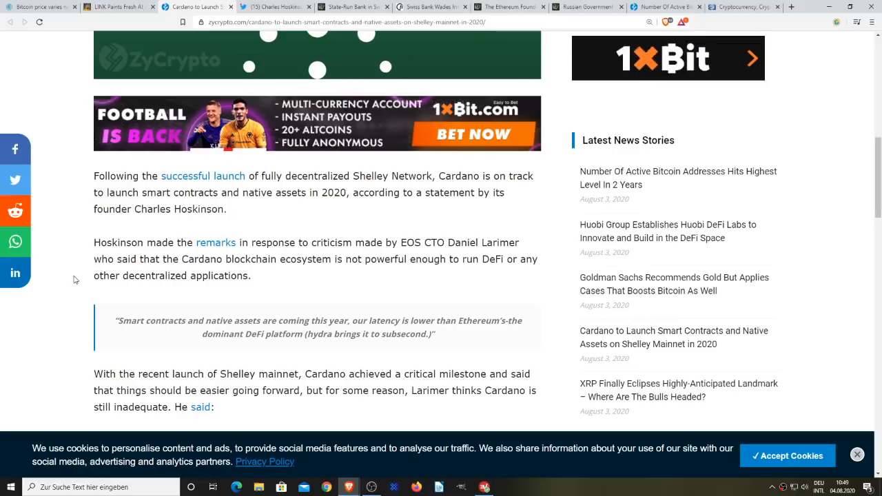
scroll(down, 3)
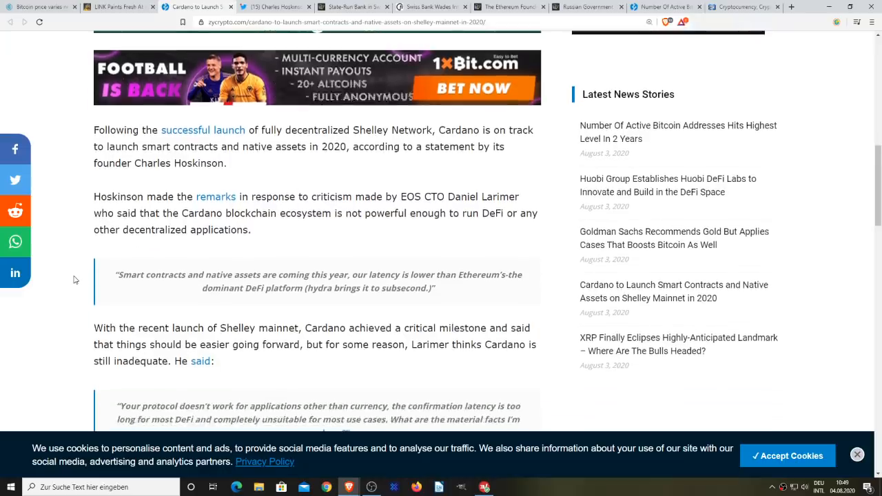
scroll(down, 3)
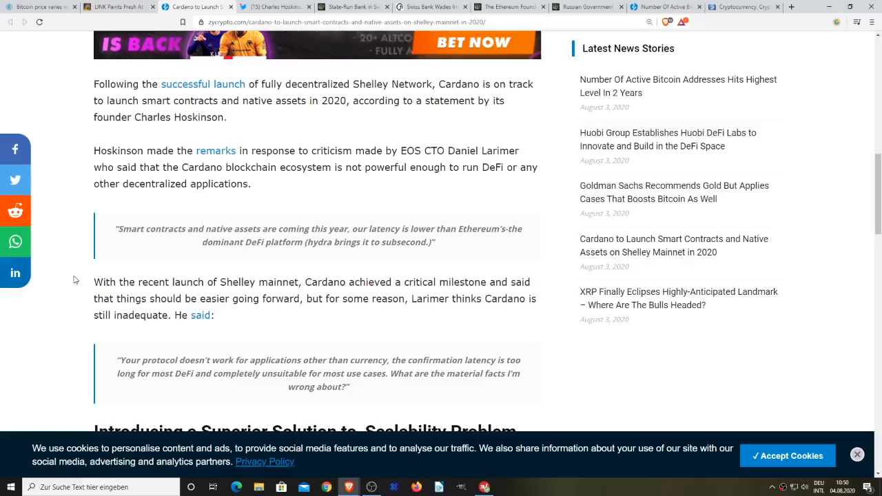
scroll(down, 3)
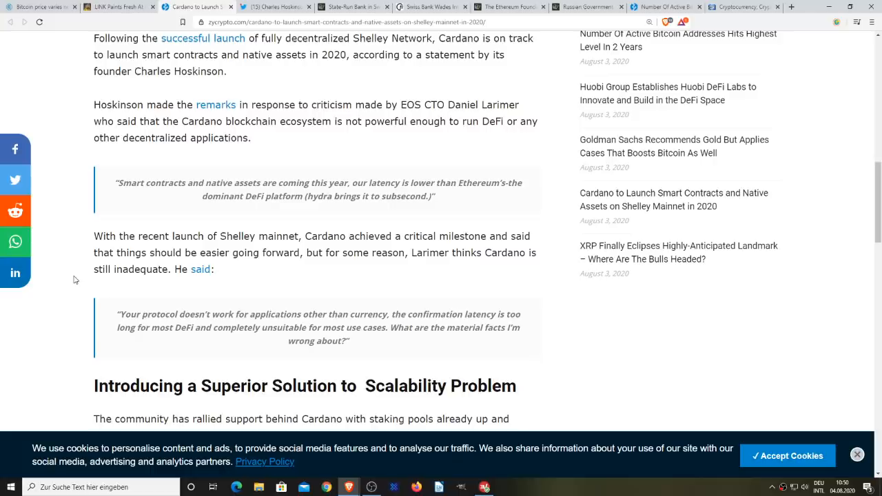
- Switch to Twitter to view Charles Hoskinson's smart-contracts tweet quoting Daniel Larimer
click(276, 6)
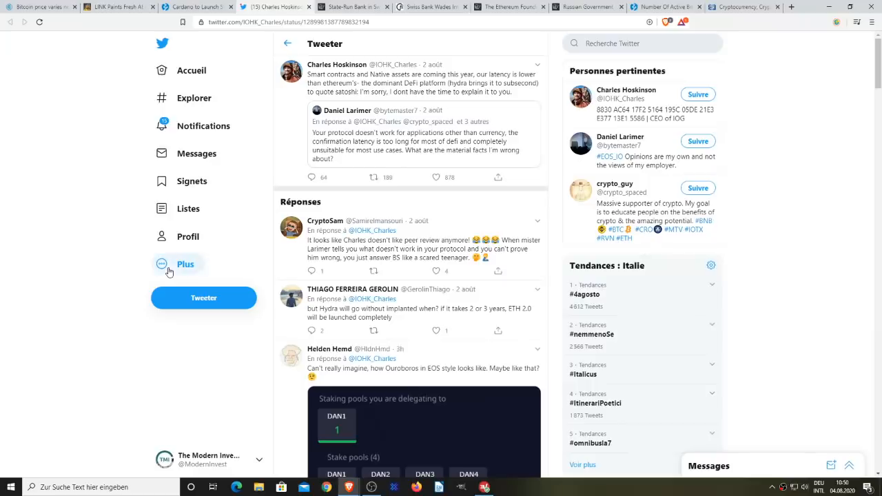
mouse_move(83, 252)
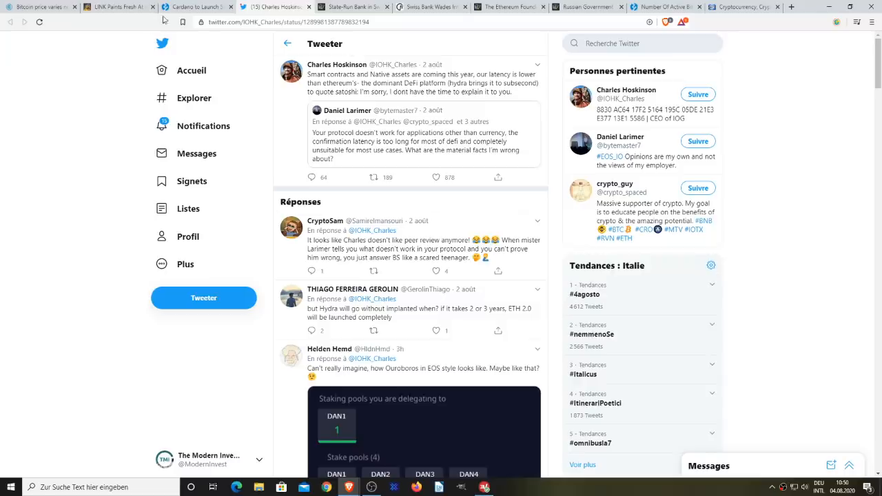
click(196, 6)
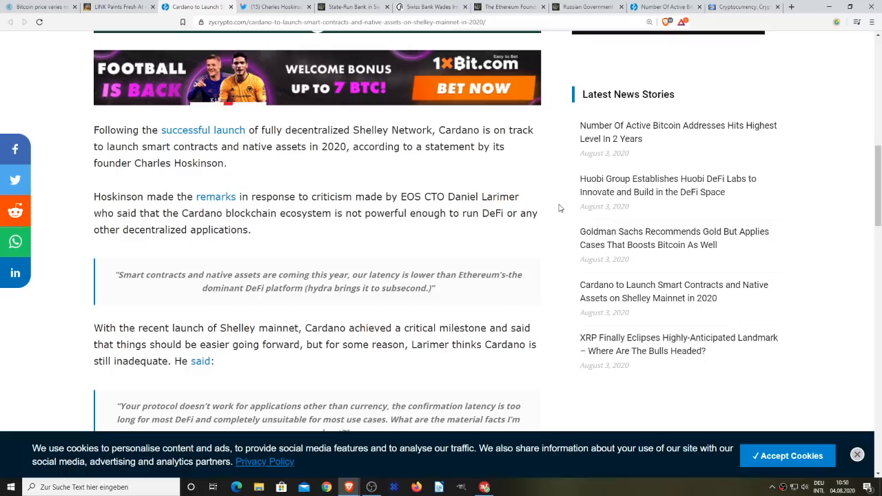
mouse_move(541, 173)
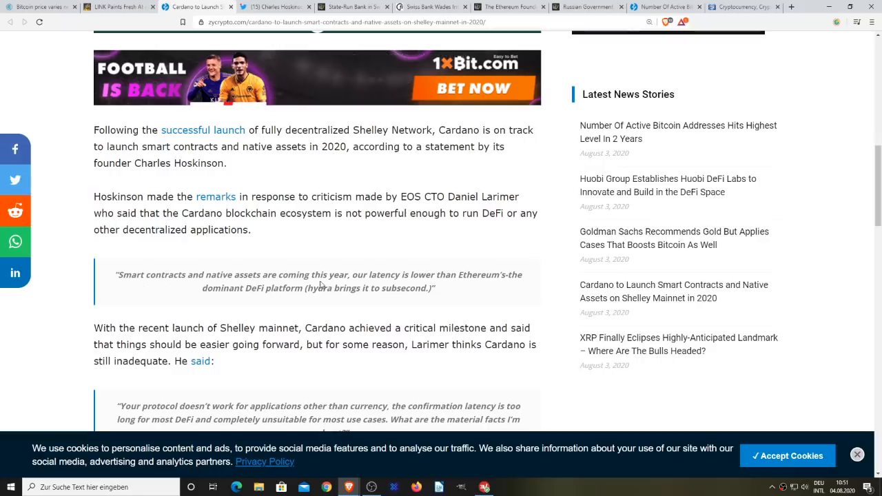
mouse_move(188, 320)
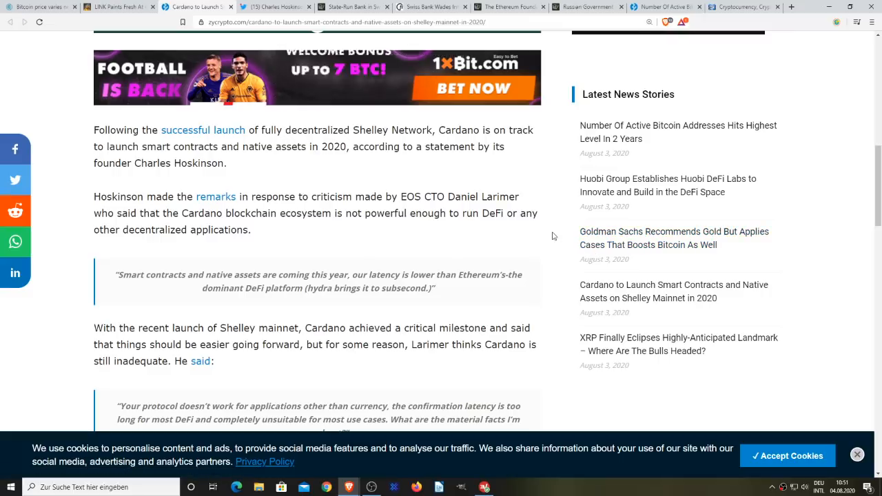
mouse_move(492, 231)
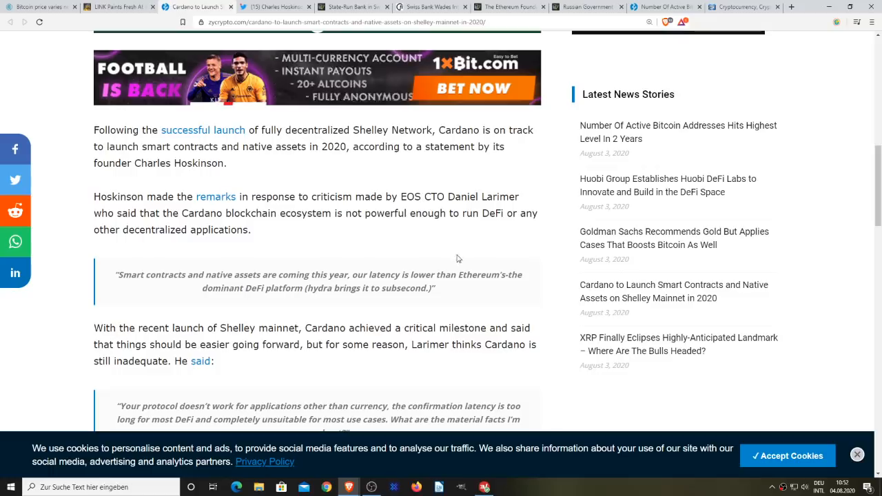
mouse_move(427, 251)
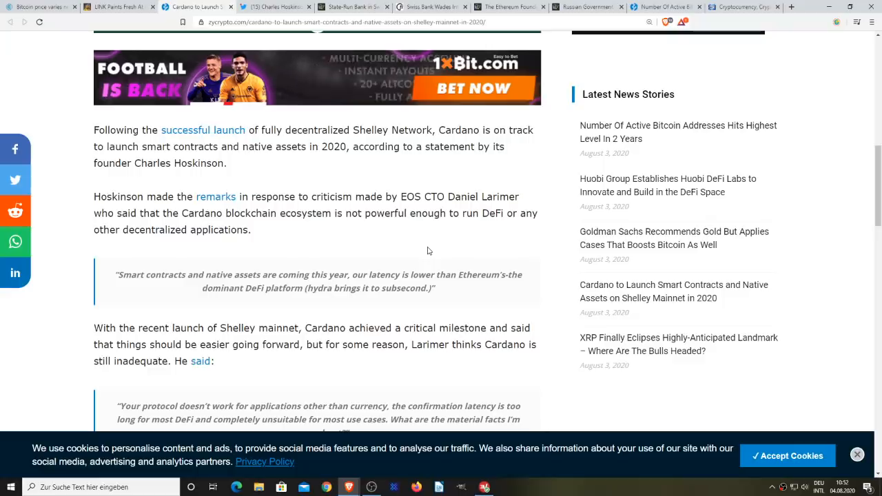
click(276, 6)
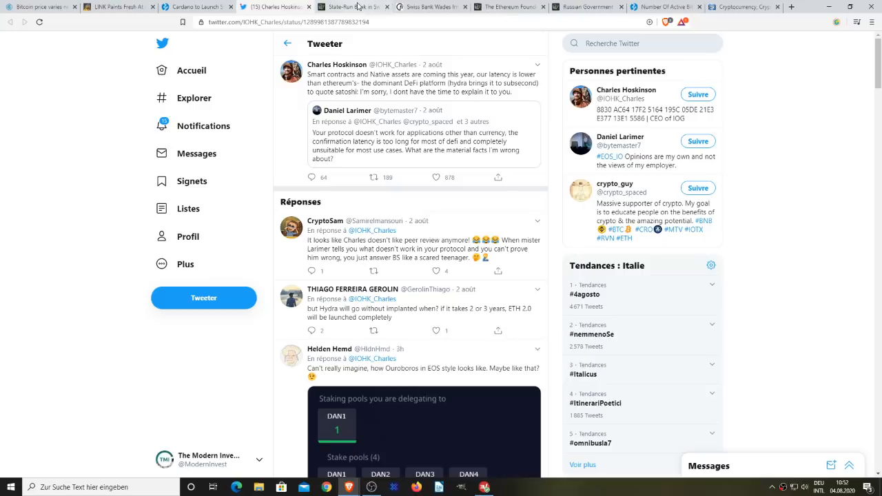
- Read Cointelegraph's Basler Kantonalbank story through the BKB quote, then open the finews report
click(354, 6)
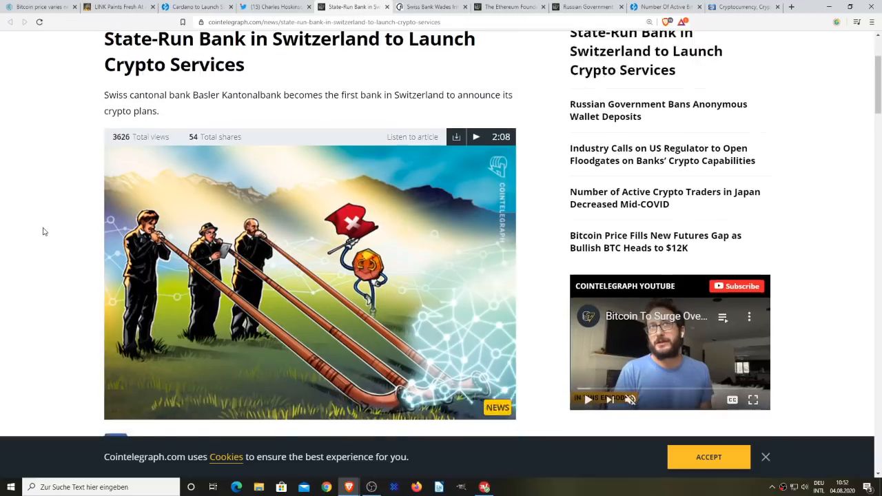
scroll(down, 3)
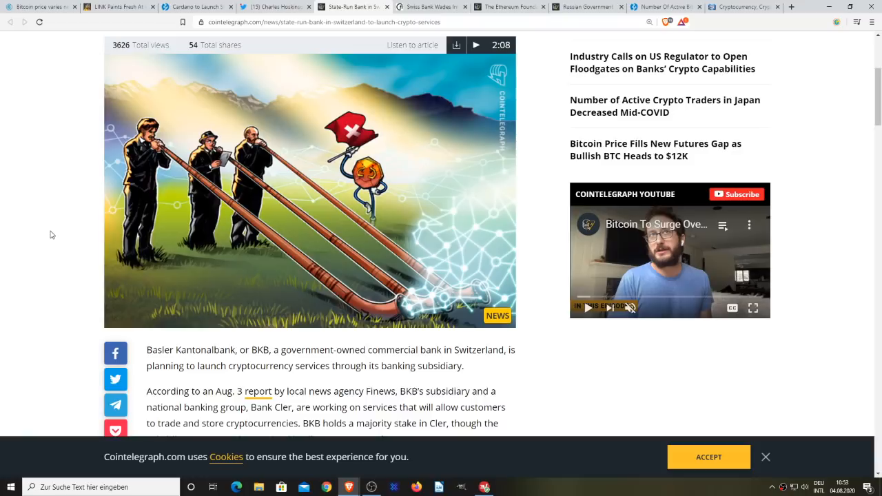
scroll(down, 3)
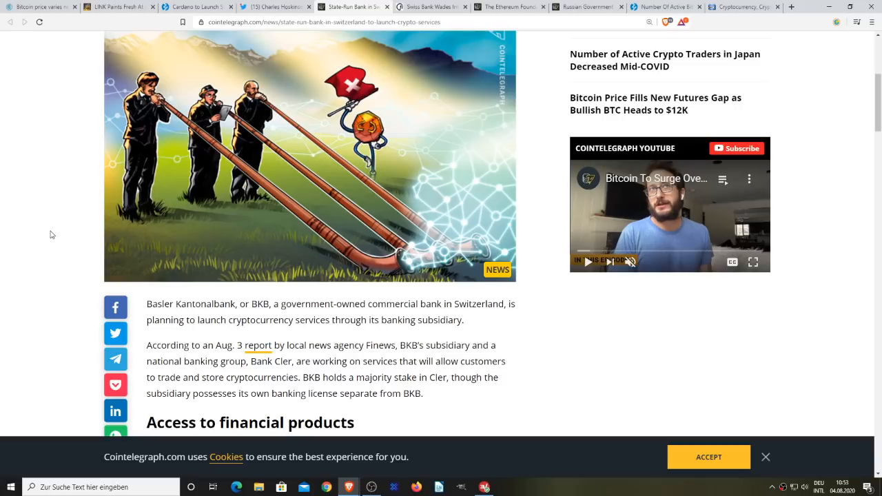
scroll(down, 3)
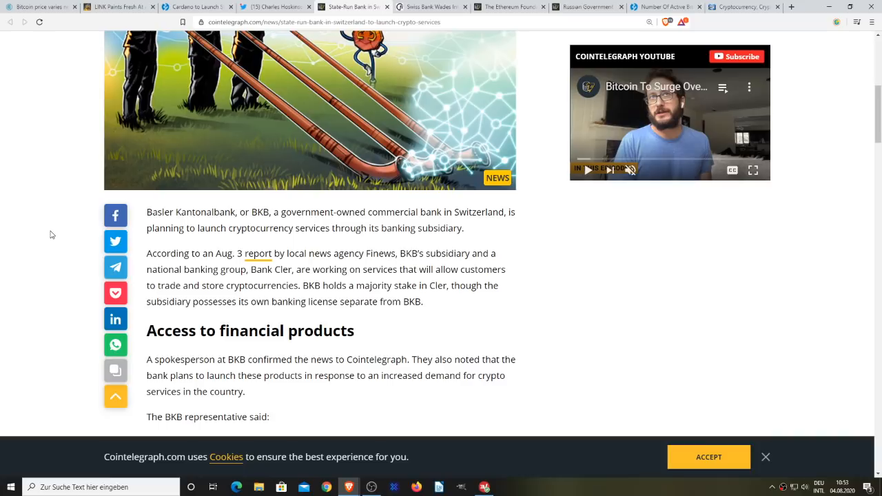
scroll(down, 3)
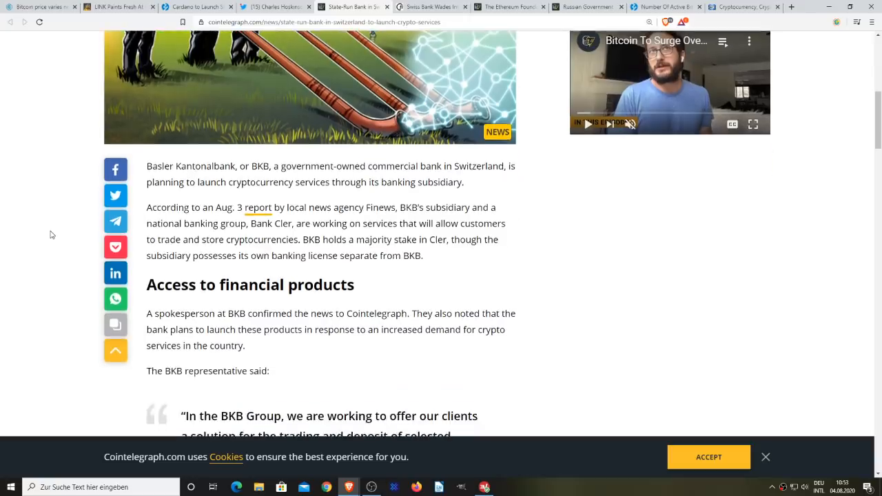
scroll(down, 3)
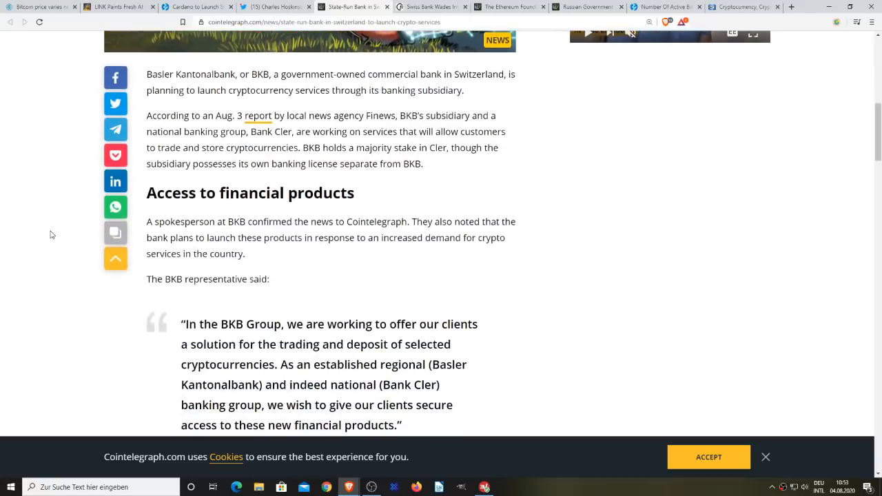
scroll(down, 3)
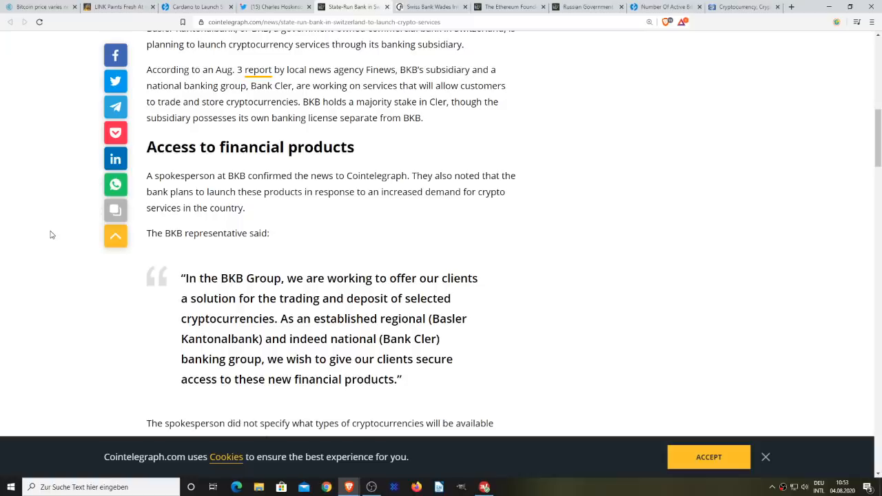
click(431, 6)
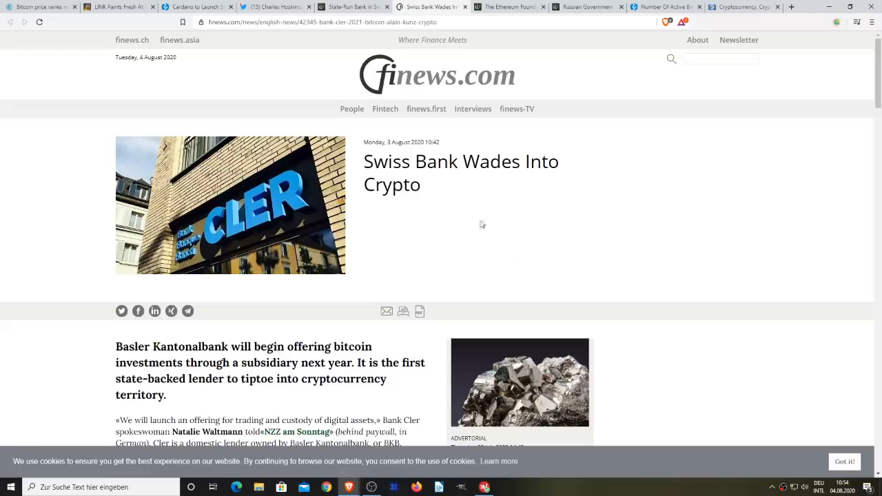
click(351, 7)
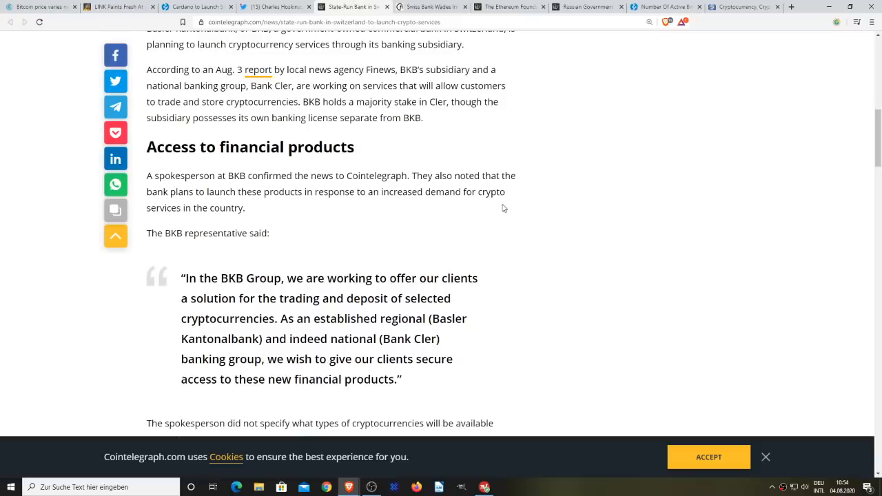
mouse_move(503, 228)
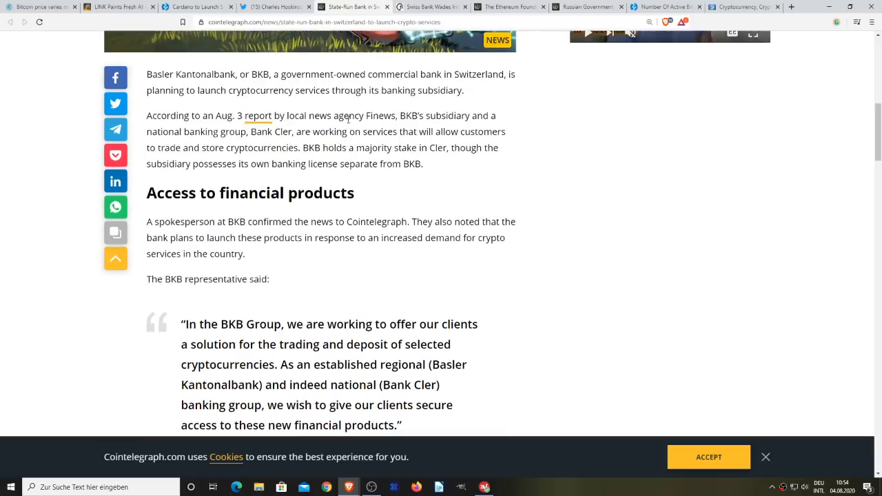
drag(282, 73, 441, 73)
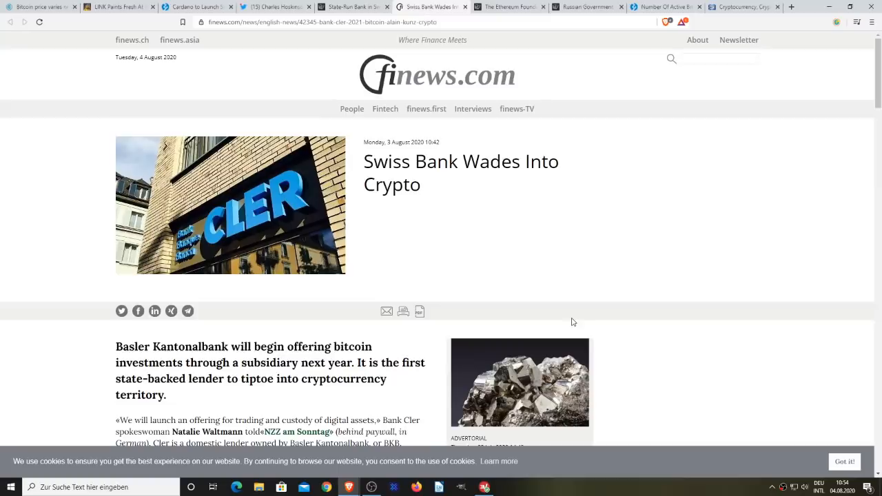
- Recheck Cointelegraph's BKB spokesperson quote, then return to finews' 'Swiss Bank Wades Into Crypto'
click(351, 6)
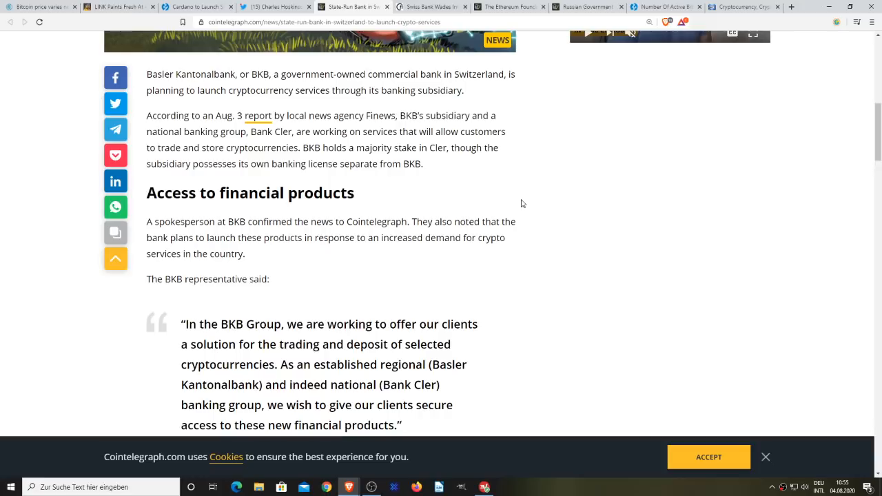
mouse_move(530, 211)
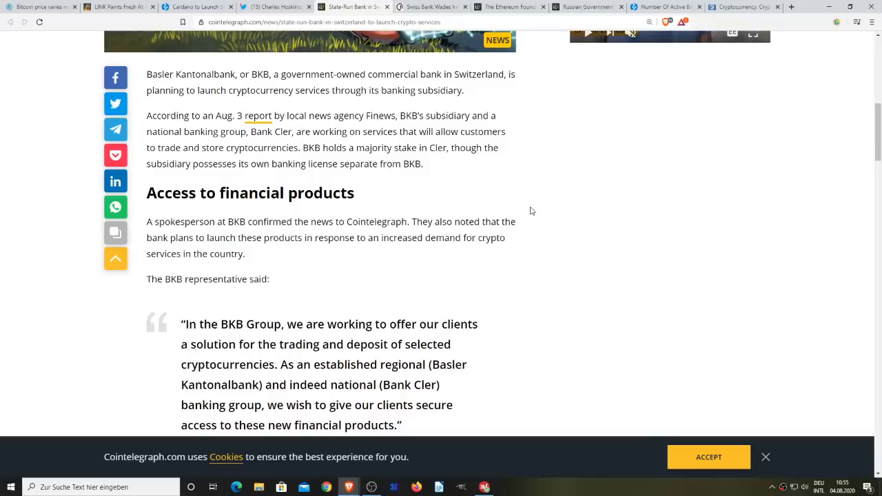
scroll(down, 3)
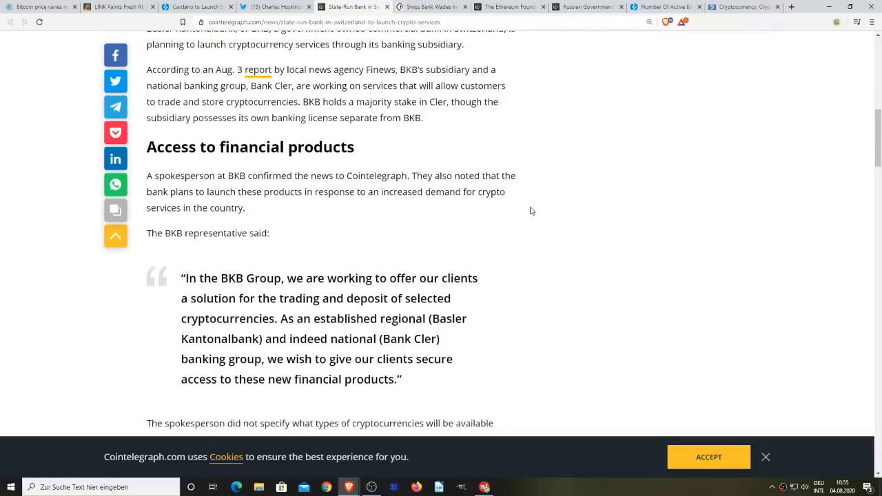
scroll(up, 3)
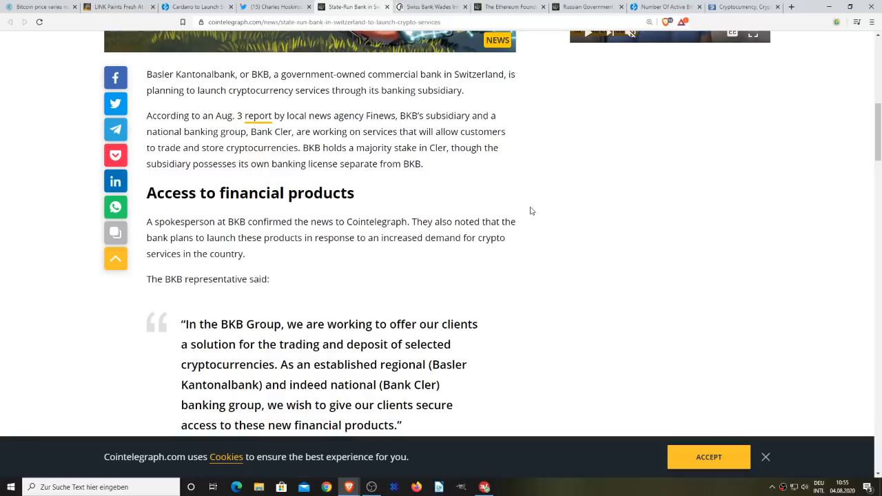
click(432, 7)
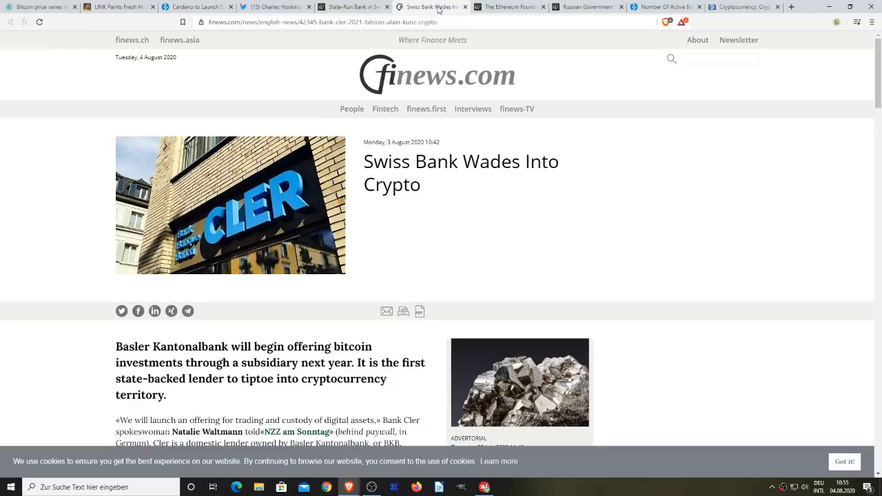
mouse_move(558, 252)
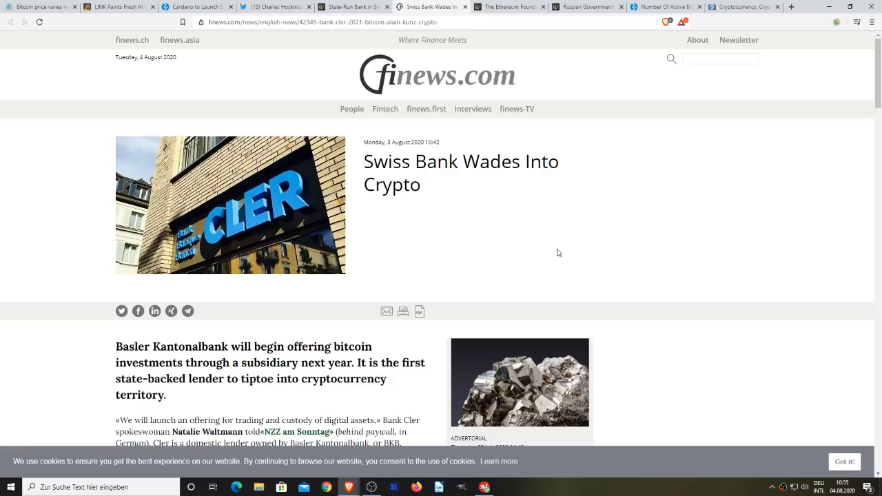
mouse_move(585, 142)
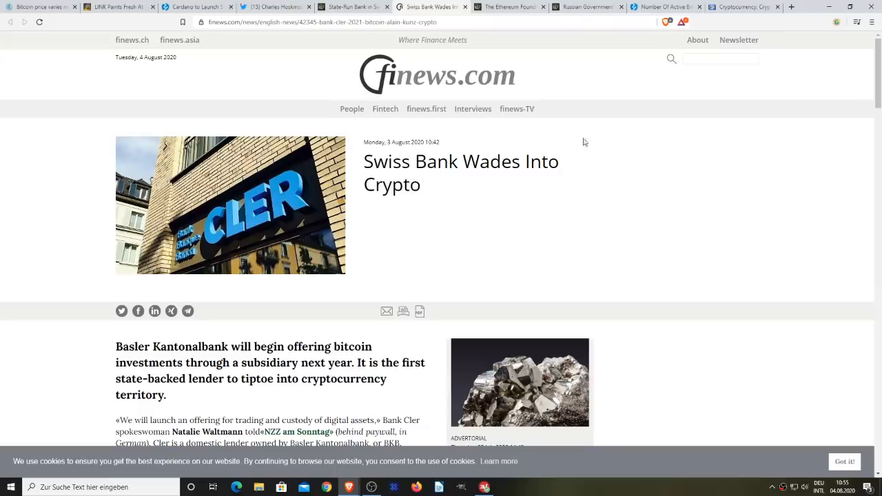
- Open the Ethereum Foundation Eth 2.0 security team article and read the fuzzing paragraphs
click(508, 7)
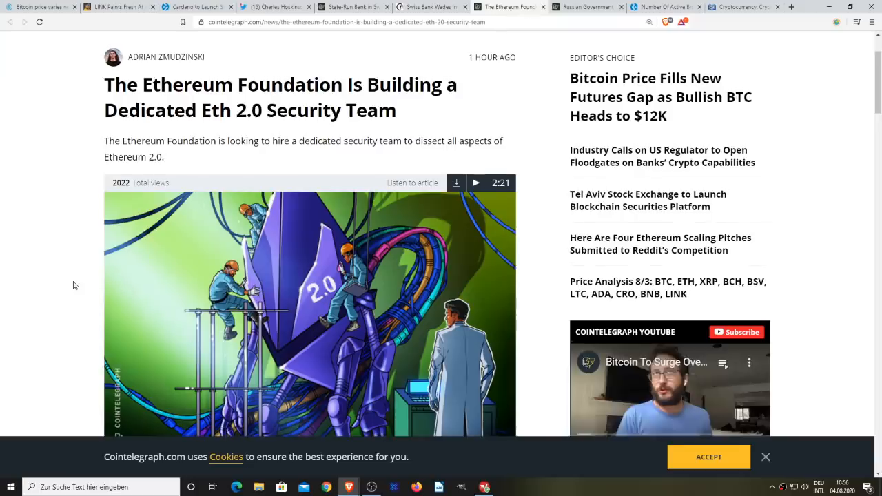
scroll(down, 3)
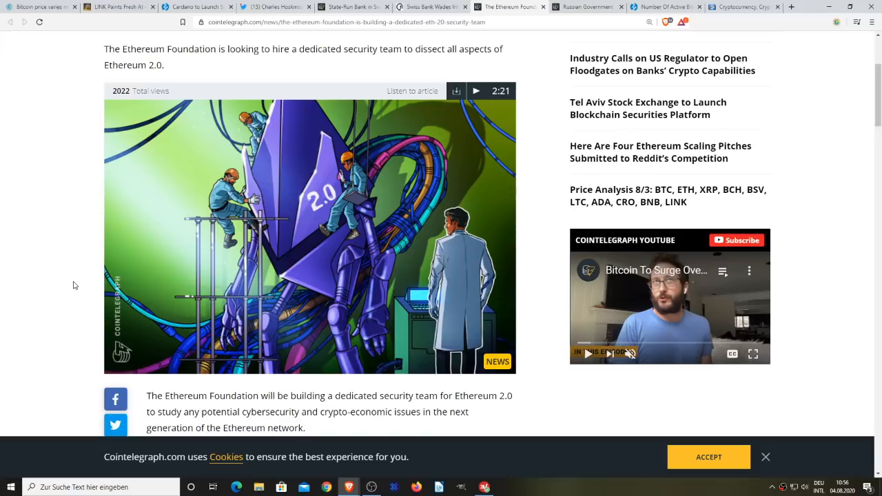
scroll(down, 3)
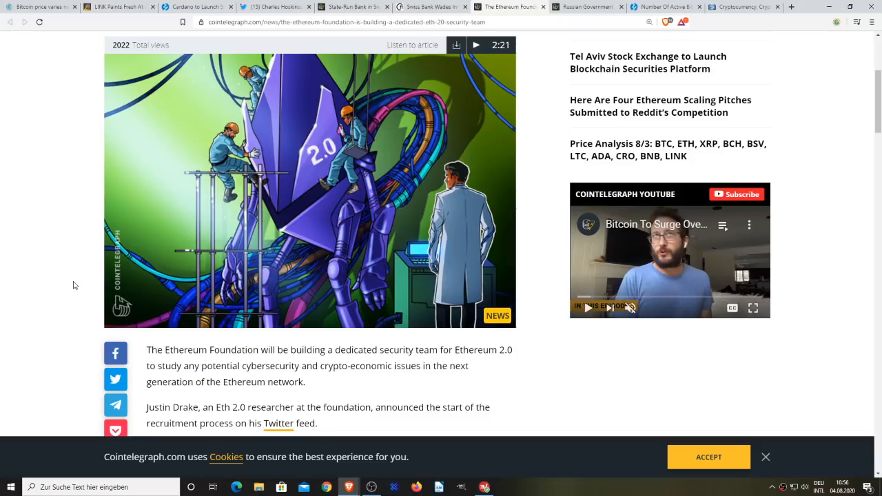
scroll(down, 3)
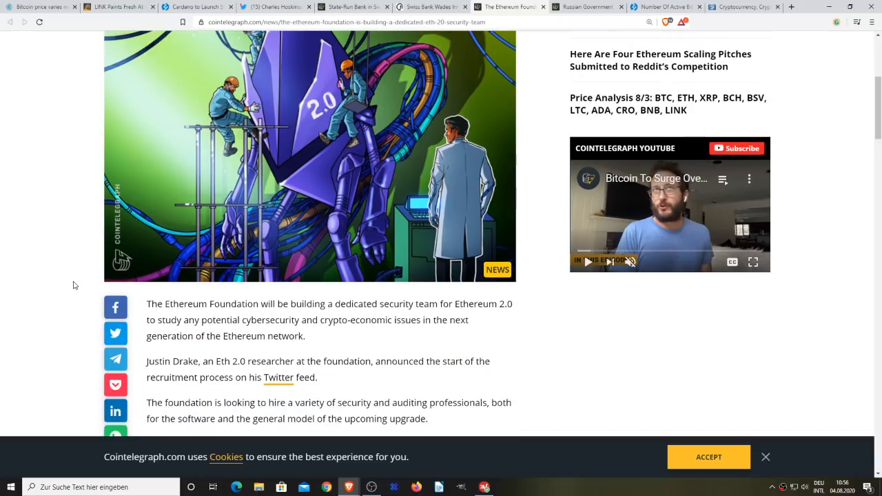
scroll(down, 3)
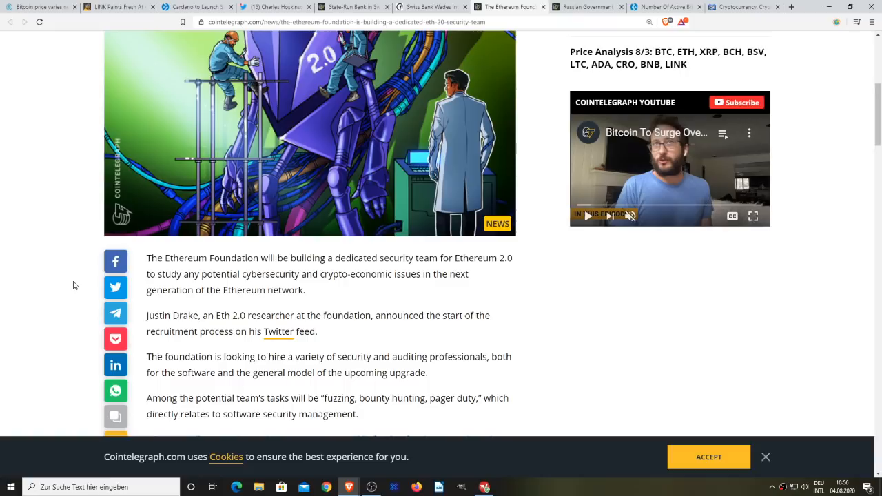
scroll(down, 3)
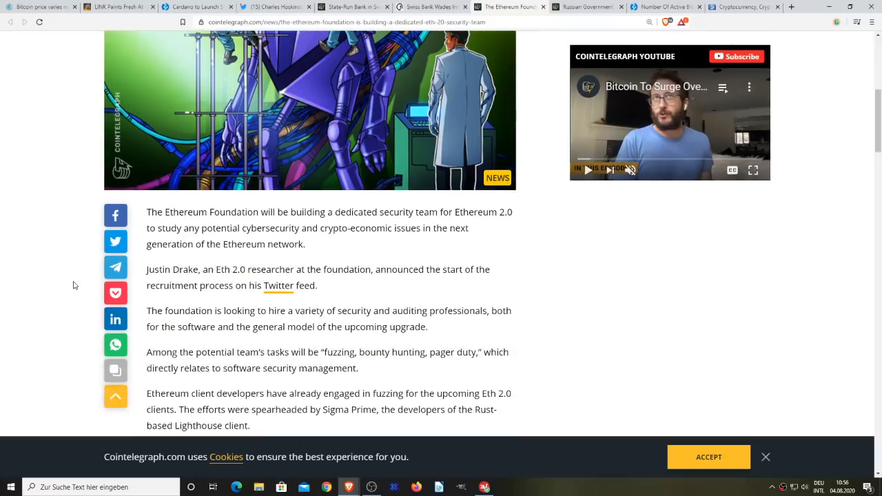
scroll(down, 3)
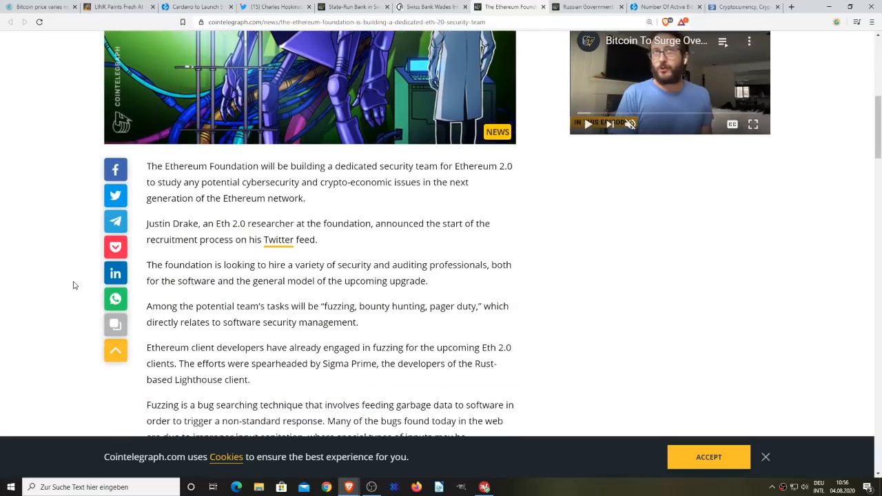
scroll(down, 3)
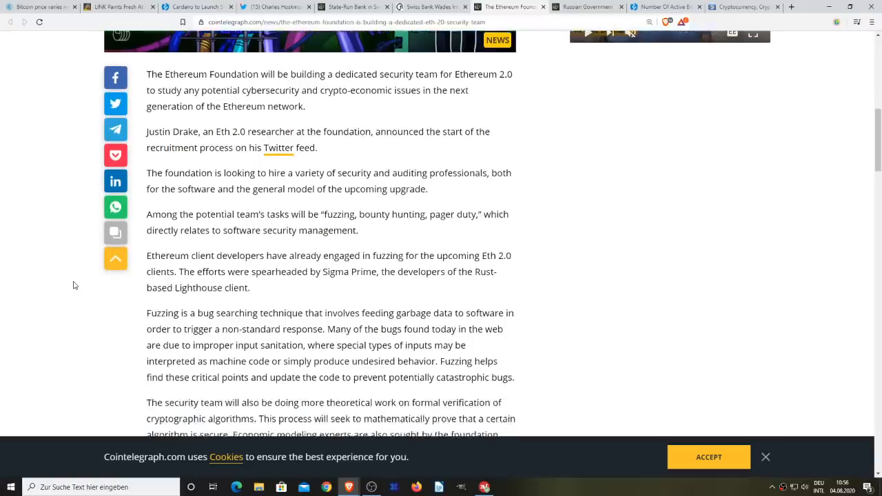
scroll(down, 3)
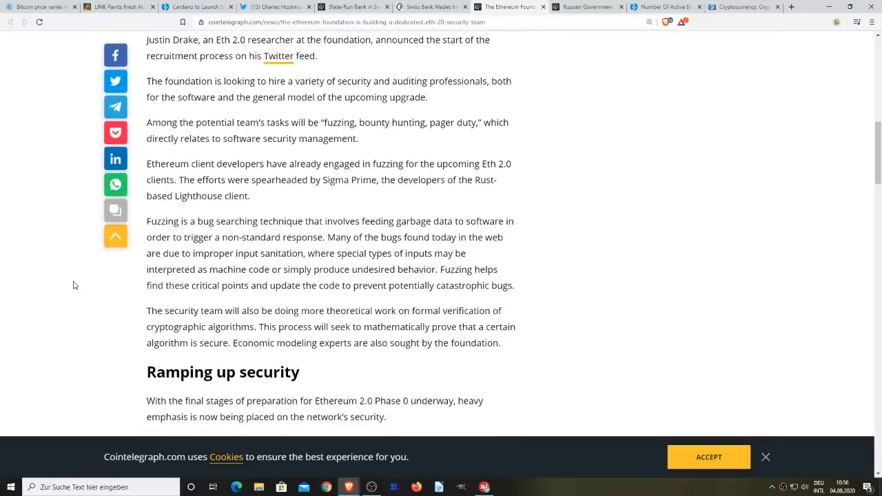
scroll(down, 3)
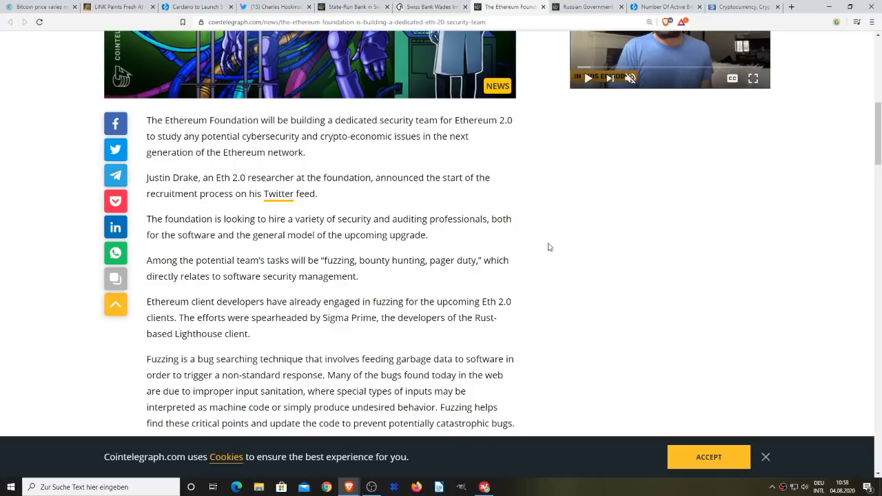
mouse_move(534, 225)
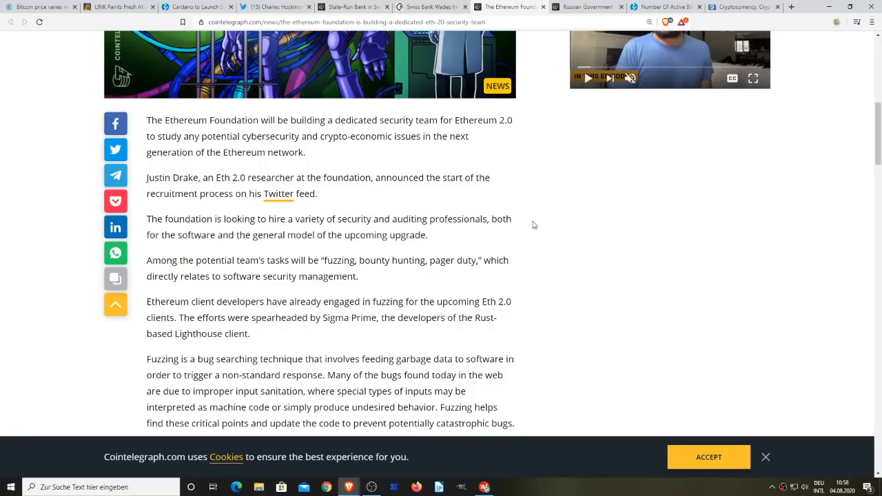
mouse_move(432, 155)
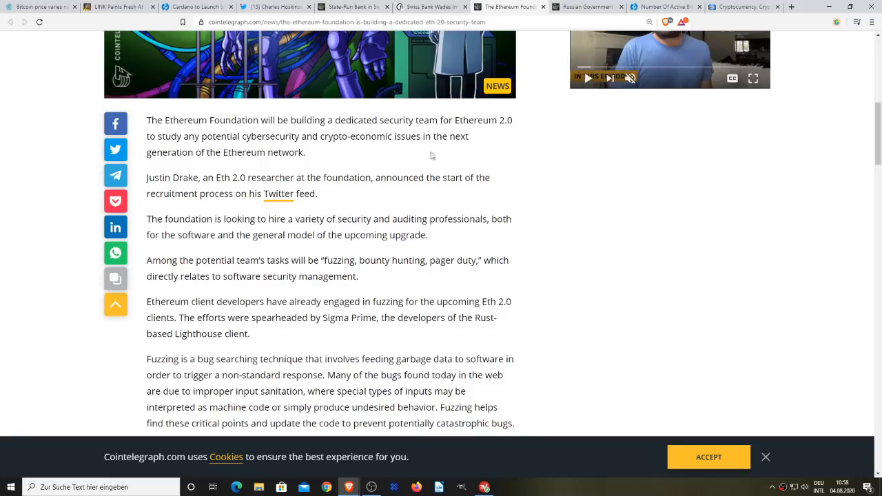
mouse_move(423, 281)
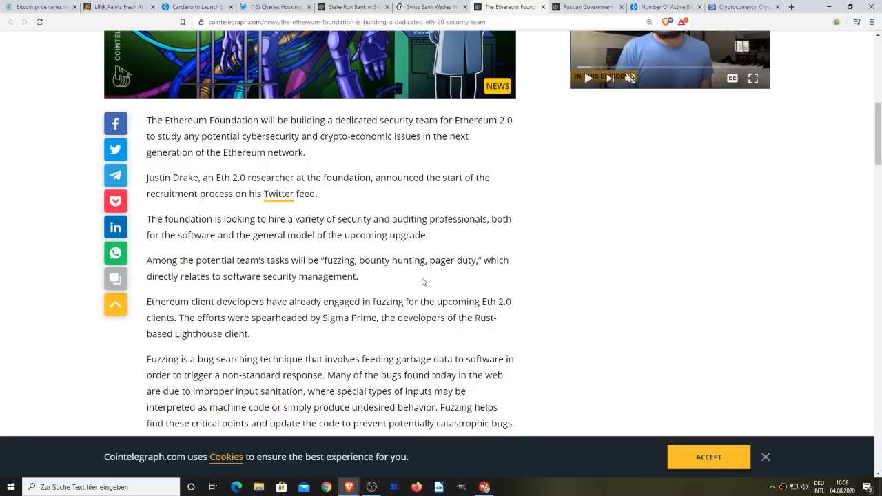
- Continue reading the security article down to the 'Ramping up security' section
scroll(down, 3)
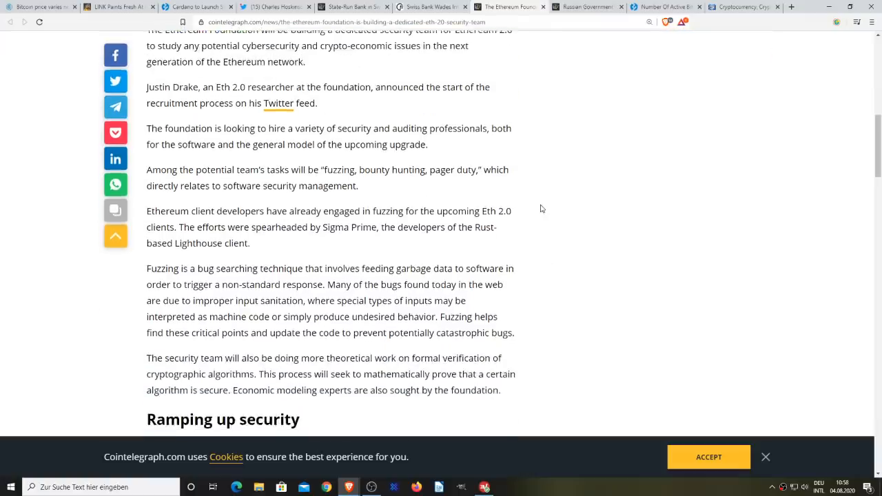
scroll(down, 3)
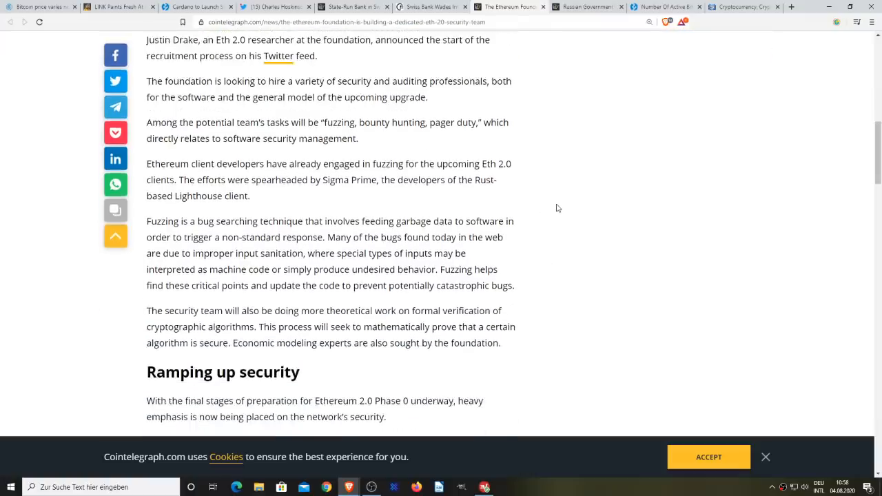
scroll(down, 3)
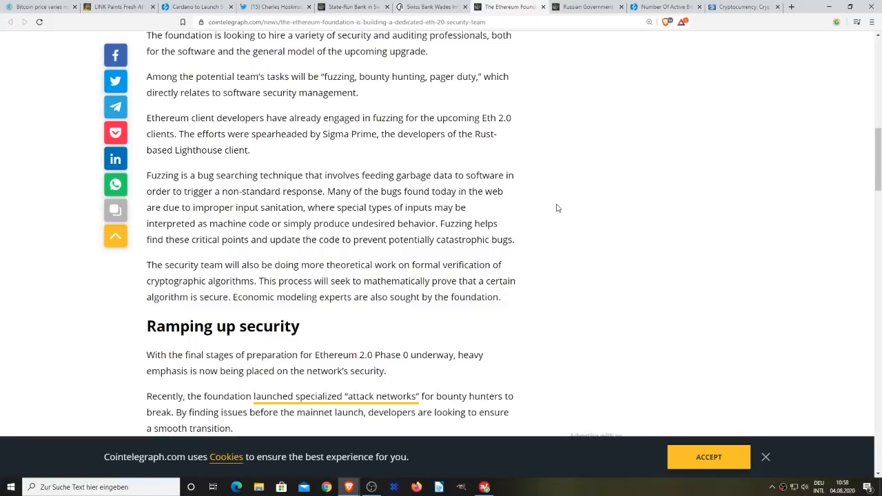
scroll(up, 3)
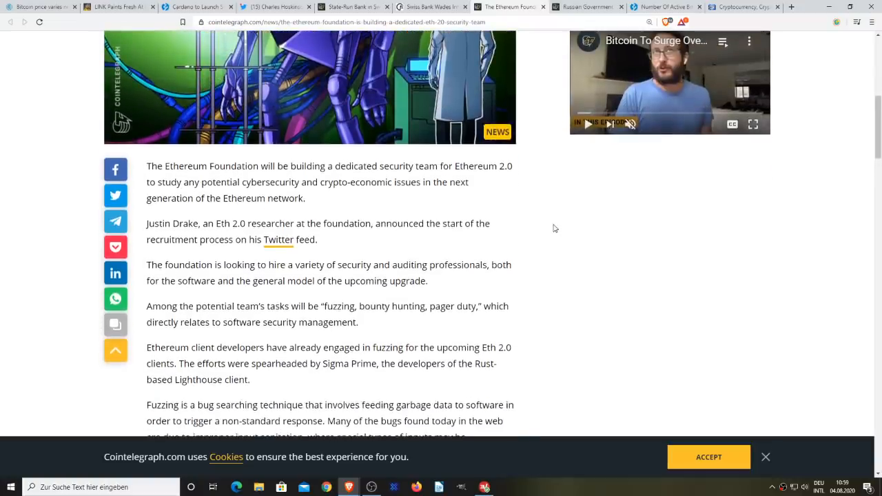
- Read the Russian anonymous-wallet ban article down to 'Experts say the impact will be minimal'
scroll(down, 3)
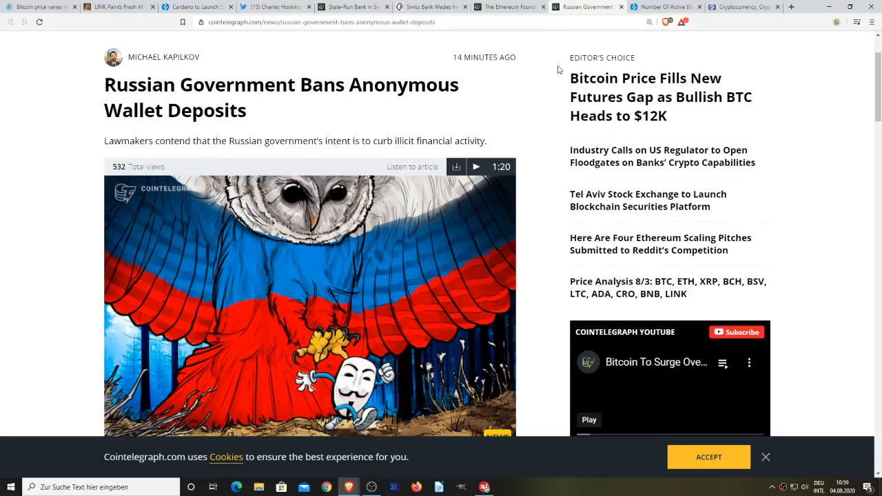
mouse_move(72, 246)
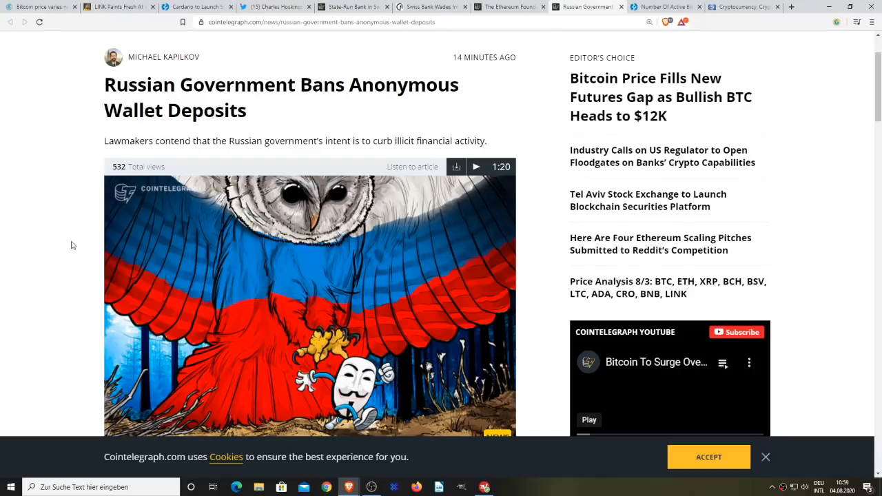
scroll(down, 3)
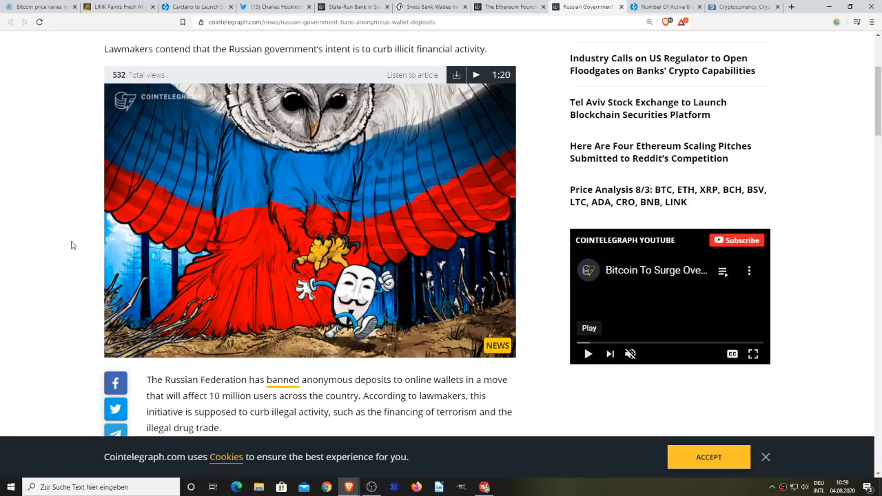
scroll(down, 3)
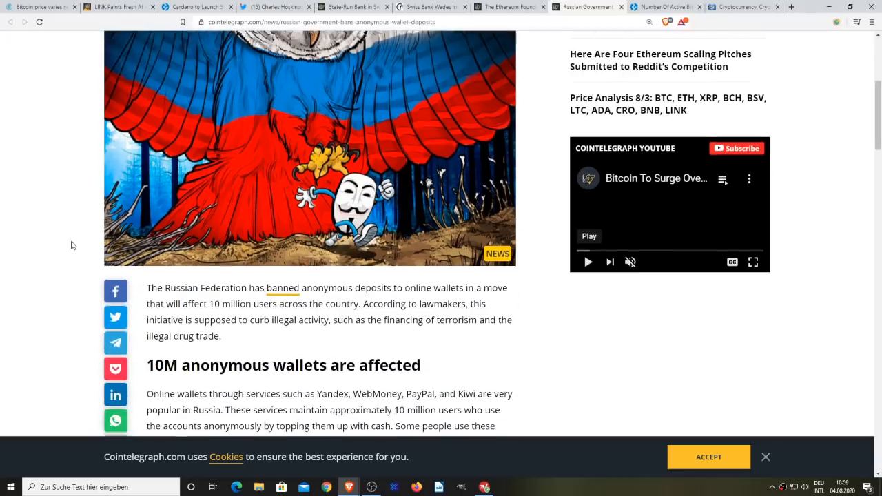
scroll(down, 3)
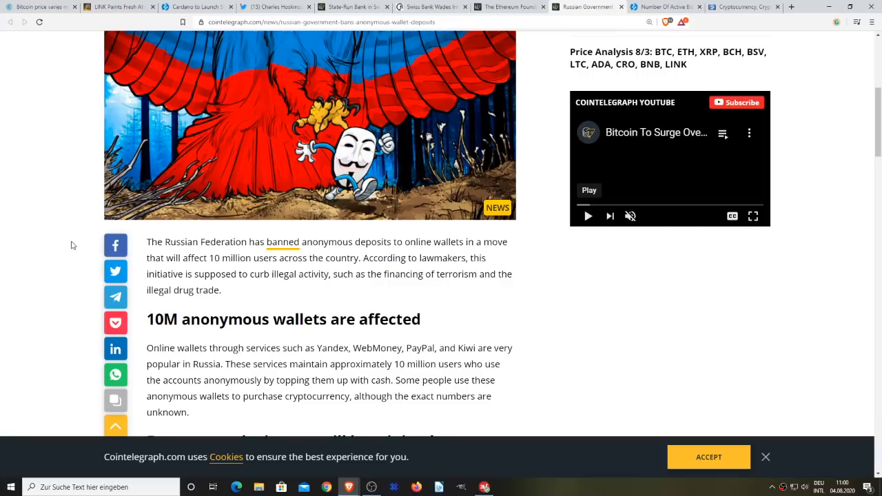
scroll(down, 3)
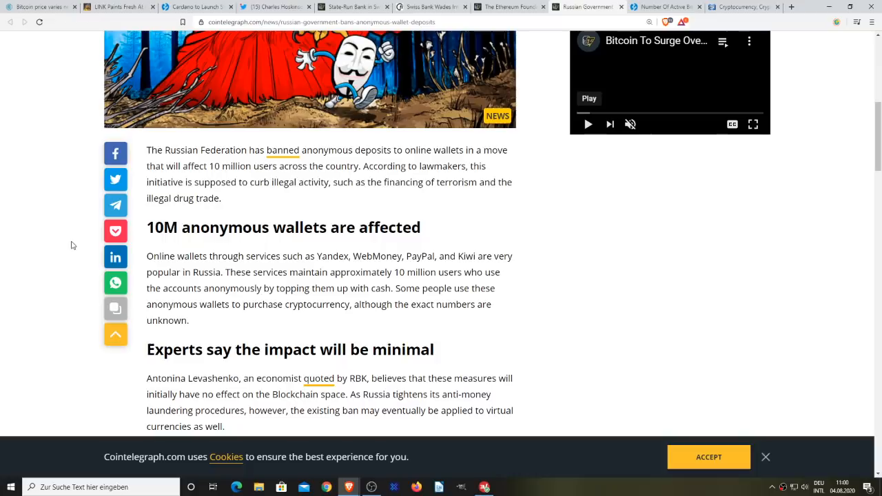
scroll(down, 3)
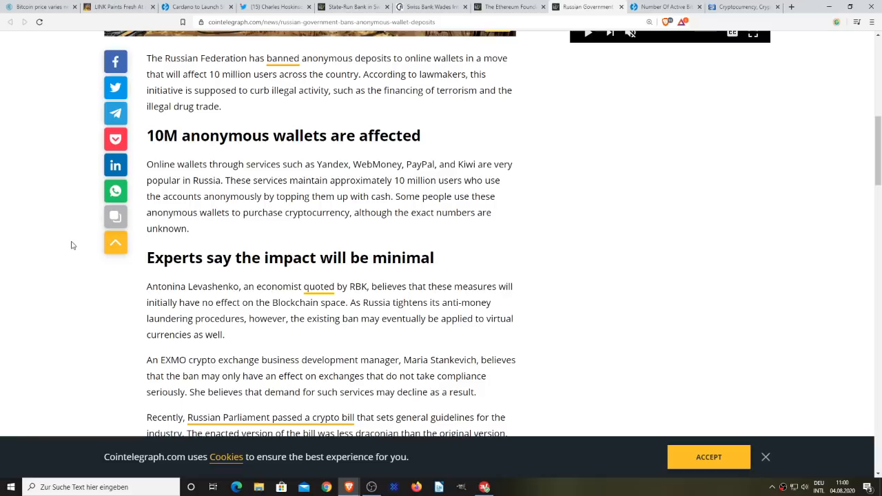
mouse_move(353, 176)
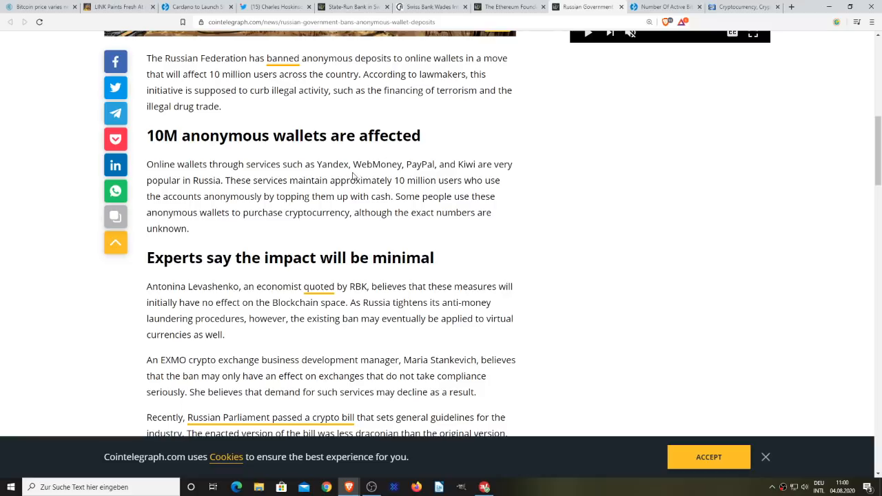
mouse_move(393, 174)
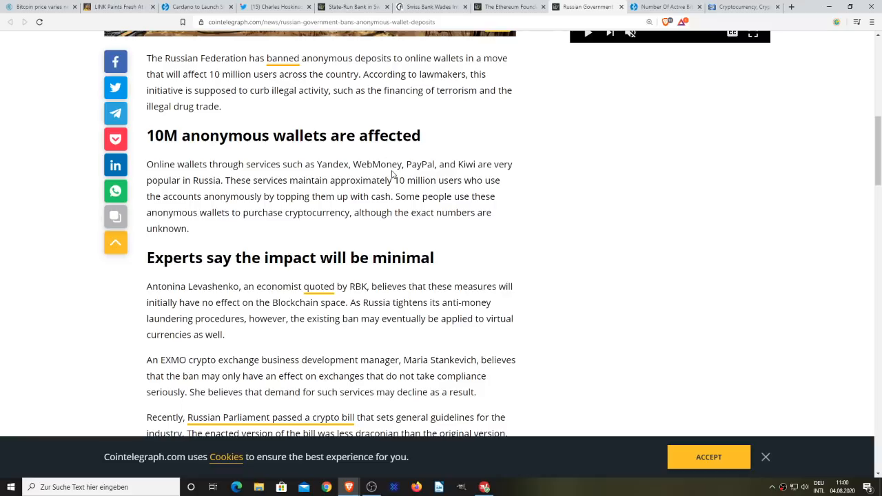
mouse_move(568, 225)
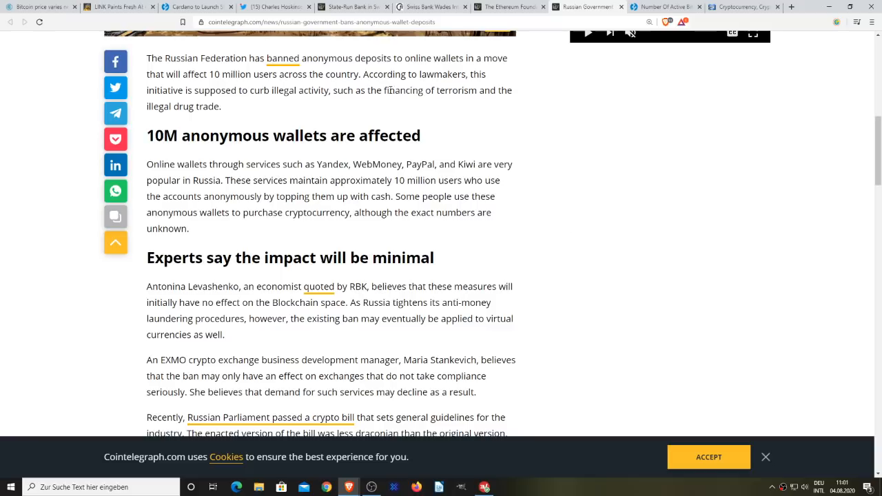
mouse_move(210, 121)
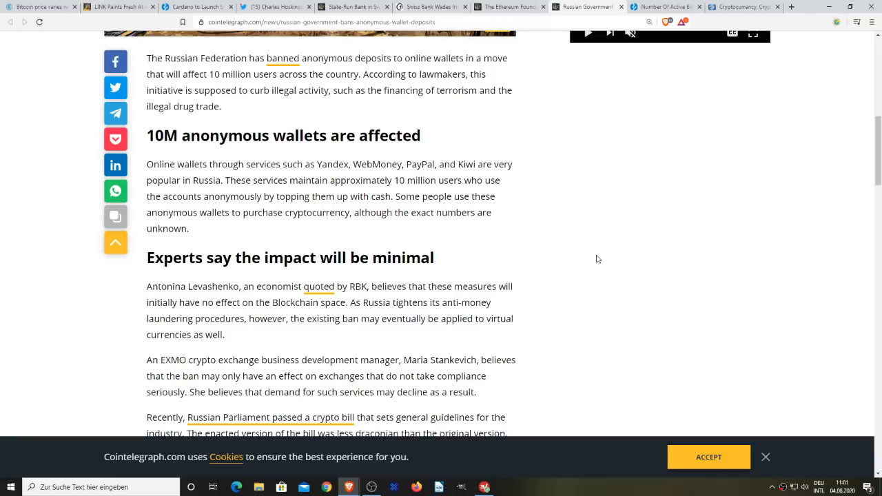
mouse_move(489, 101)
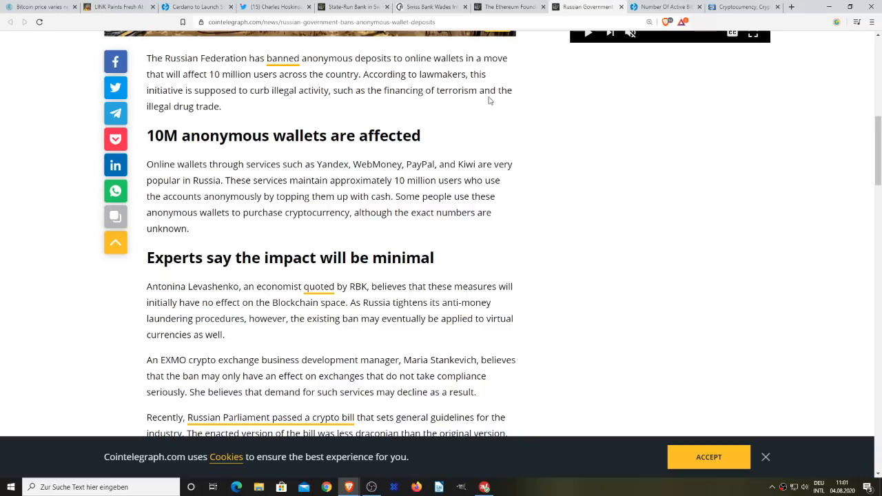
mouse_move(640, 222)
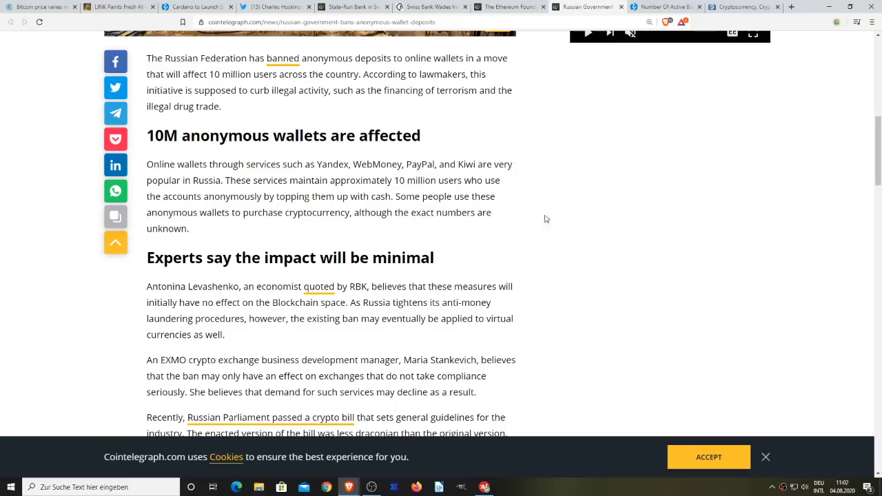
mouse_move(588, 238)
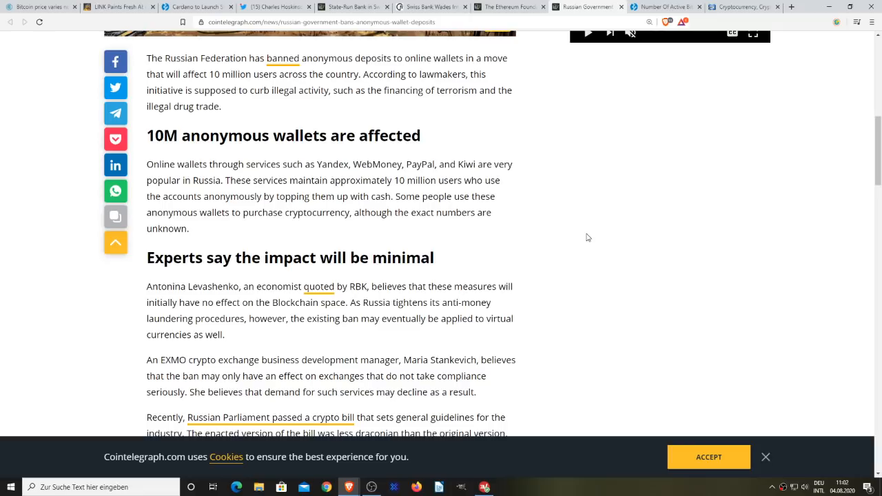
mouse_move(542, 201)
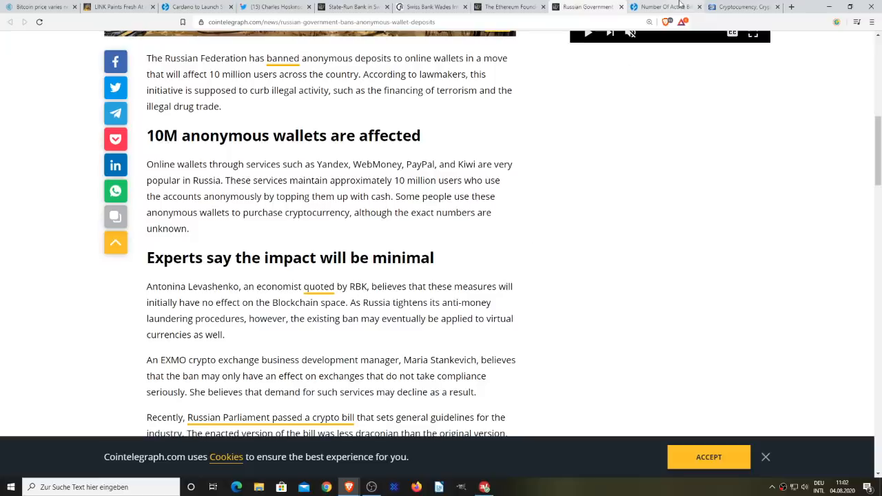
- Switch to ZyCrypto's active Bitcoin addresses article and read past the Active BTC Addresses chart
click(665, 6)
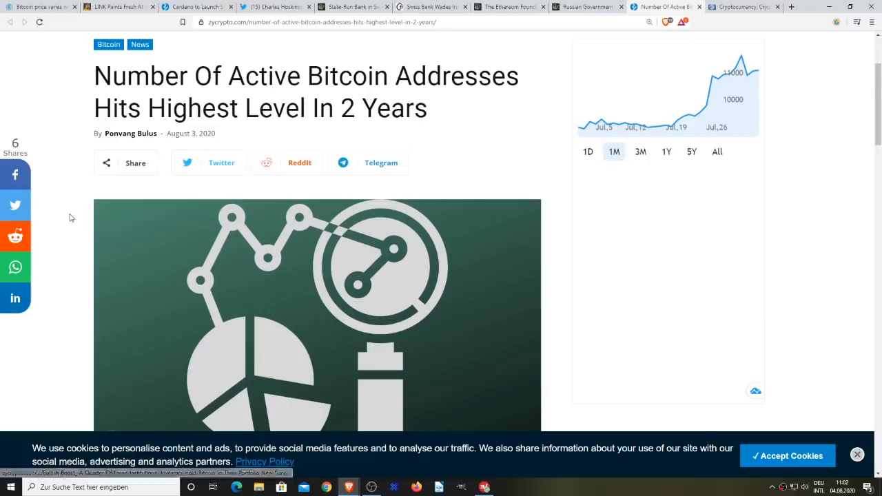
scroll(down, 3)
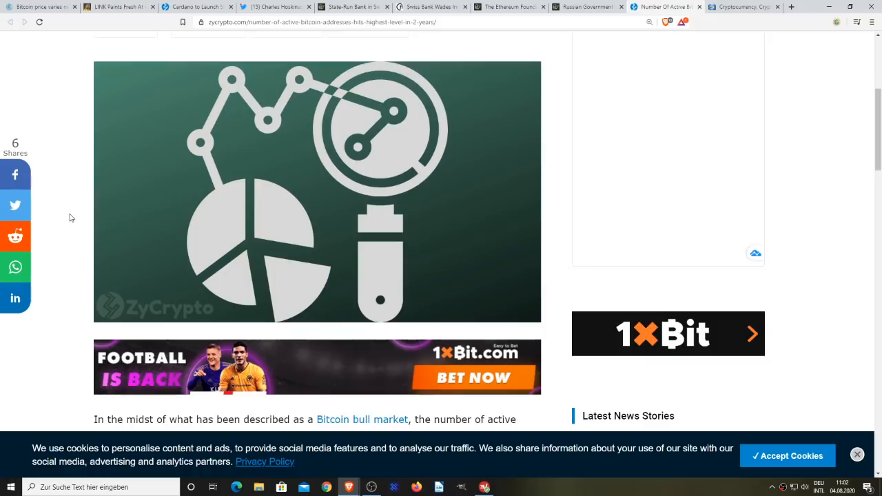
scroll(down, 3)
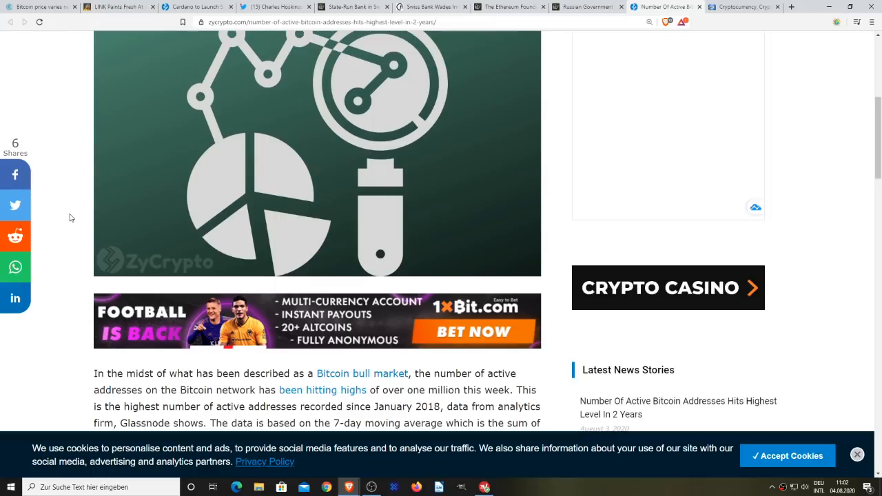
scroll(down, 3)
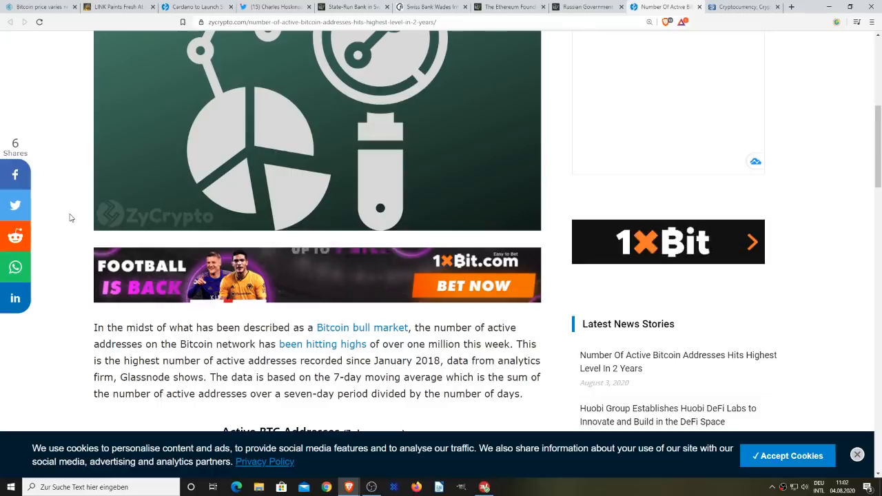
scroll(down, 3)
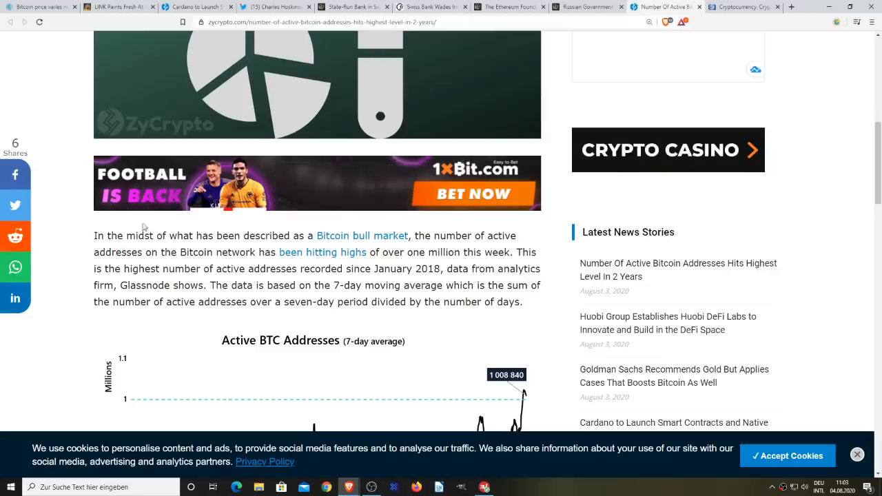
scroll(down, 3)
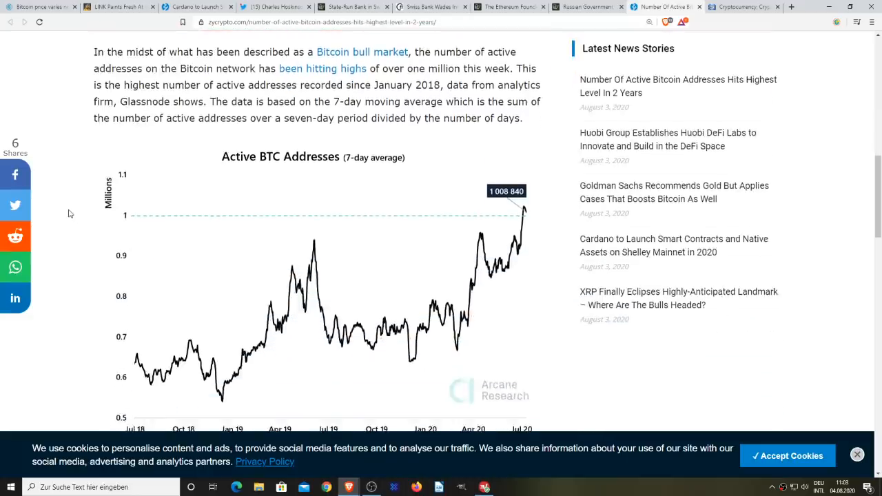
scroll(down, 3)
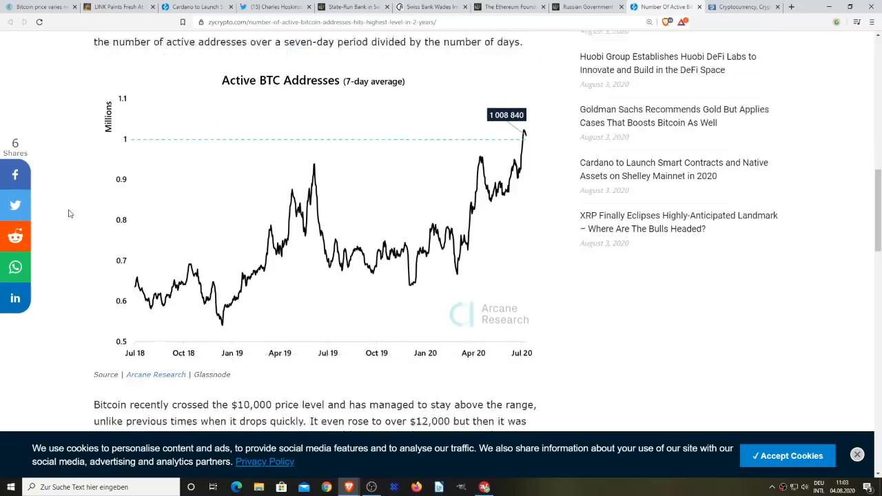
scroll(down, 3)
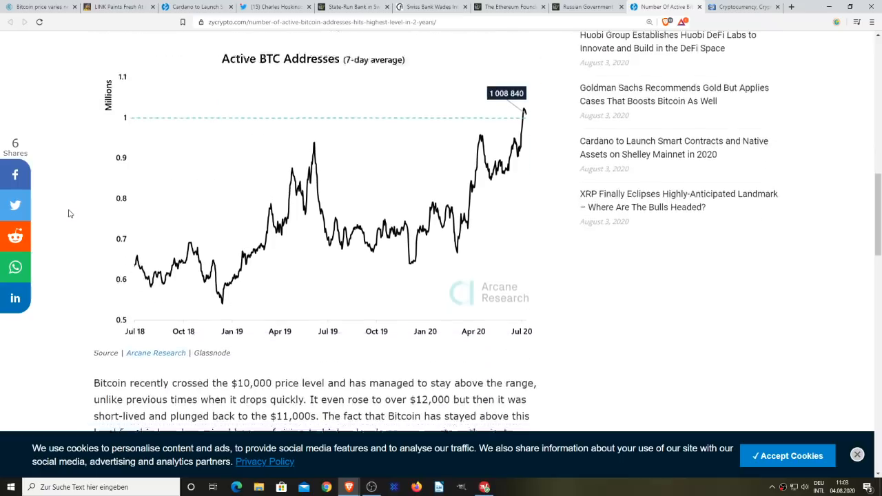
scroll(down, 3)
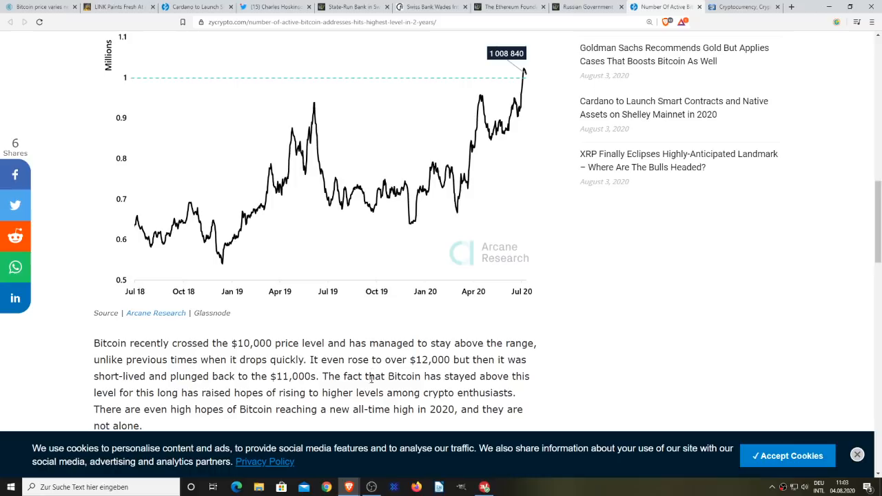
mouse_move(115, 408)
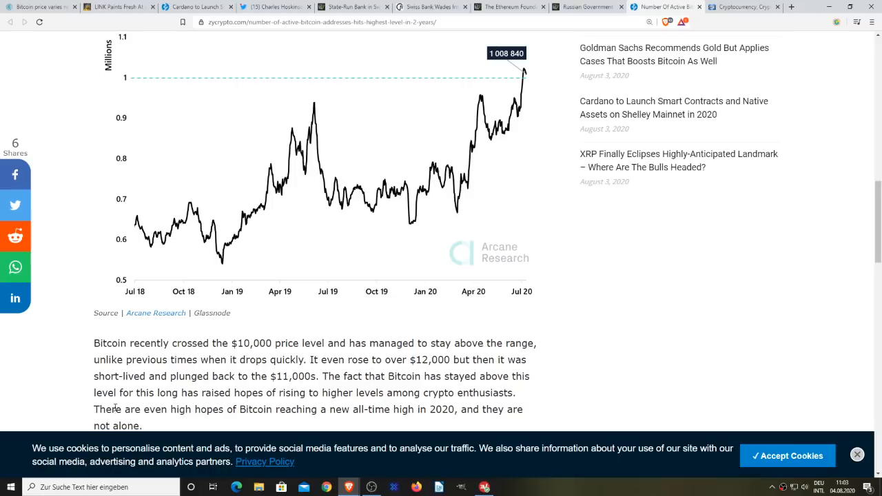
mouse_move(377, 412)
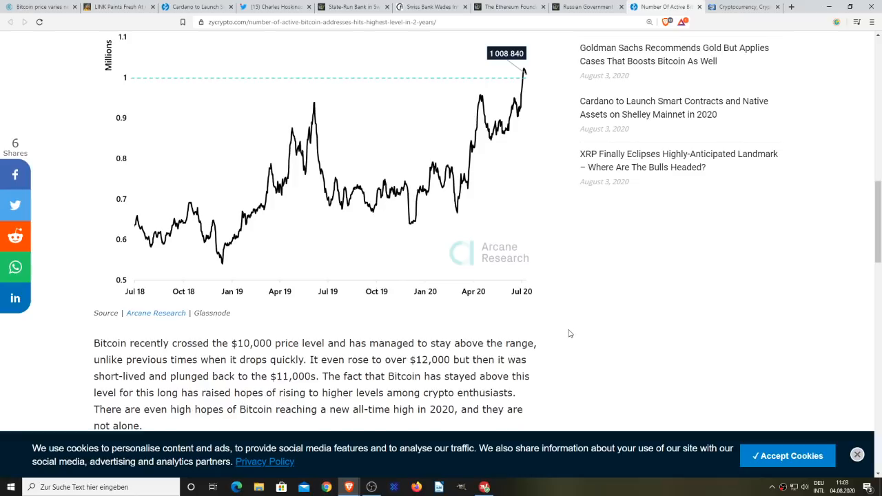
mouse_move(560, 324)
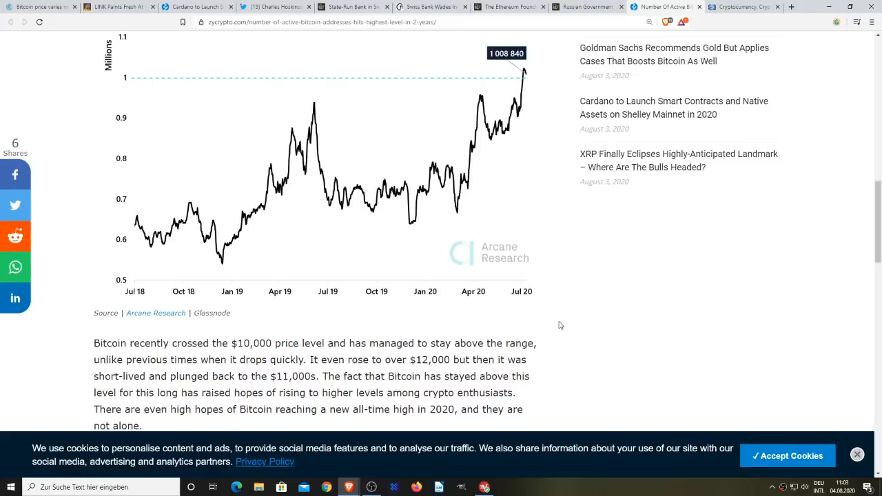
mouse_move(557, 323)
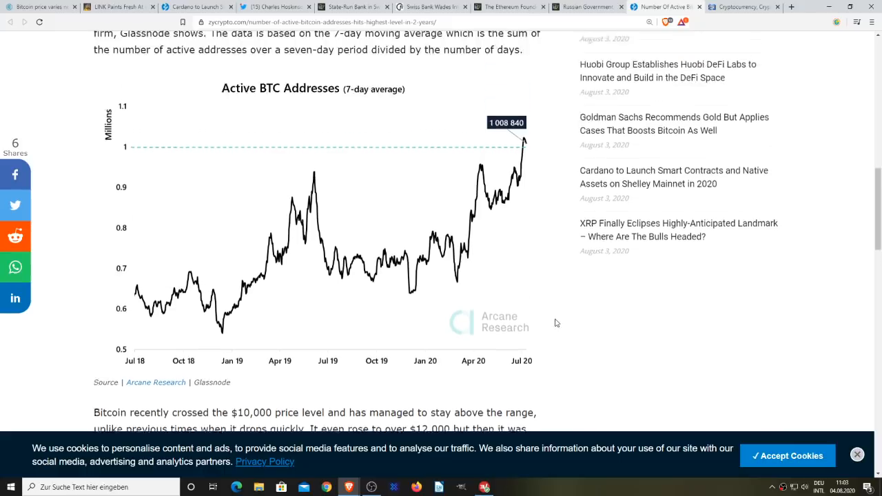
scroll(down, 3)
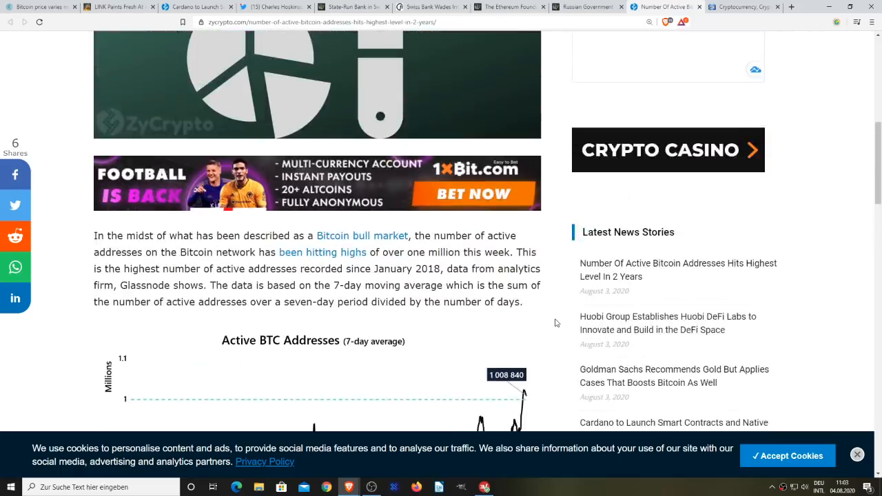
scroll(down, 3)
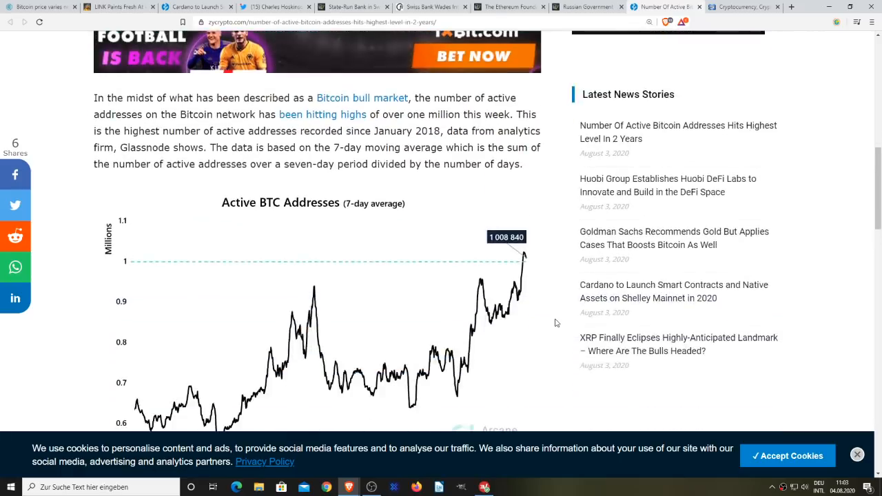
scroll(down, 3)
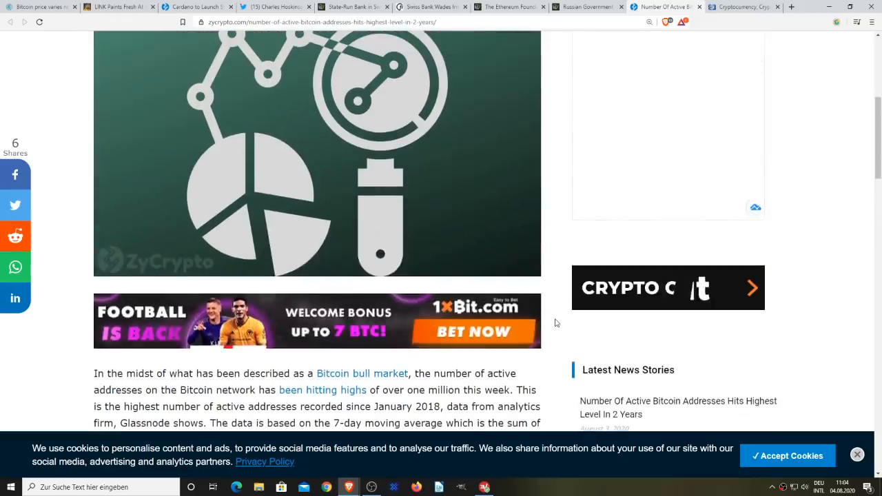
scroll(up, 3)
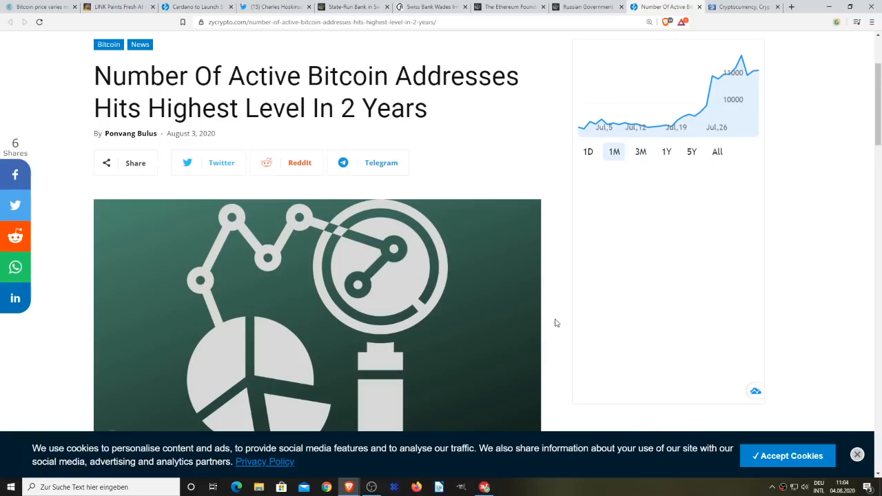
scroll(down, 3)
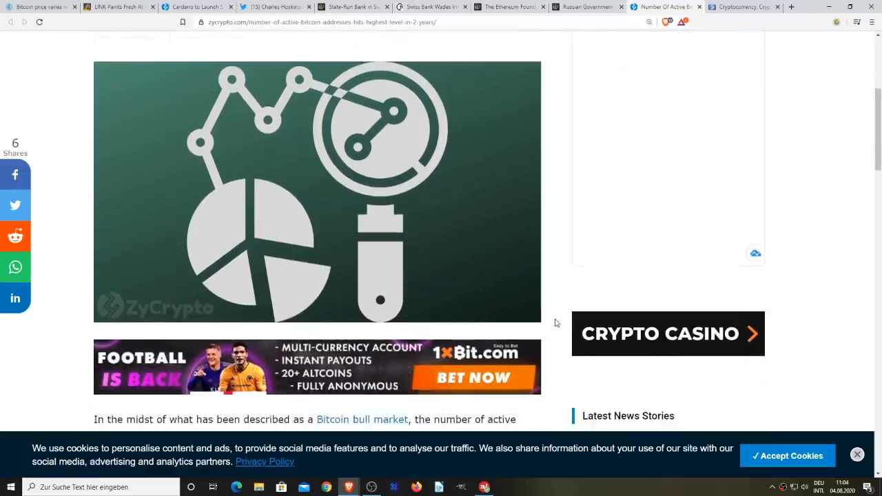
scroll(down, 3)
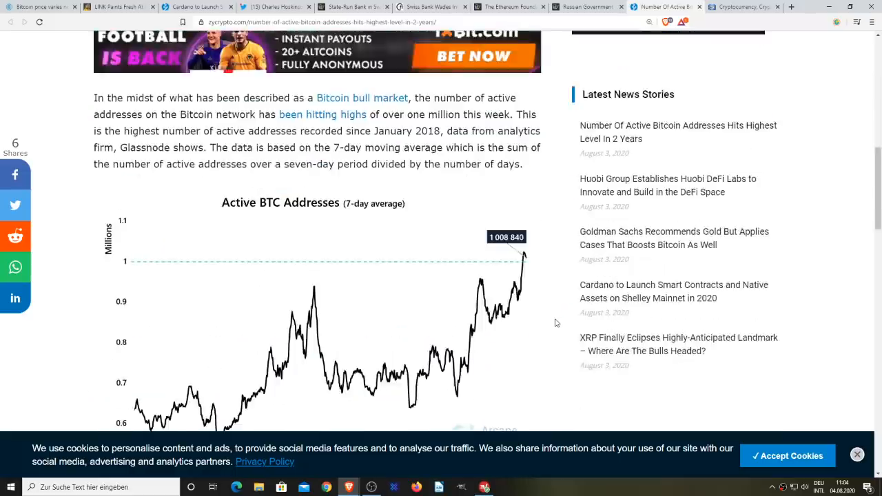
scroll(down, 3)
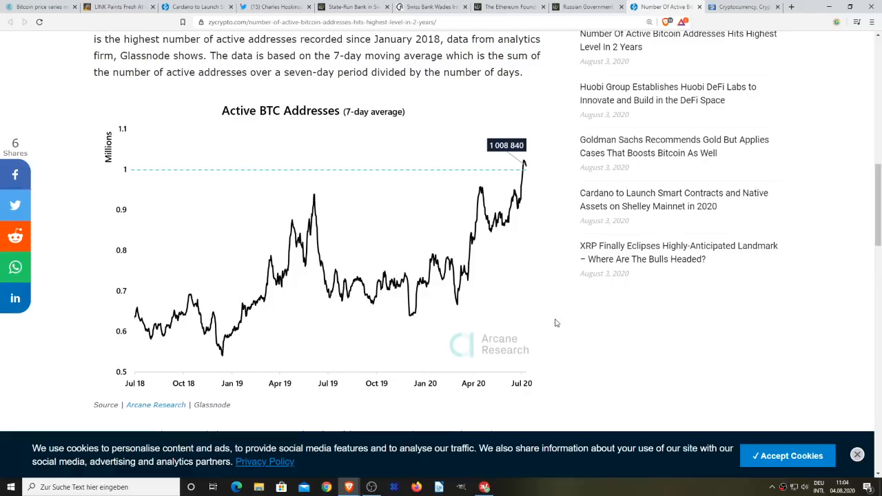
mouse_move(560, 193)
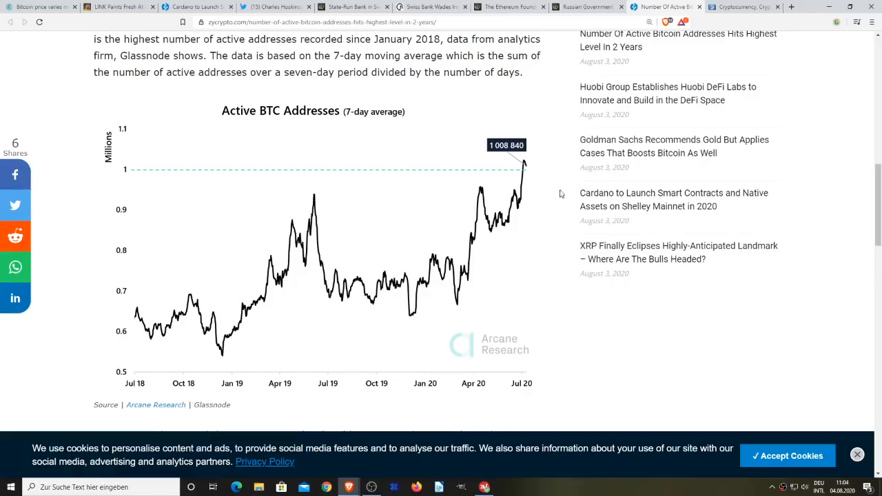
mouse_move(558, 233)
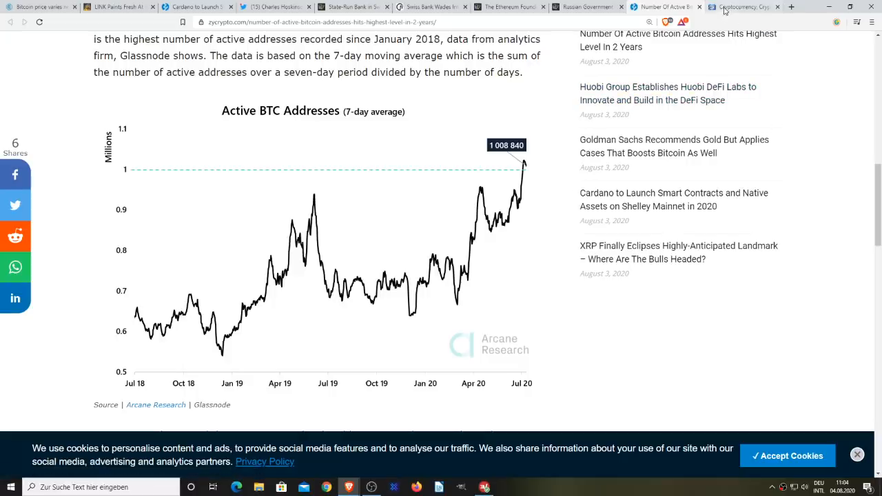
- Switch to CoinCodex and scroll the all-coins table down to around rank 28
click(740, 7)
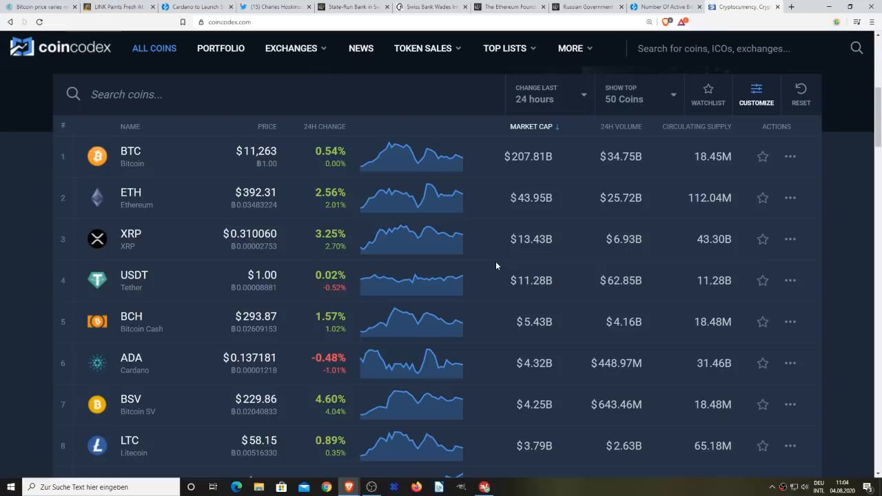
mouse_move(492, 273)
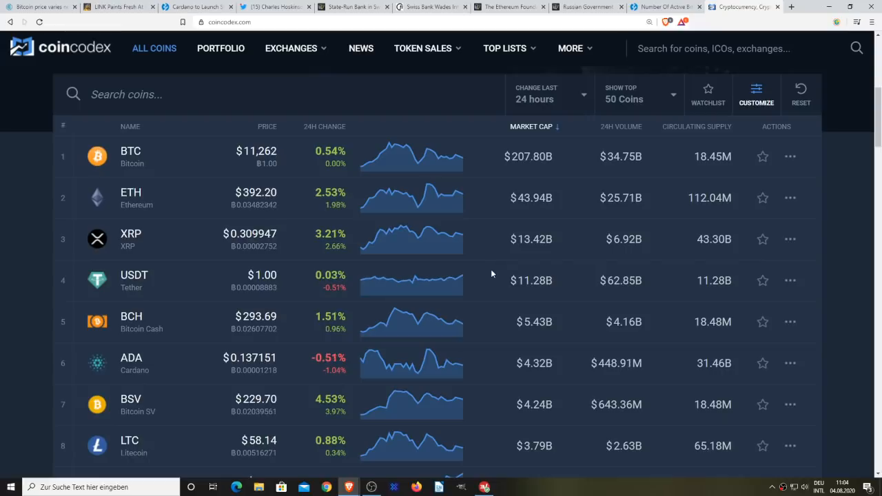
mouse_move(483, 262)
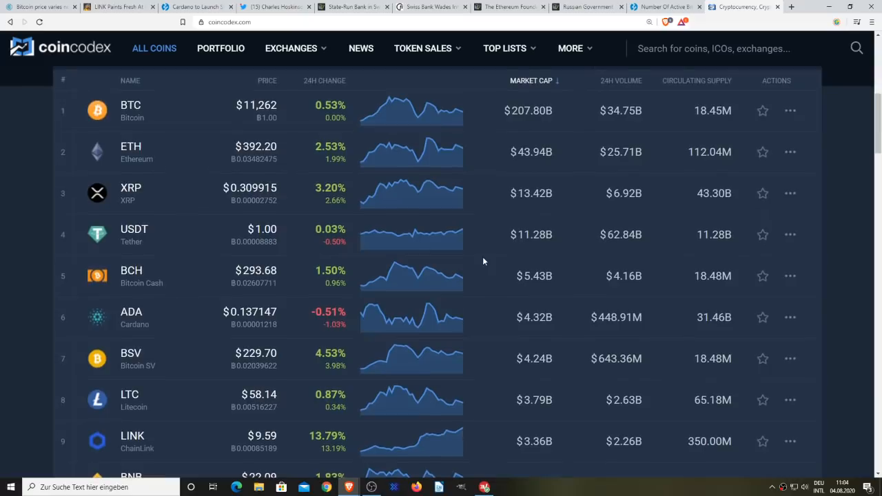
scroll(down, 3)
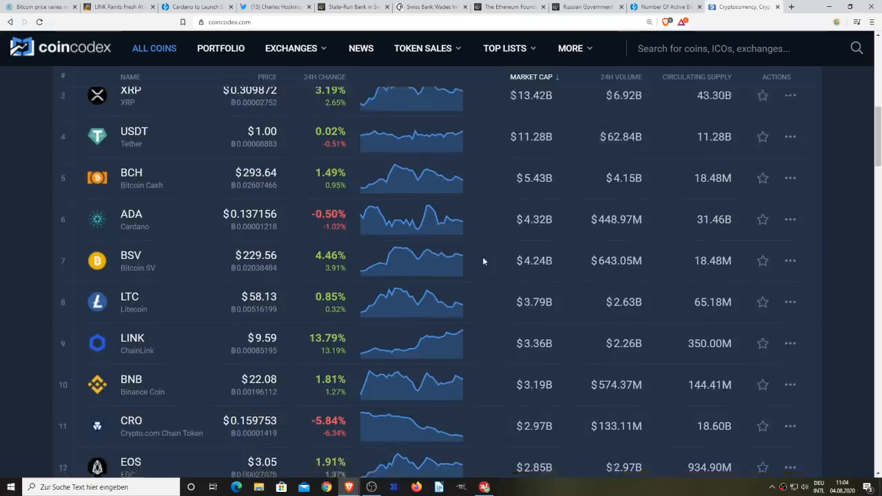
scroll(down, 3)
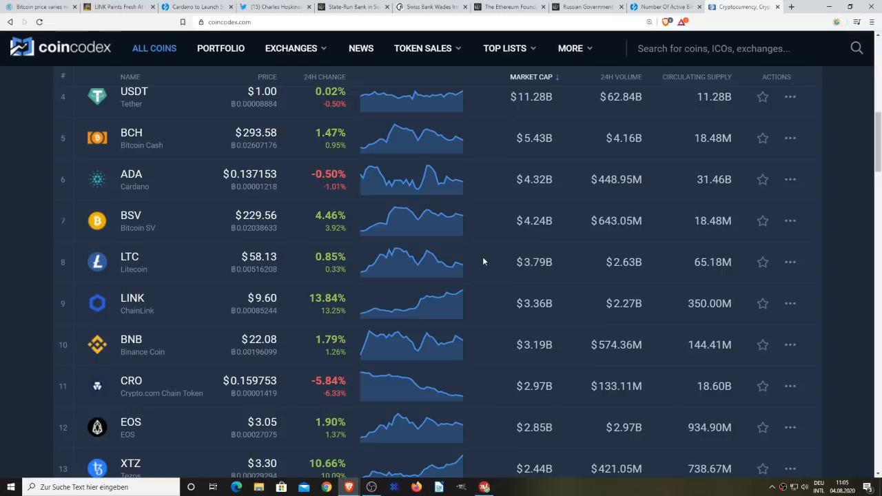
scroll(down, 3)
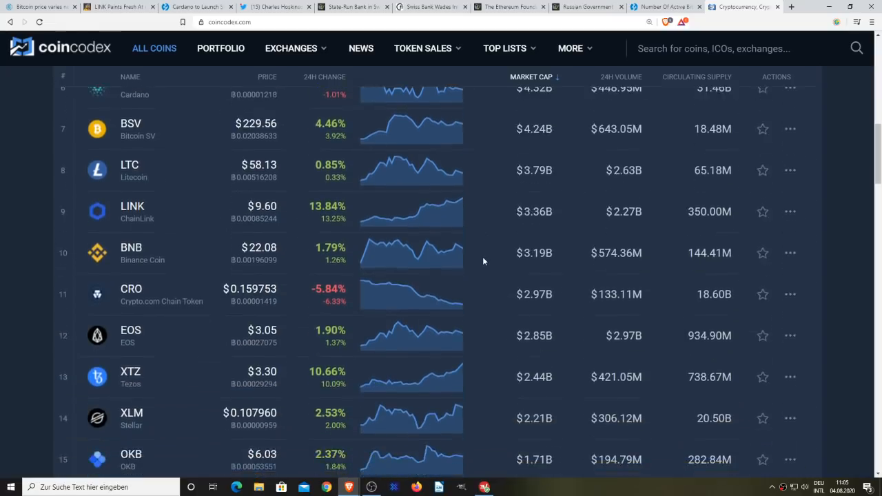
scroll(down, 3)
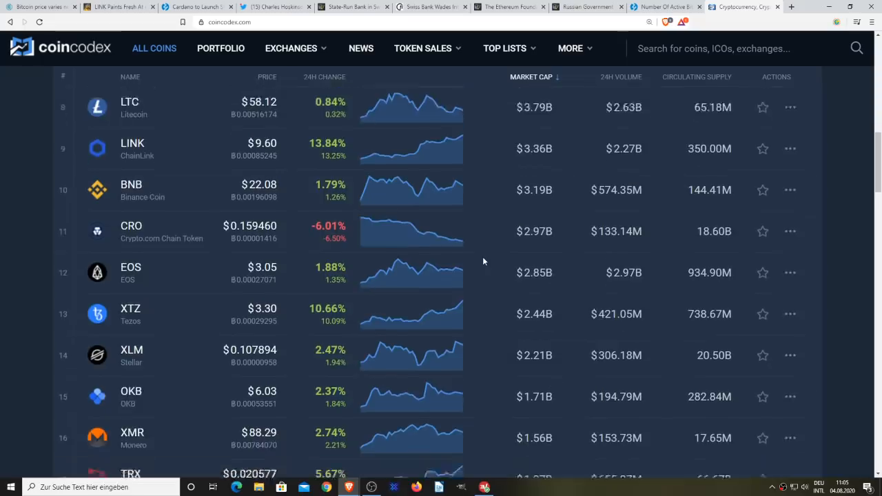
scroll(down, 3)
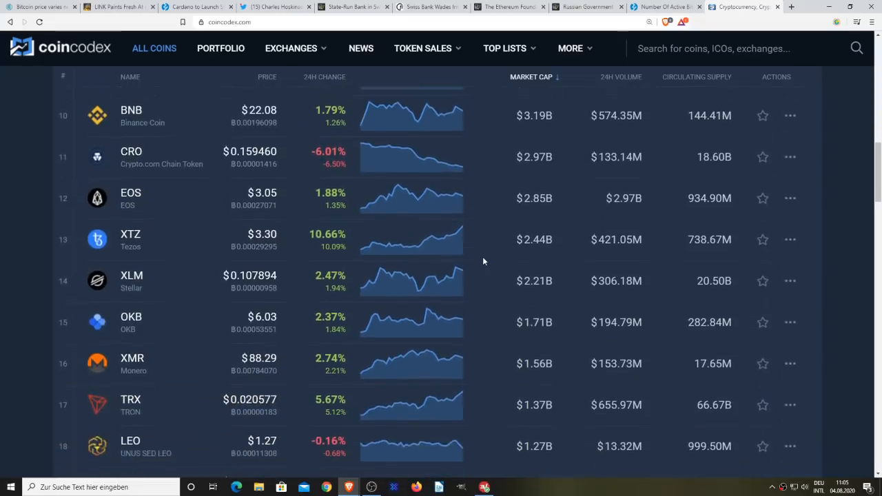
scroll(down, 3)
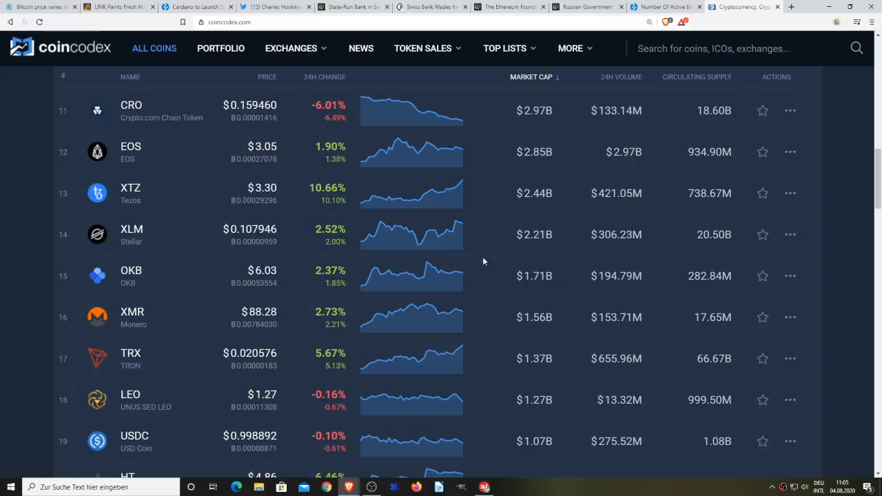
scroll(down, 3)
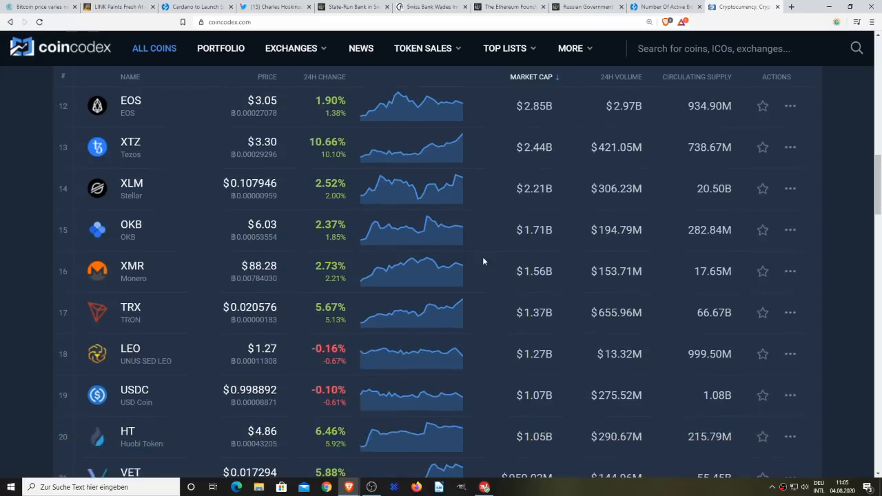
scroll(down, 3)
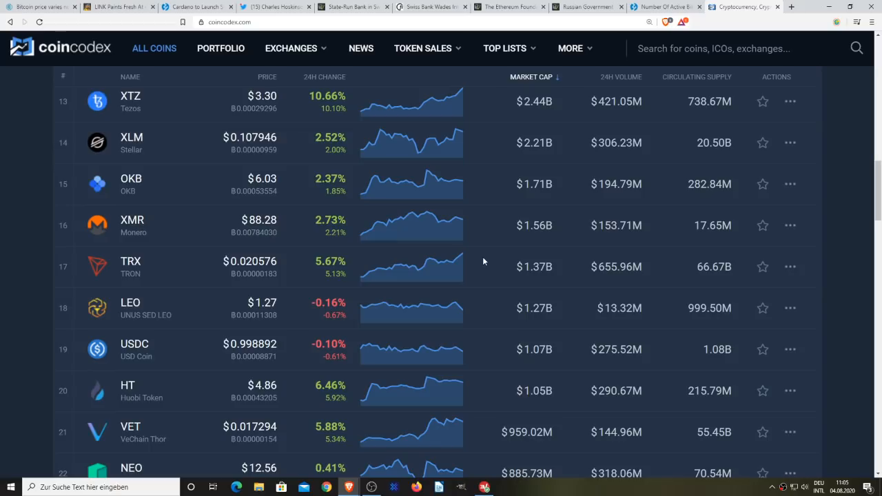
scroll(down, 3)
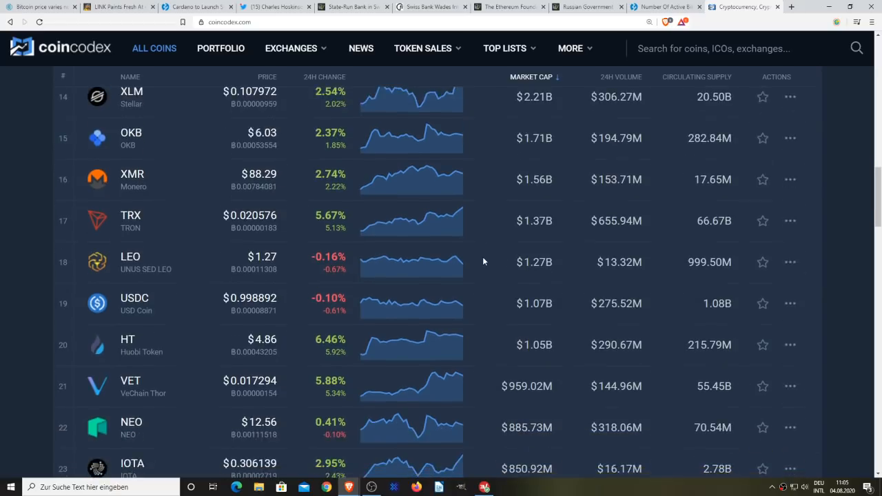
scroll(down, 3)
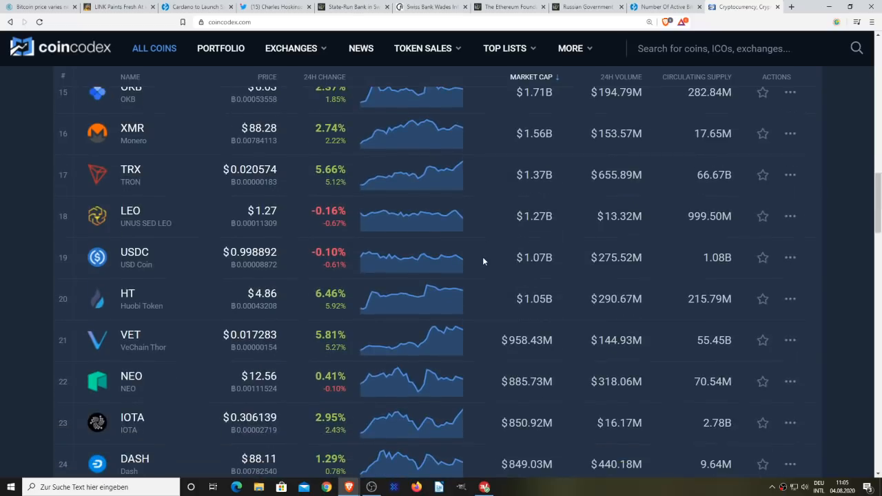
scroll(down, 3)
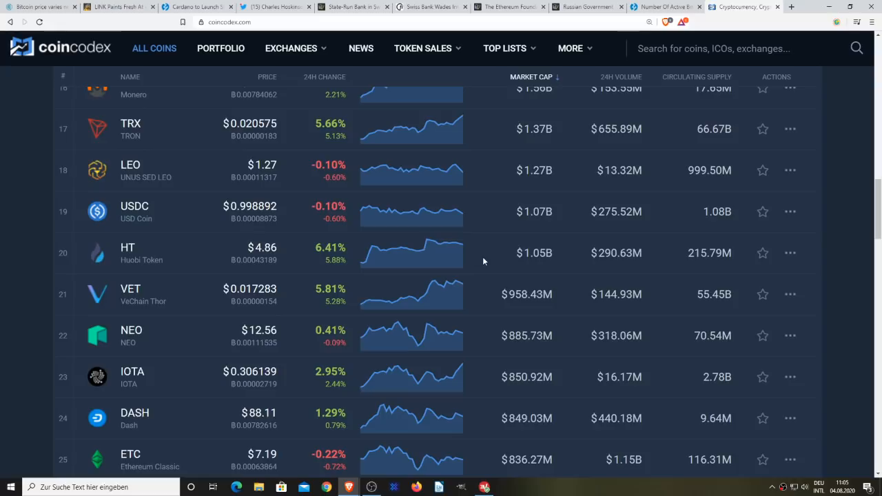
scroll(down, 3)
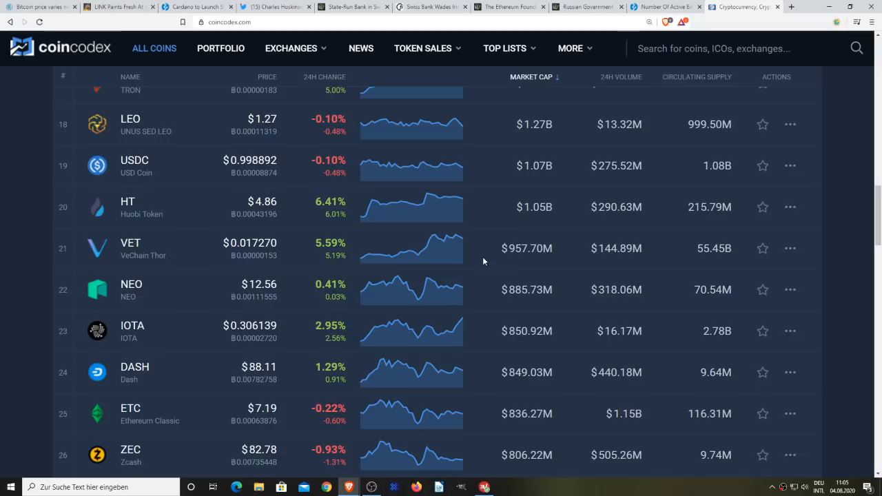
scroll(down, 3)
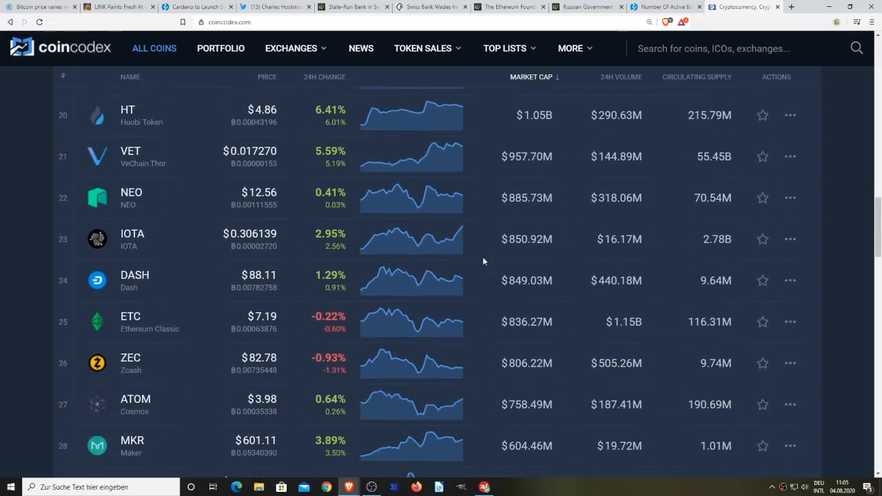
- Scroll the coin table back up toward Bitcoin at the top
scroll(up, 3)
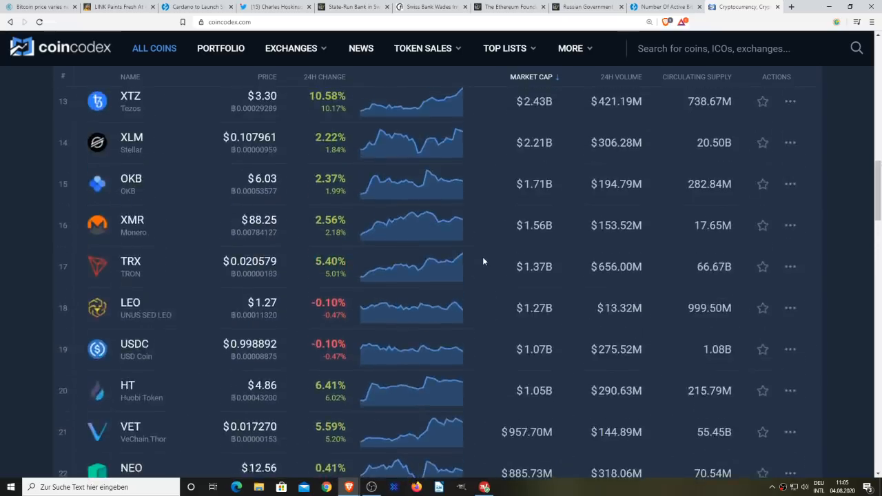
scroll(up, 3)
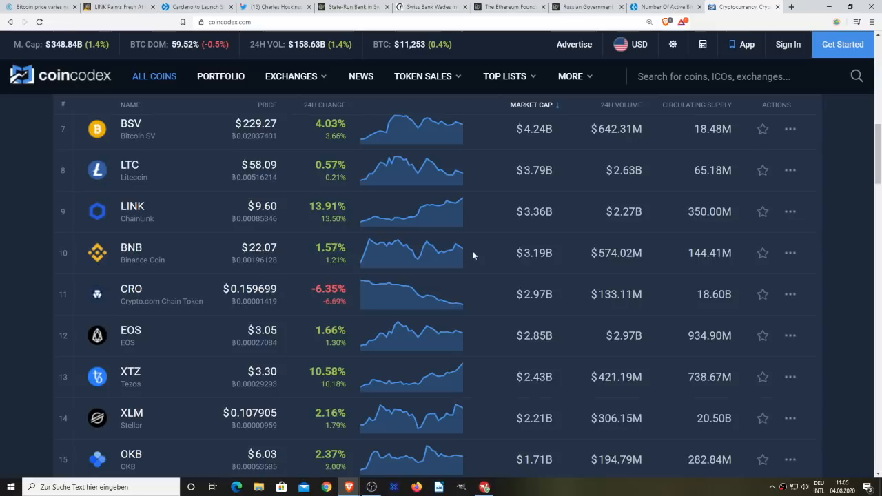
scroll(up, 3)
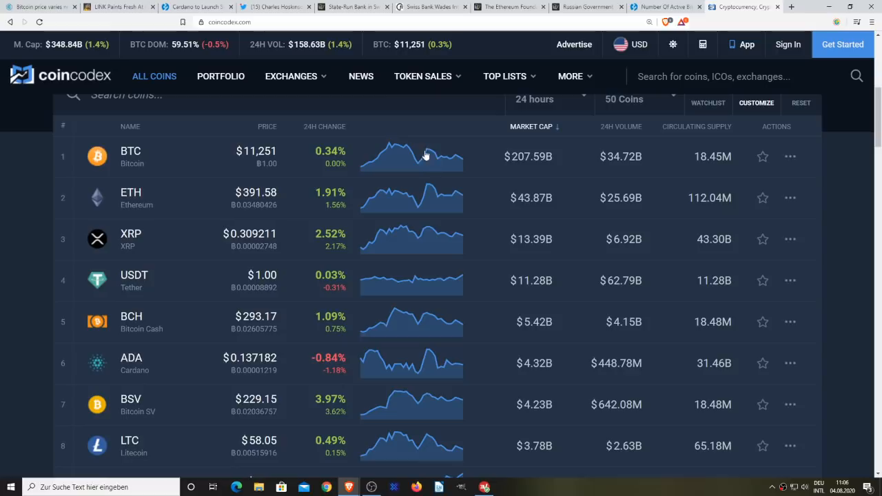
mouse_move(461, 160)
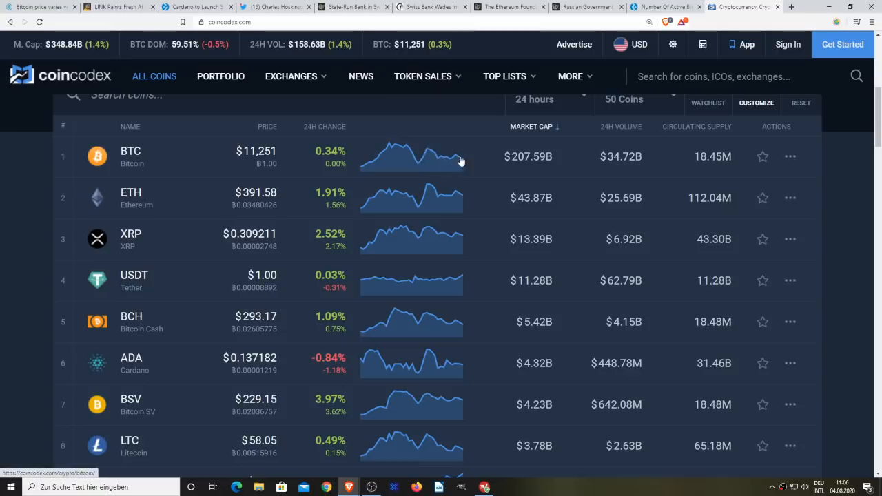
mouse_move(510, 299)
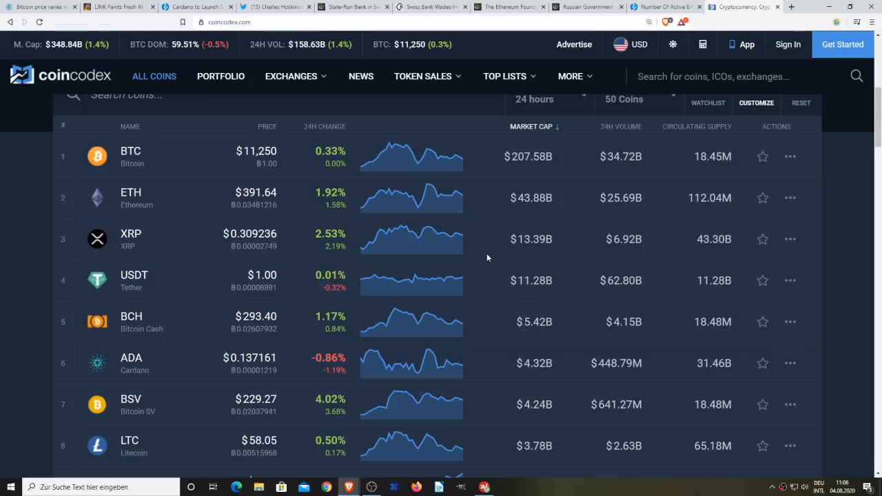
scroll(down, 3)
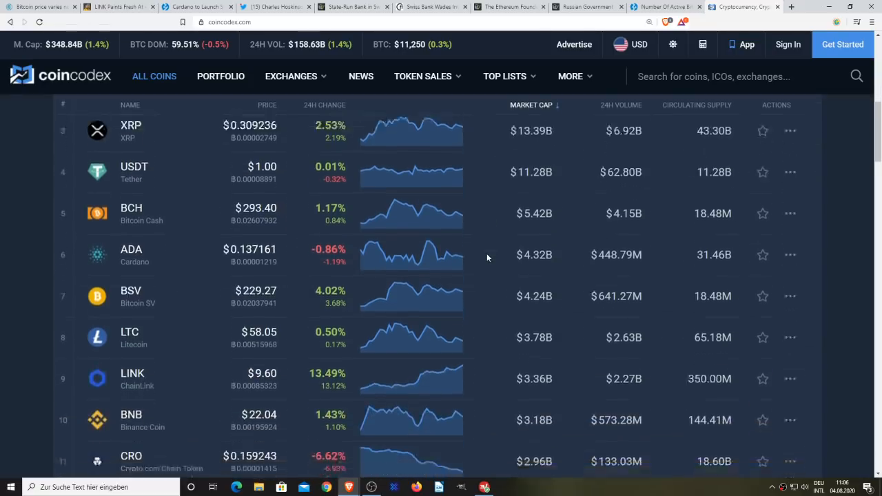
scroll(down, 3)
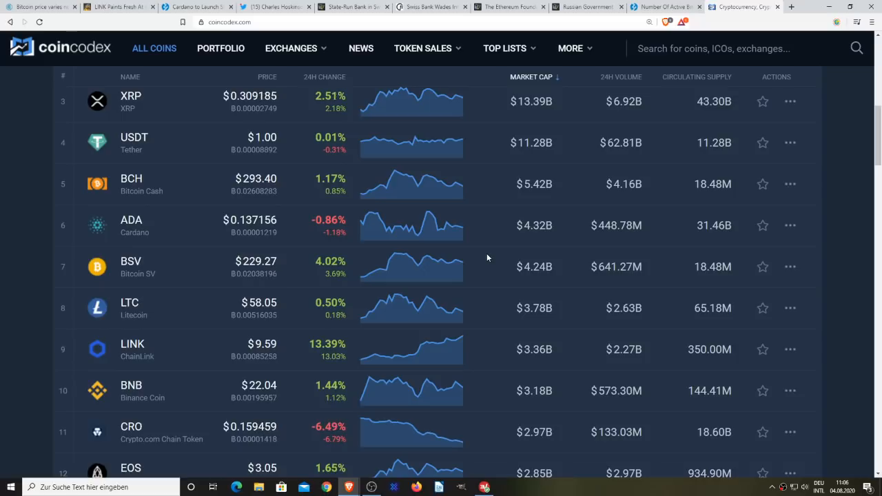
scroll(down, 3)
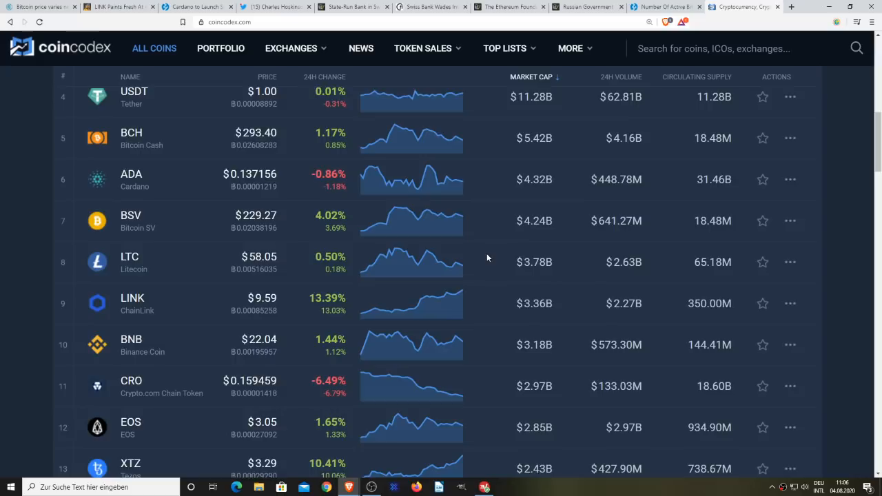
scroll(down, 3)
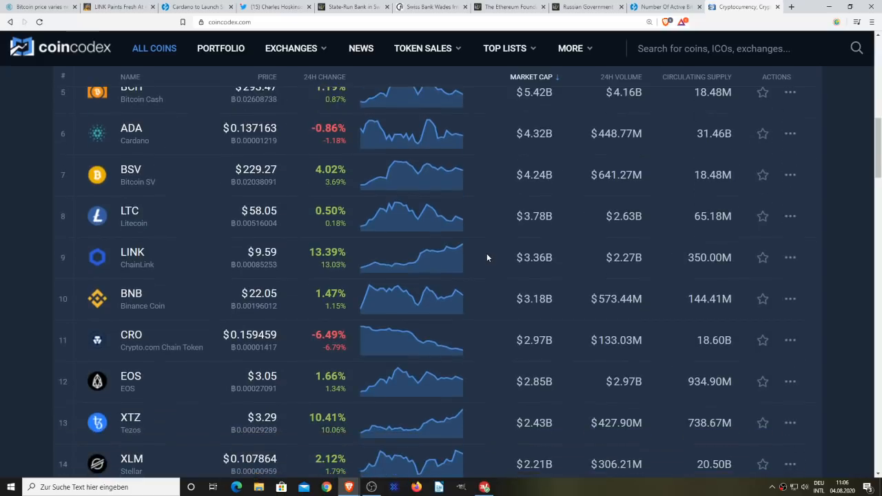
scroll(down, 3)
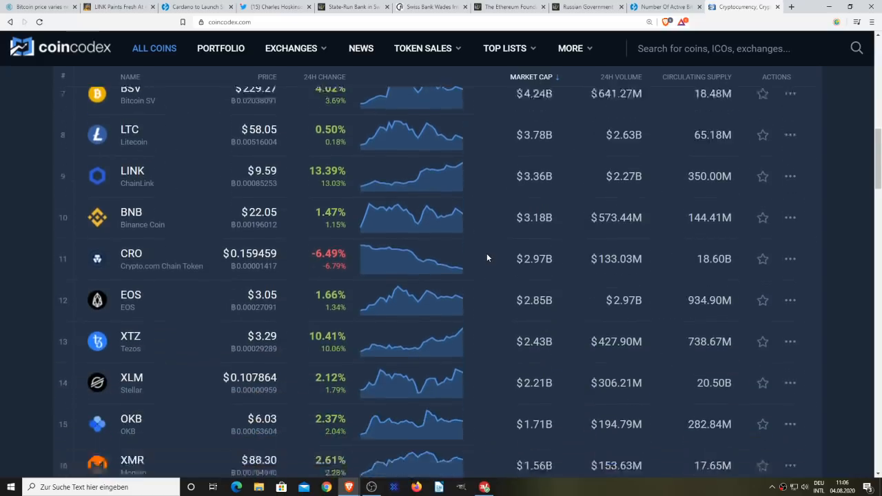
scroll(down, 3)
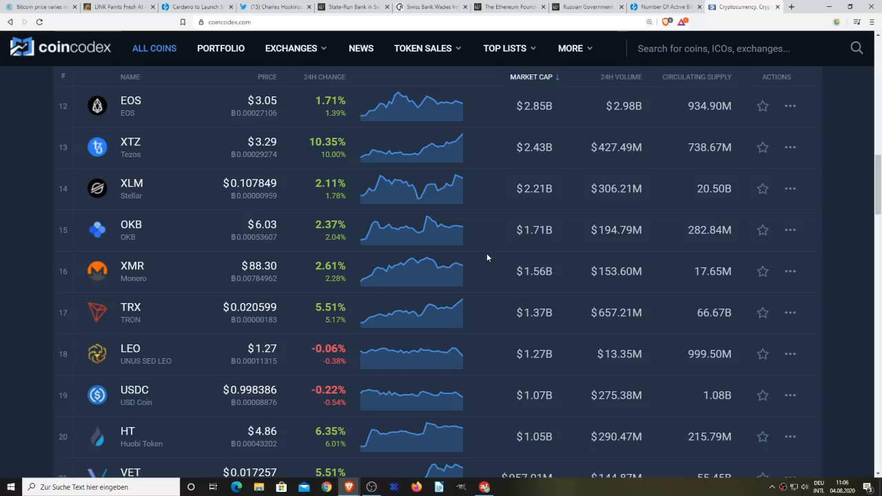
mouse_move(506, 315)
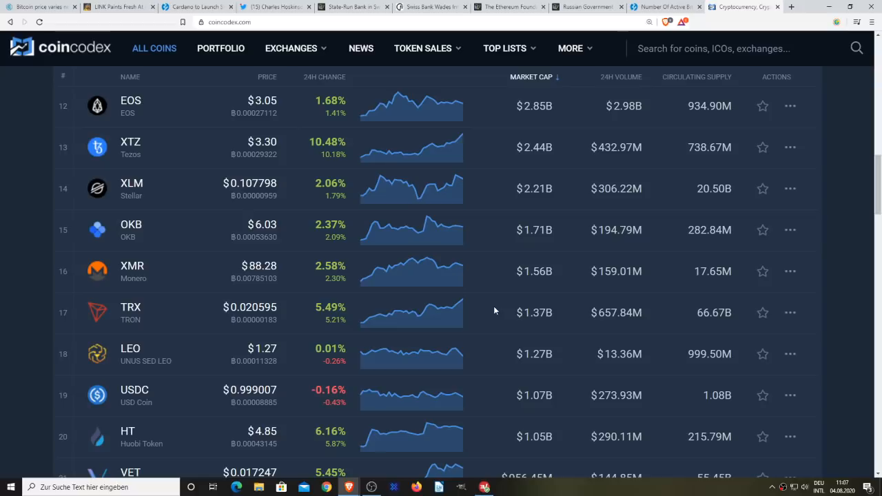
mouse_move(475, 278)
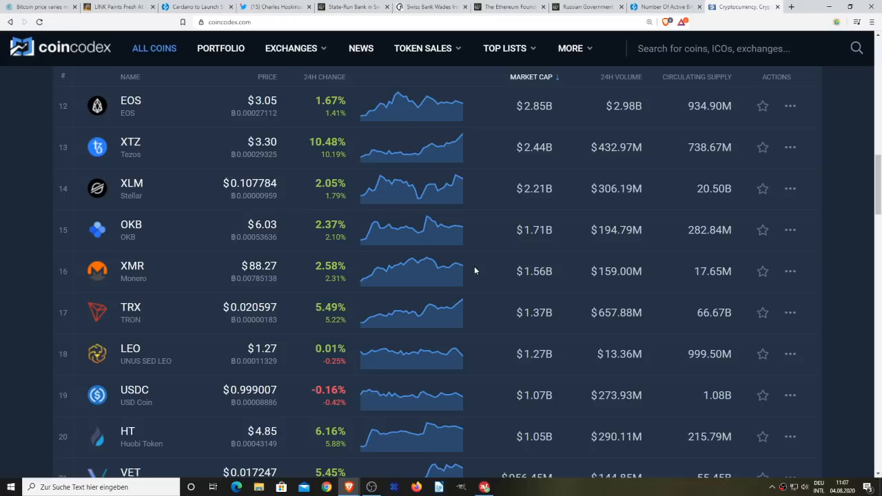
- Scroll the coin table to rank 50 above Load More, then back to about rank 35
scroll(down, 3)
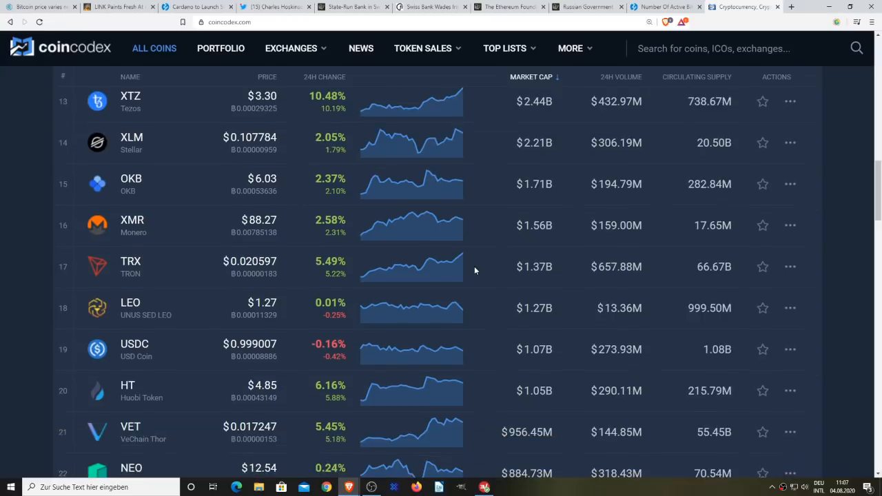
scroll(down, 3)
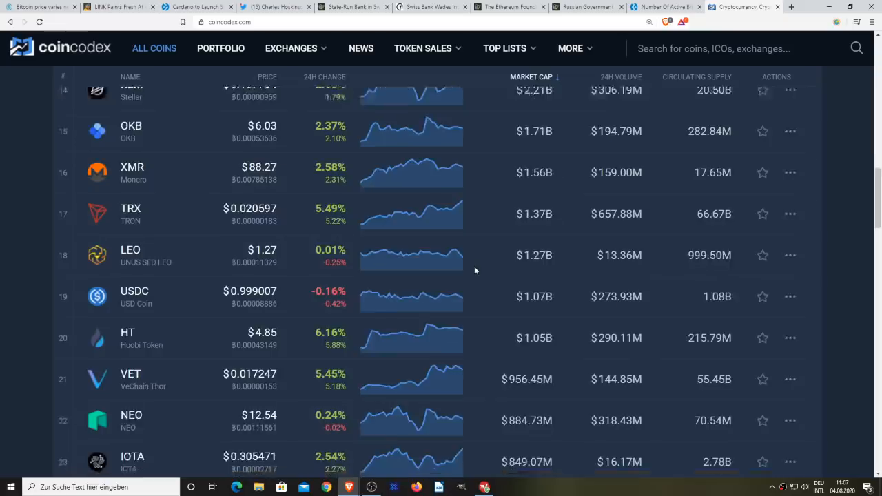
scroll(down, 3)
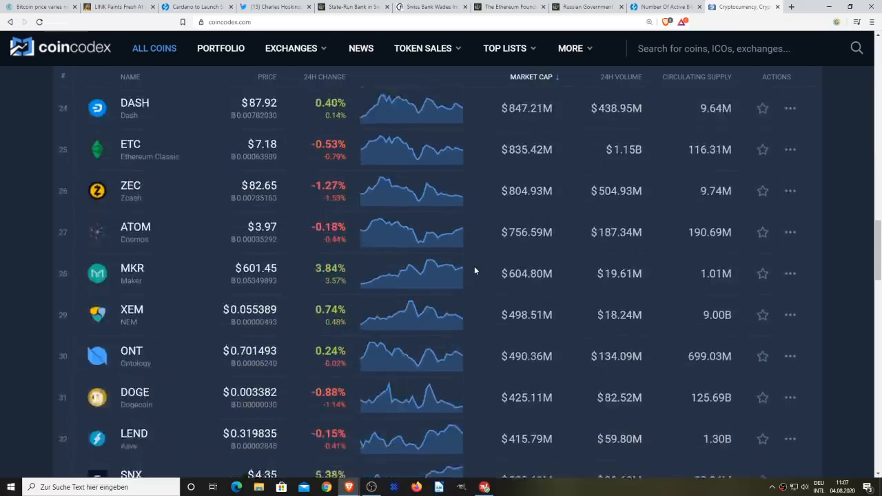
scroll(down, 3)
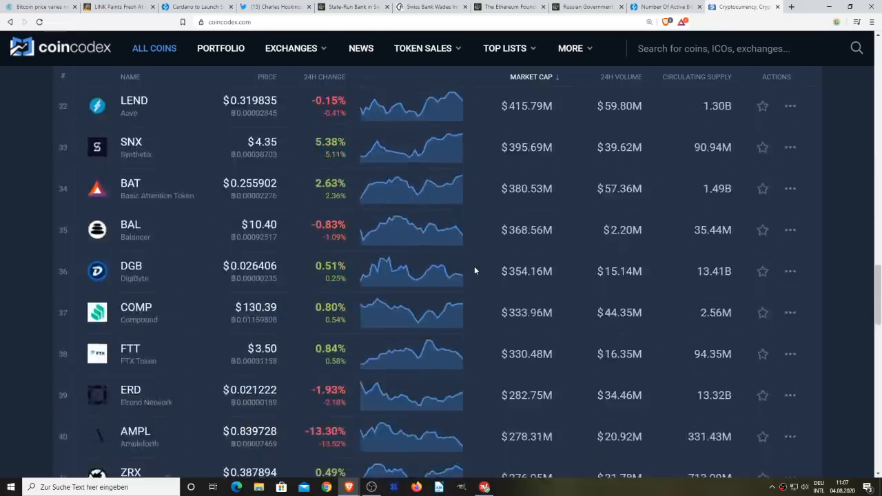
scroll(down, 3)
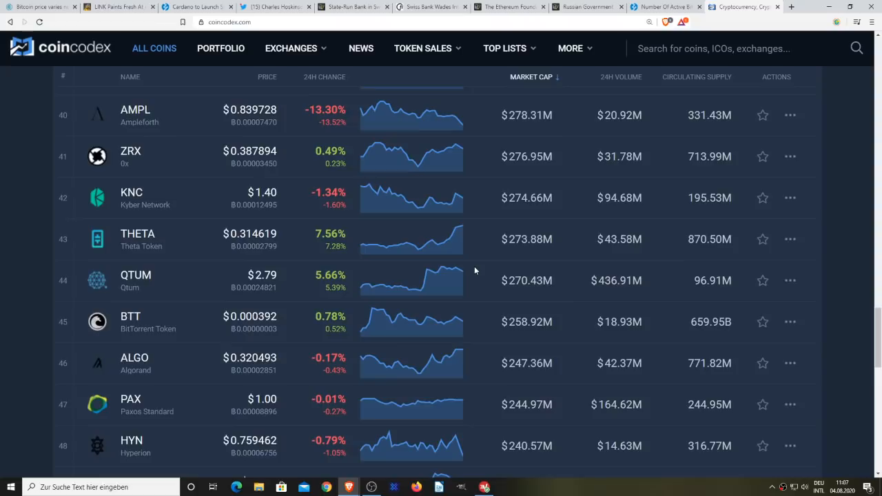
scroll(down, 3)
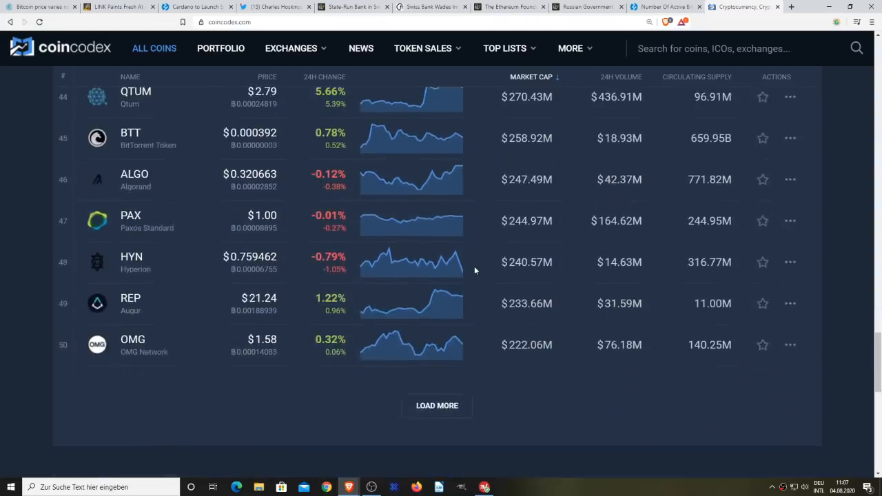
scroll(up, 3)
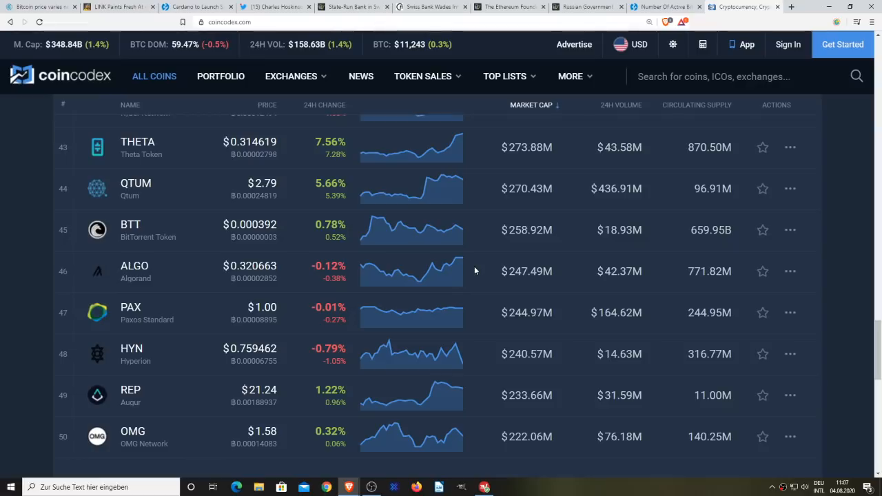
scroll(up, 3)
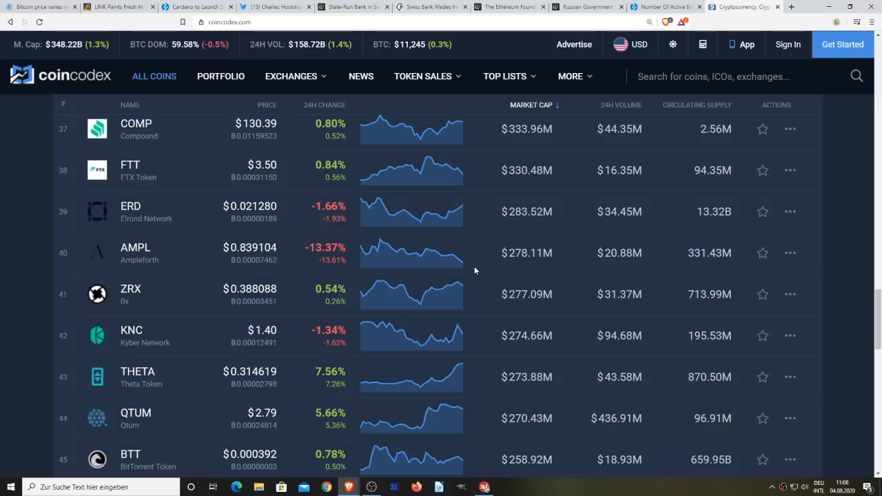
mouse_move(396, 436)
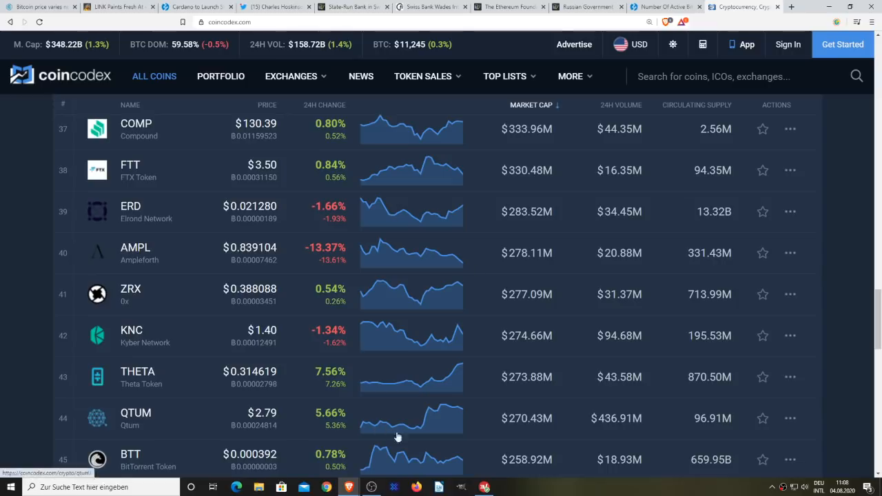
mouse_move(472, 360)
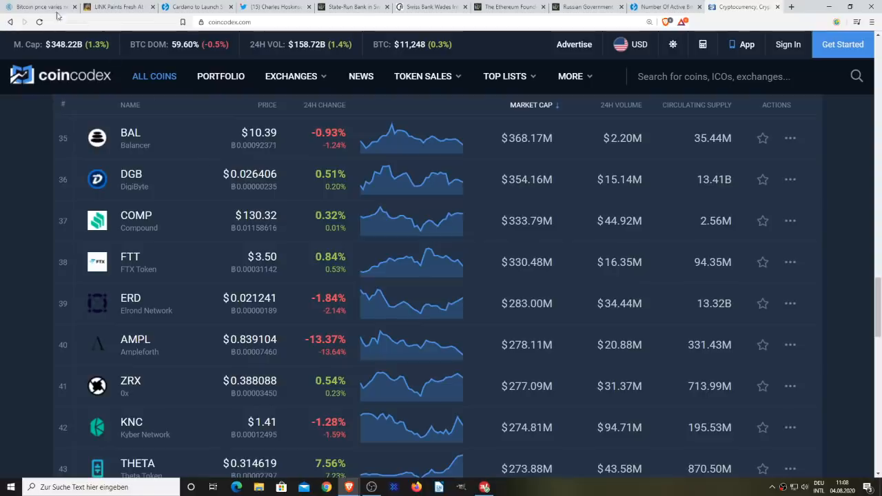
- Flip through the seven open news article tabs, Cryptopolitan through active Bitcoin addresses
click(38, 7)
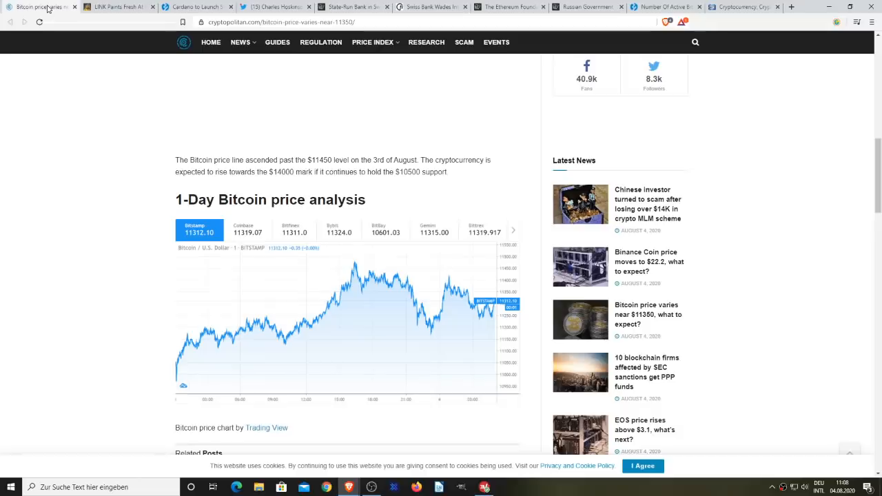
click(110, 7)
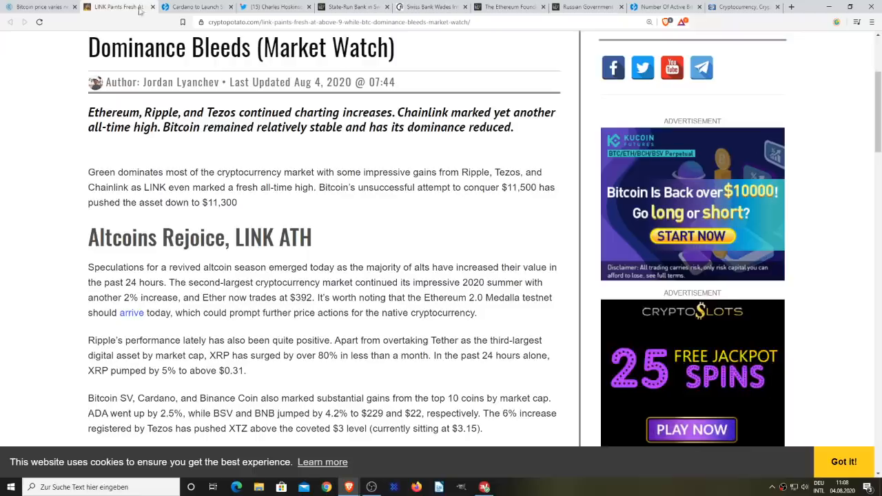
click(196, 7)
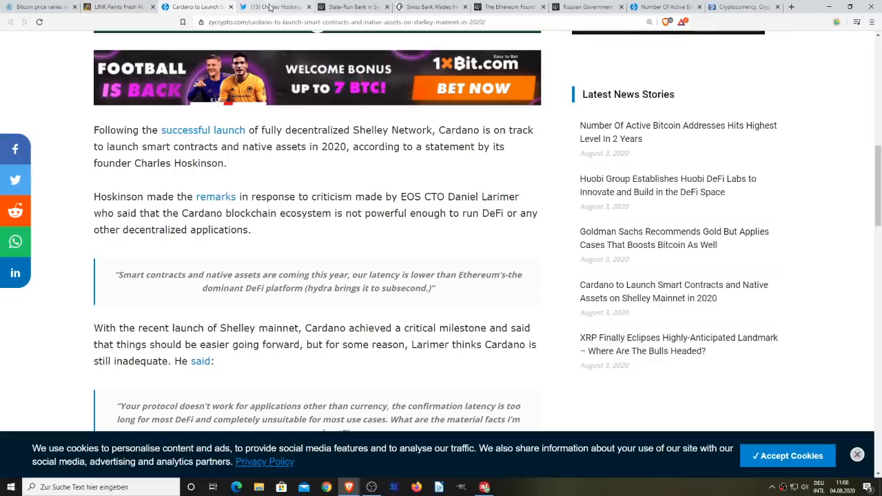
click(351, 7)
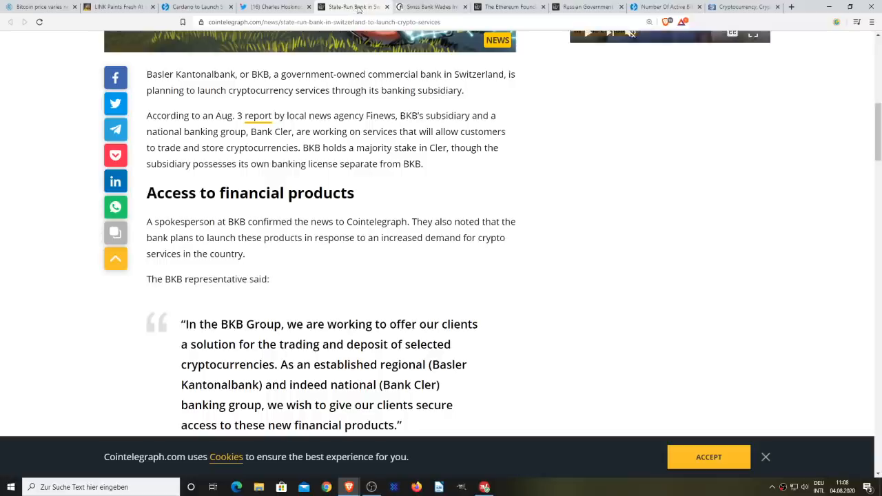
click(510, 7)
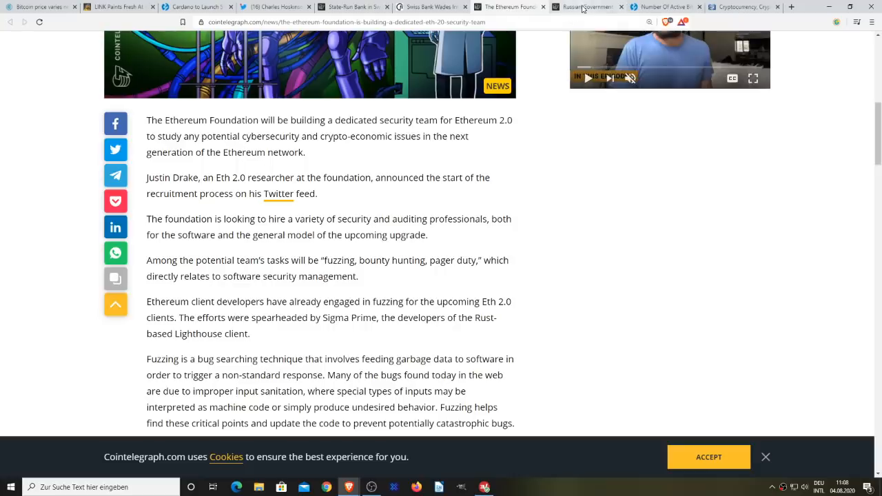
click(585, 7)
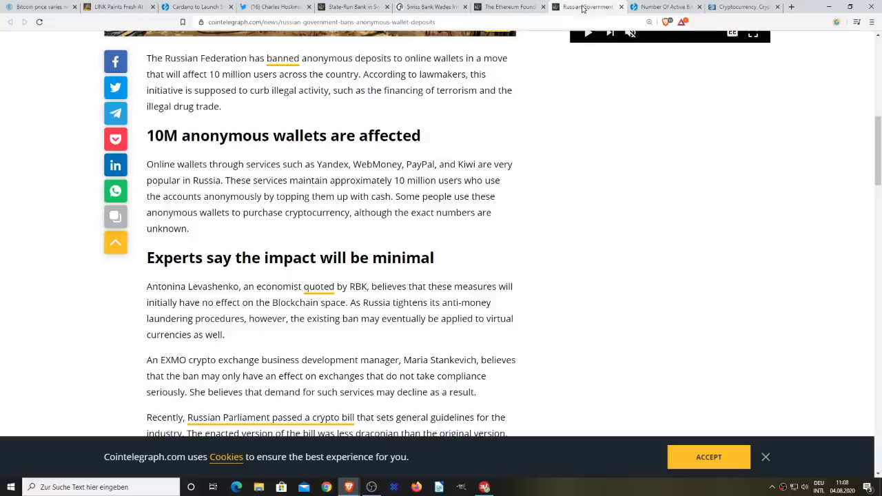
click(664, 6)
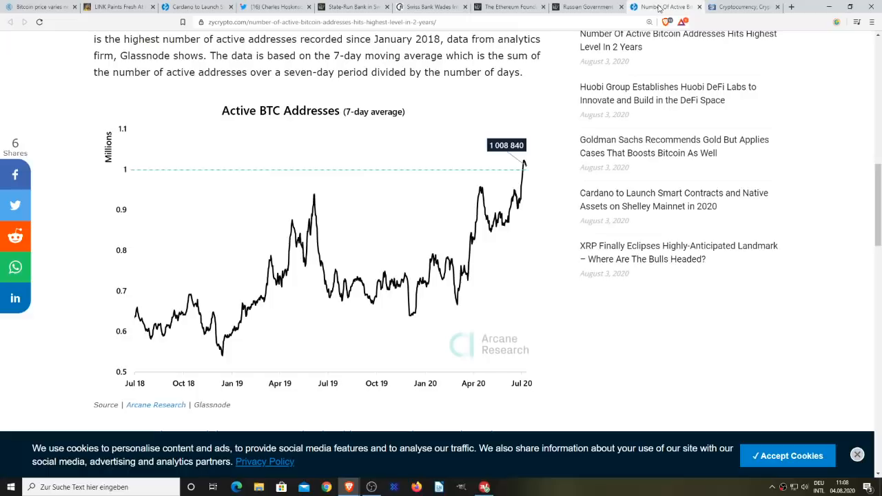
- Return to CoinCodex and scroll the table up to IOTA through DOGE (ranks 23–31)
click(740, 7)
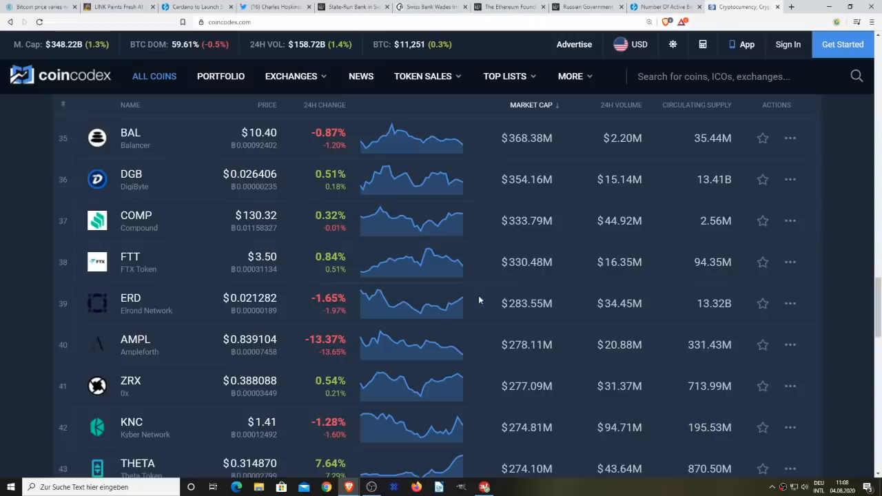
scroll(up, 3)
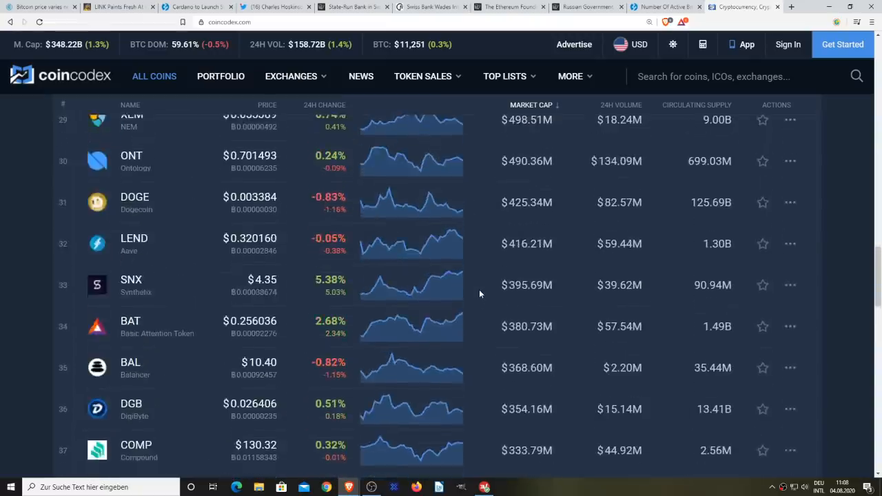
scroll(up, 3)
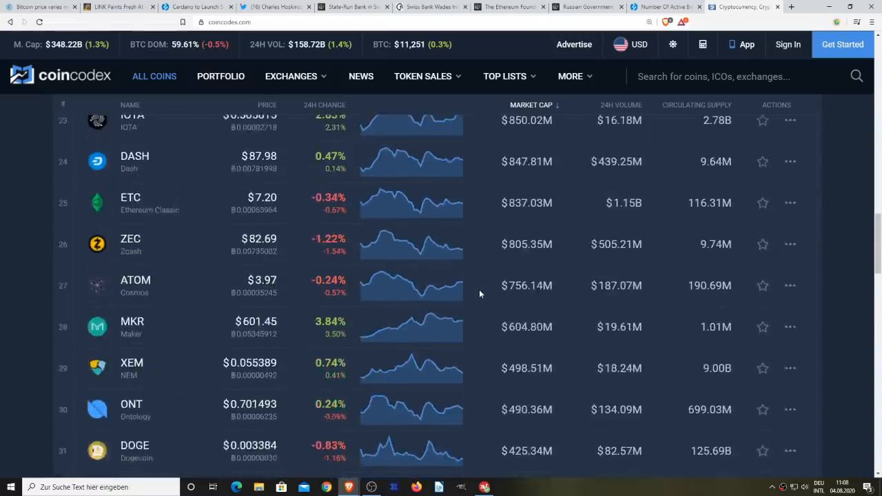